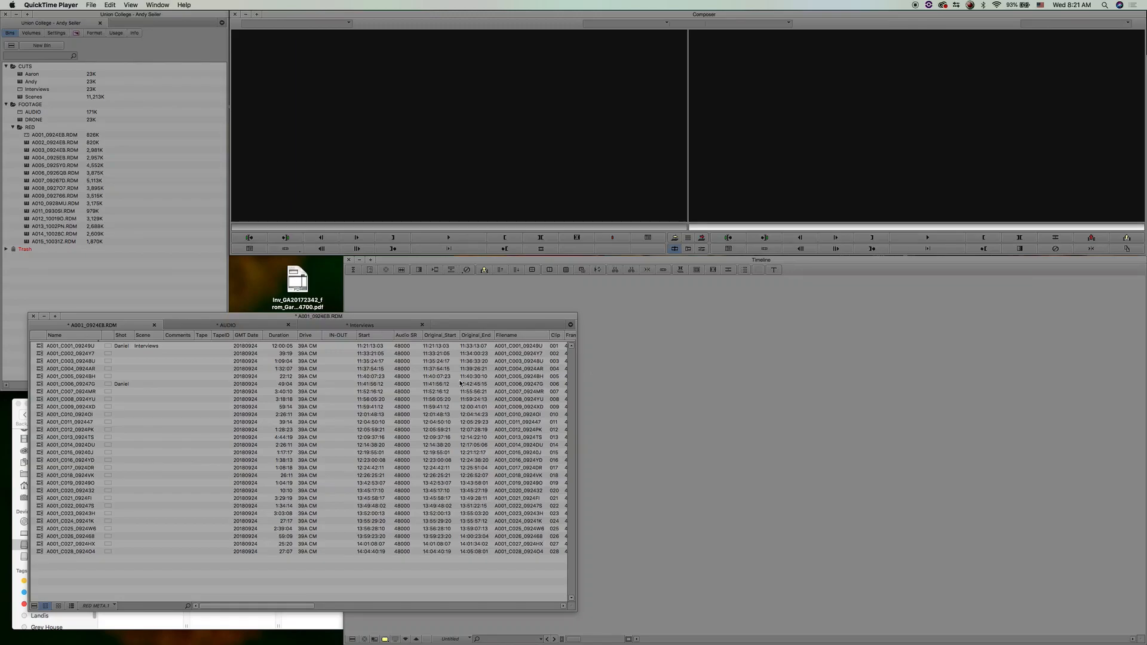
mouse_move(229, 425)
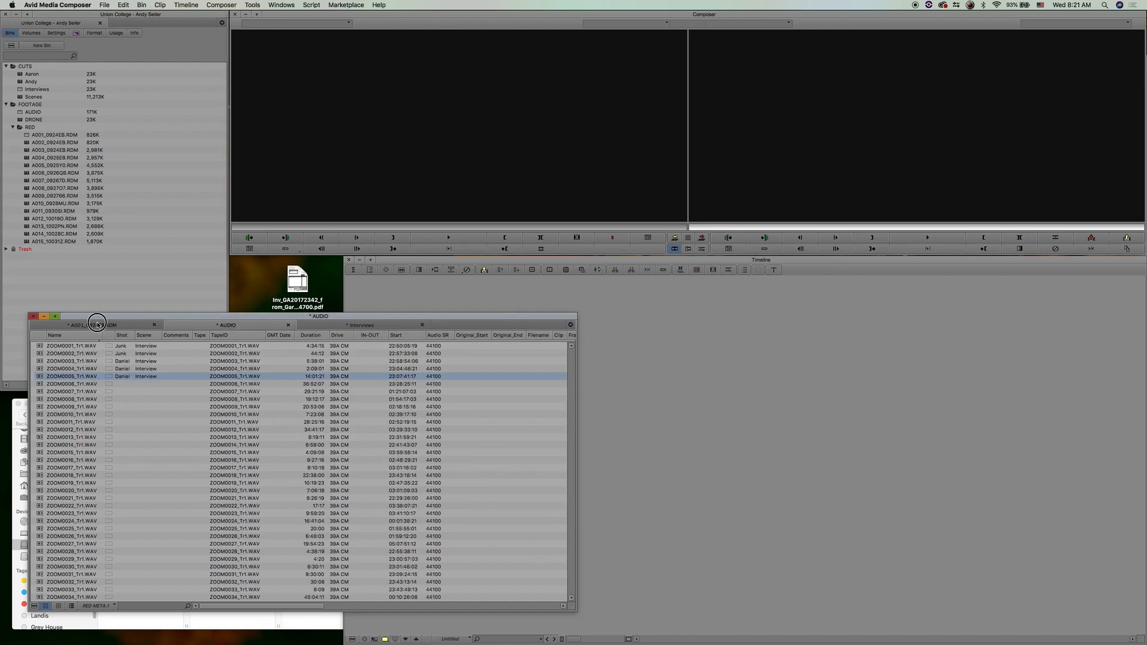
- Bring the A001_0924E8.RDM camera clips bin back to the front
left_click(96, 325)
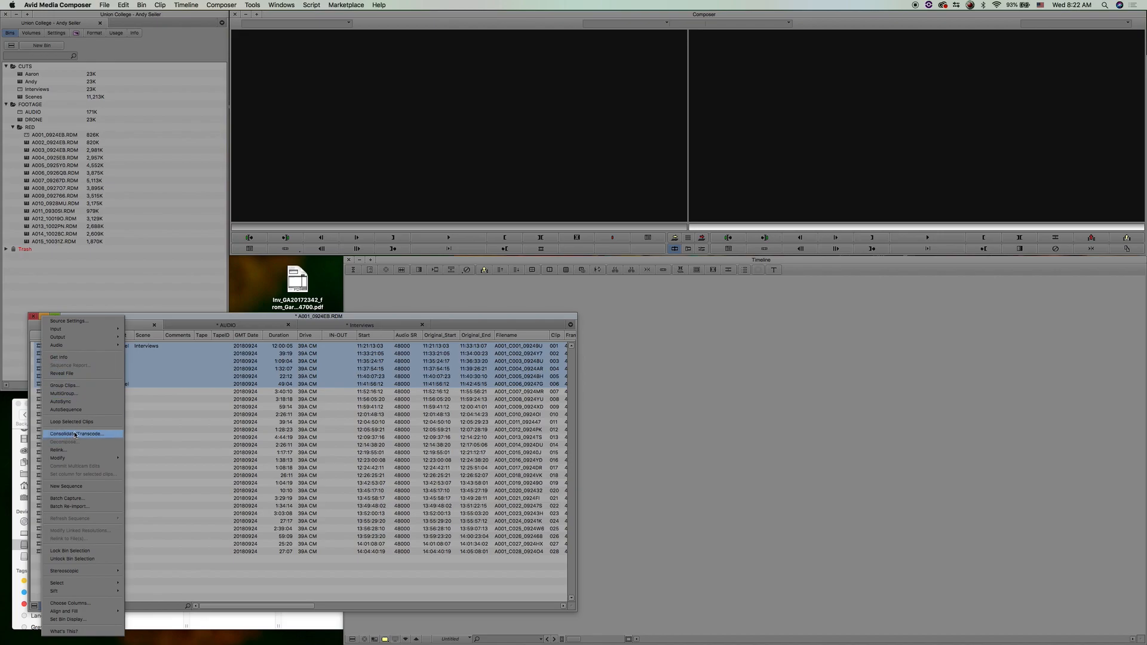
mouse_move(73, 410)
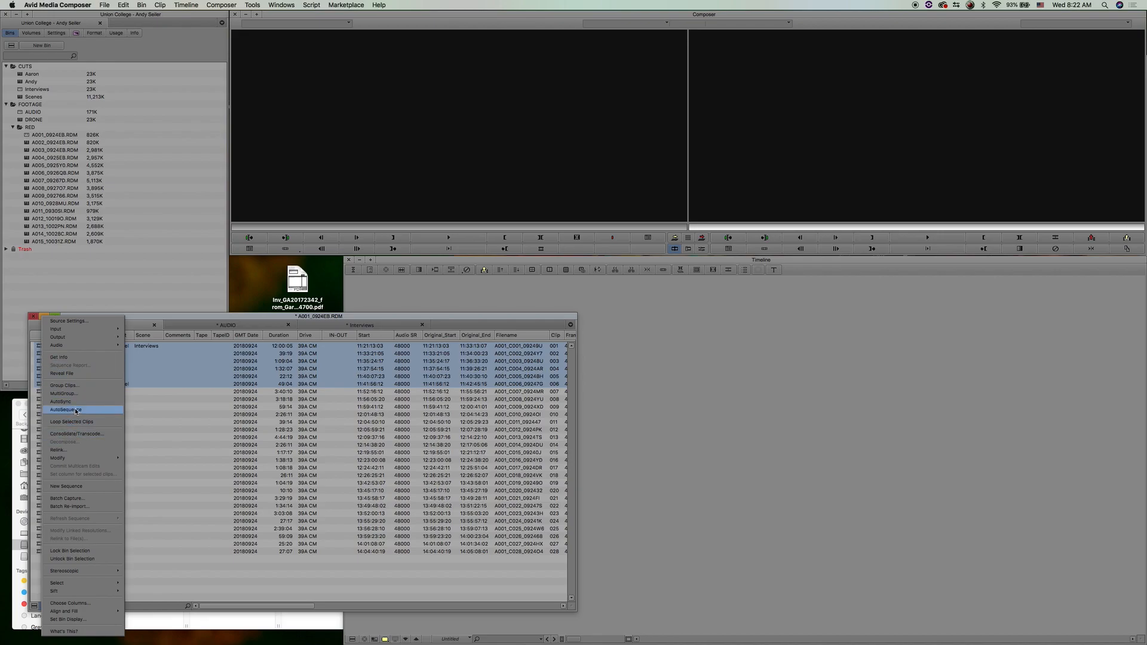
- AutoSequence the selected camera clips into a DANIEL IV sequence, then show the AUDIO bin
left_click(64, 409)
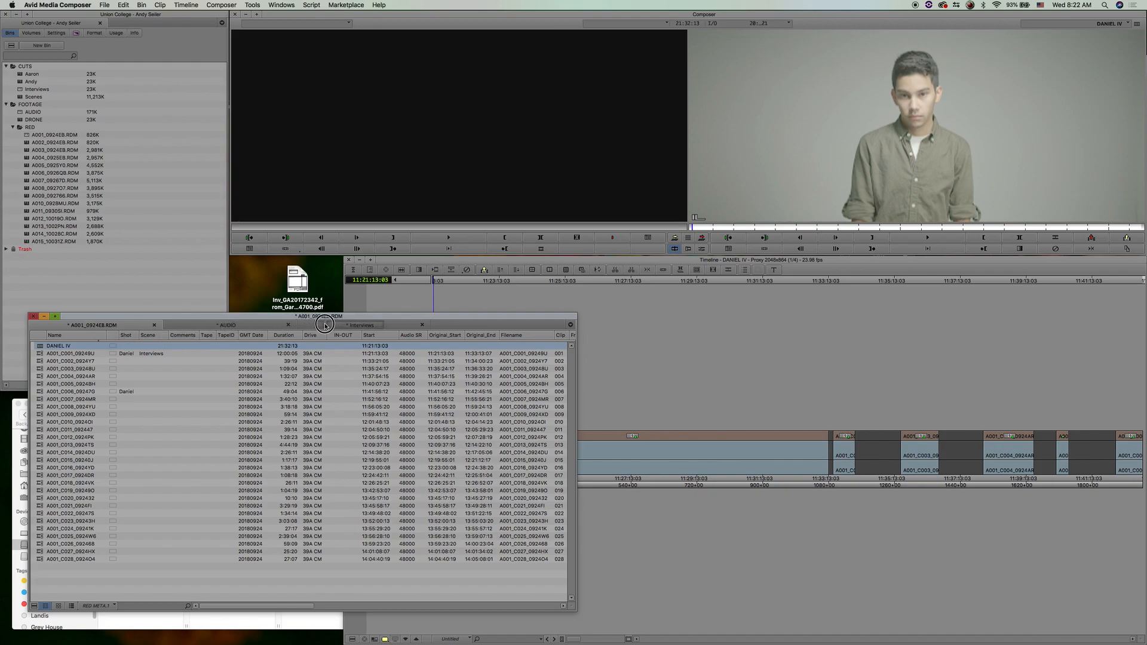
left_click(358, 325)
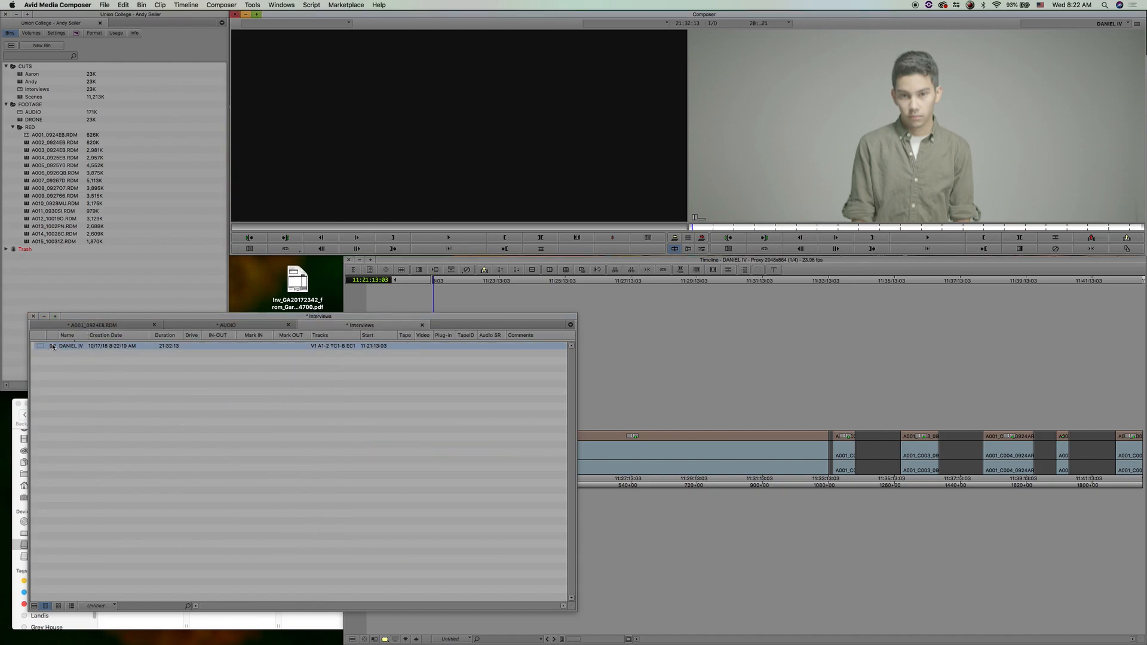
left_click(227, 324)
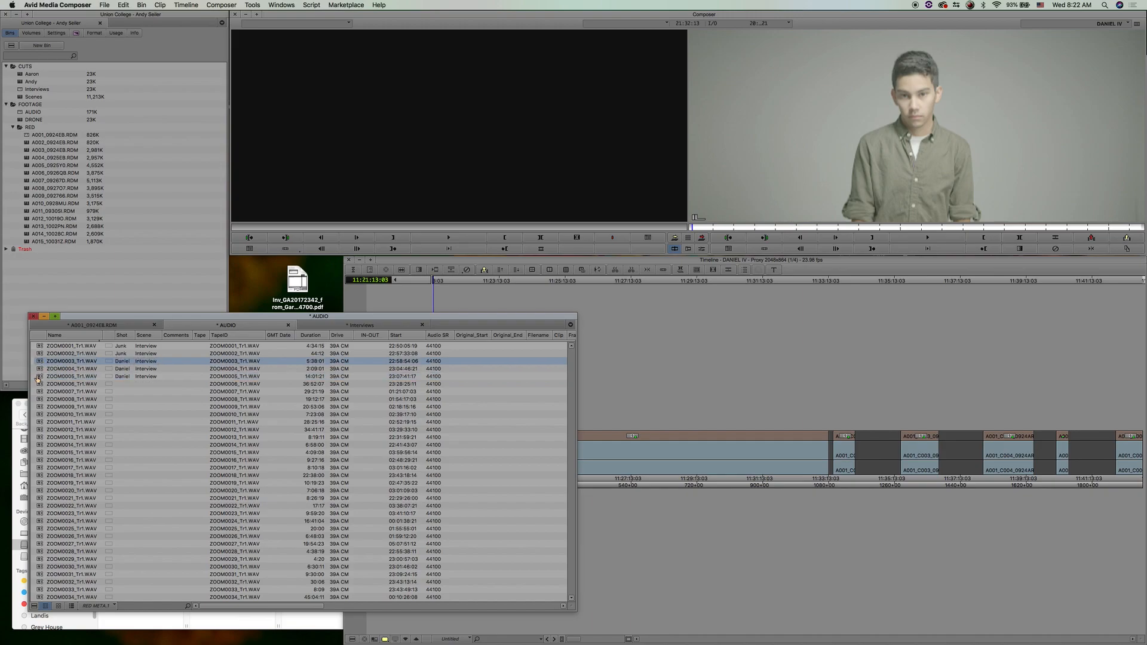
- Select the ZOOM0003–ZOOM0005 audio clips and build an AutoSequence from them
left_click(40, 369)
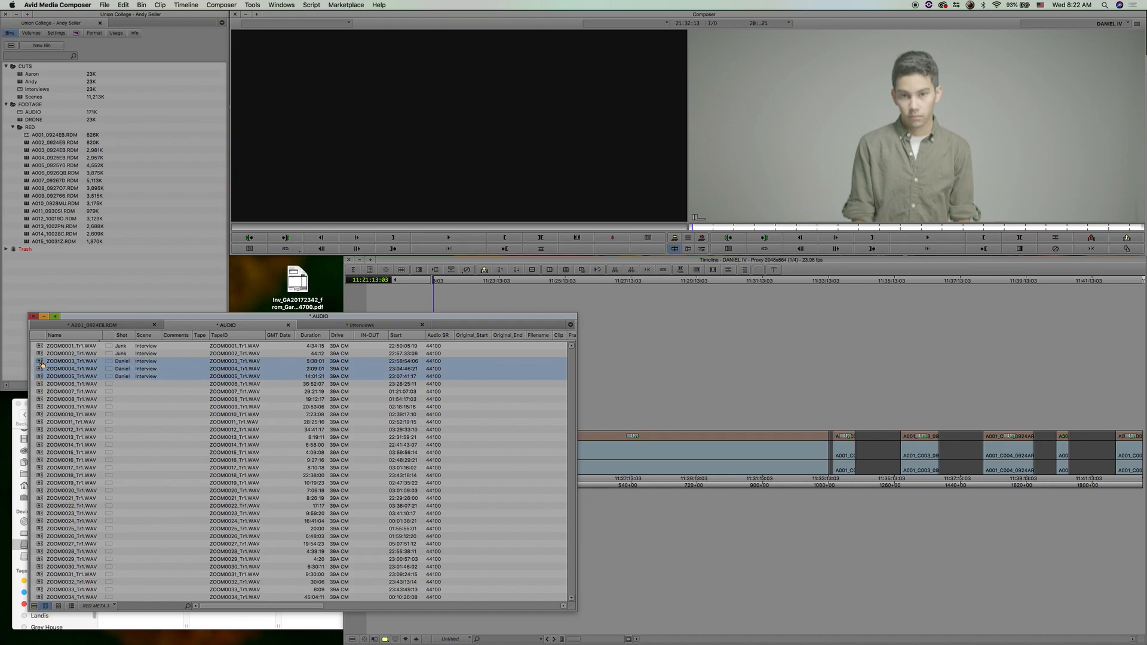
right_click(66, 361)
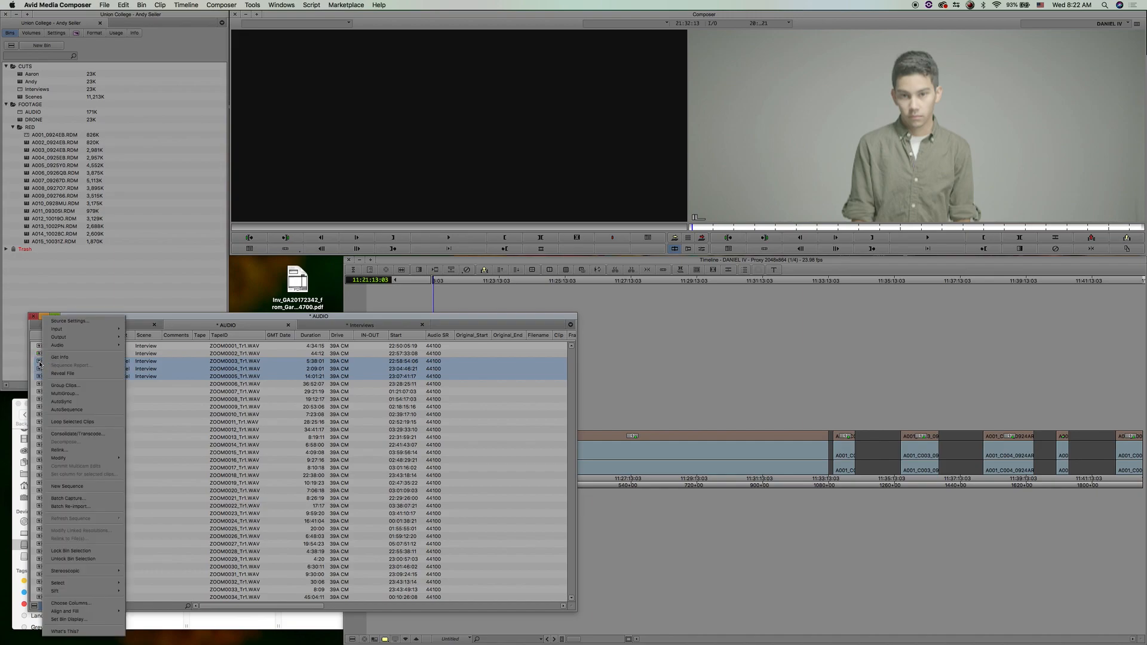
mouse_move(62, 402)
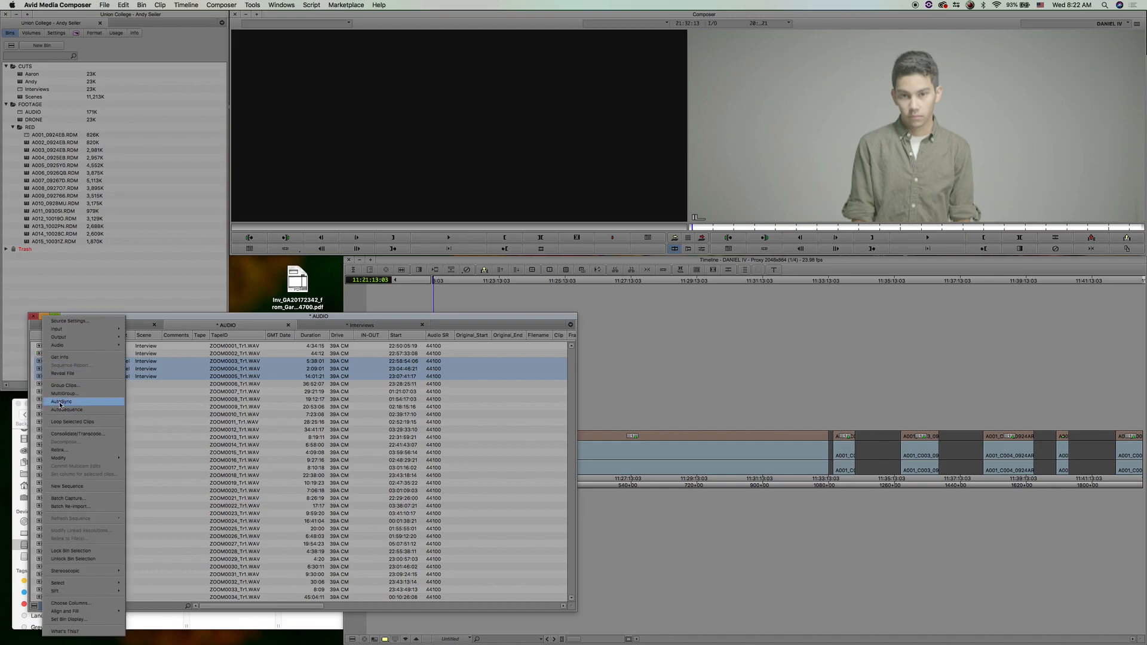
mouse_move(79, 410)
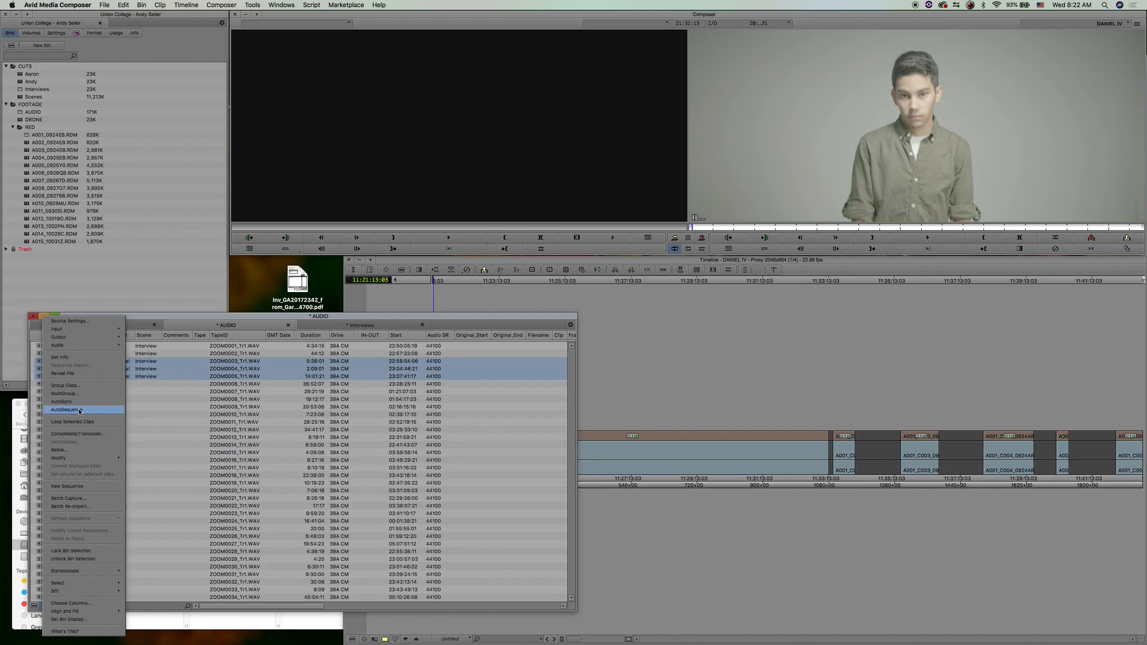
left_click(79, 410)
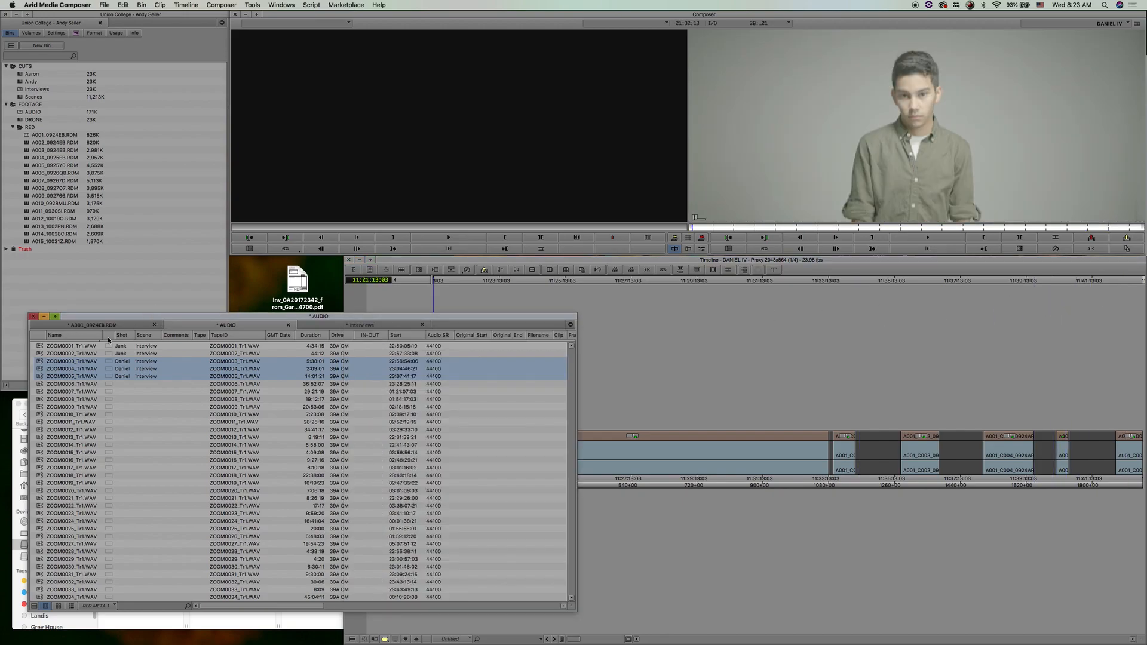
left_click(71, 360)
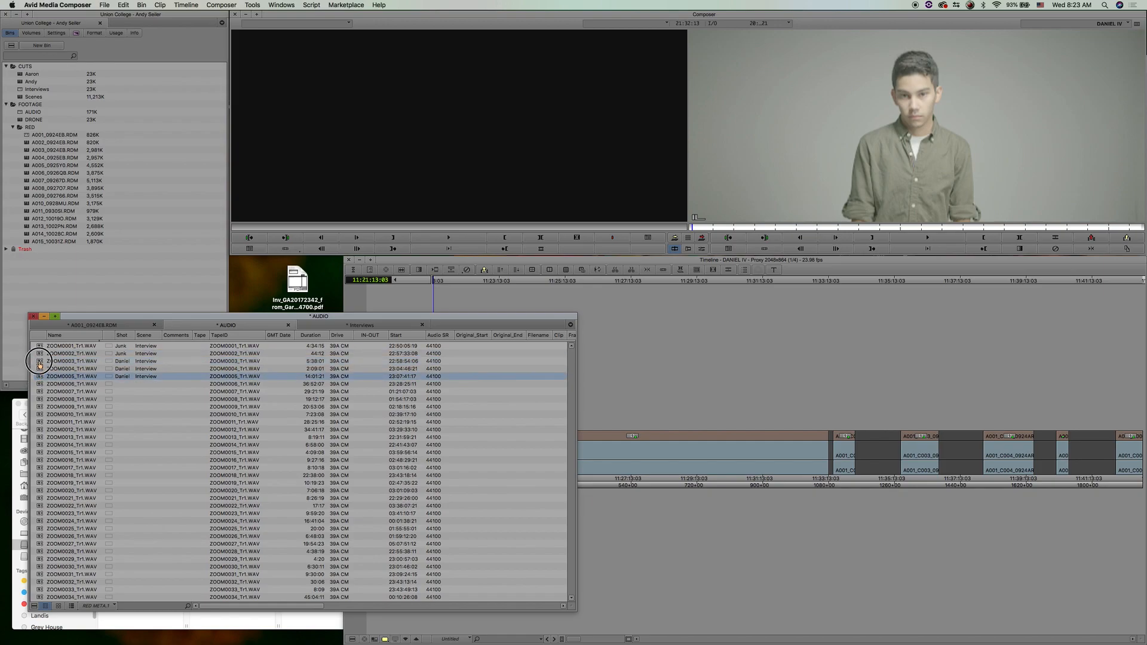
right_click(73, 370)
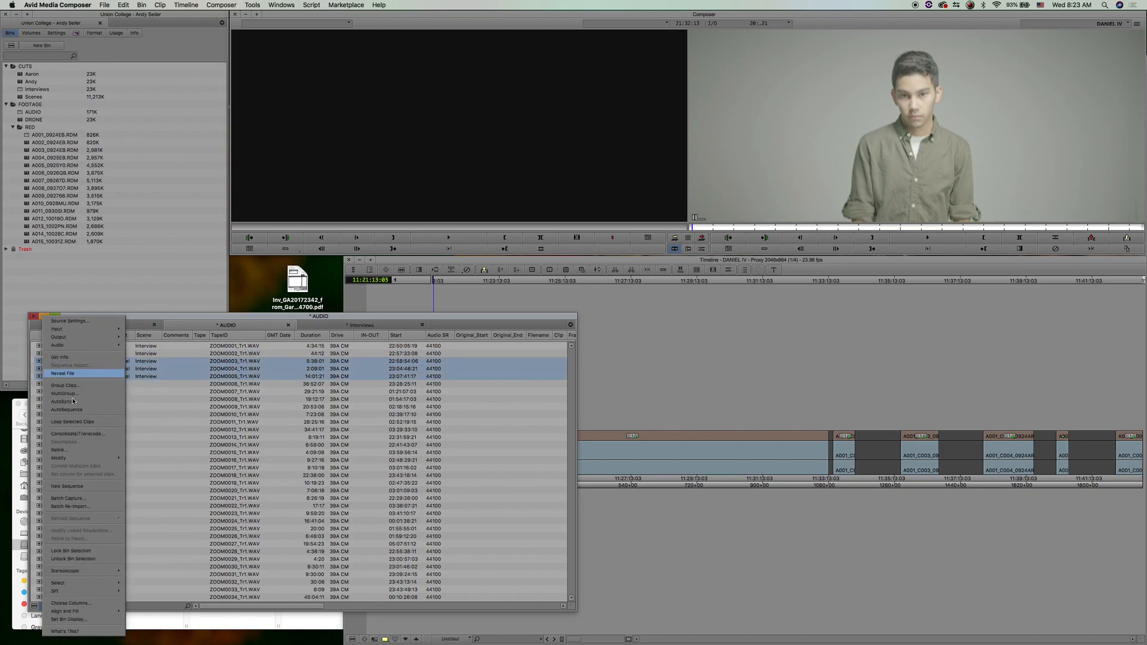
mouse_move(84, 474)
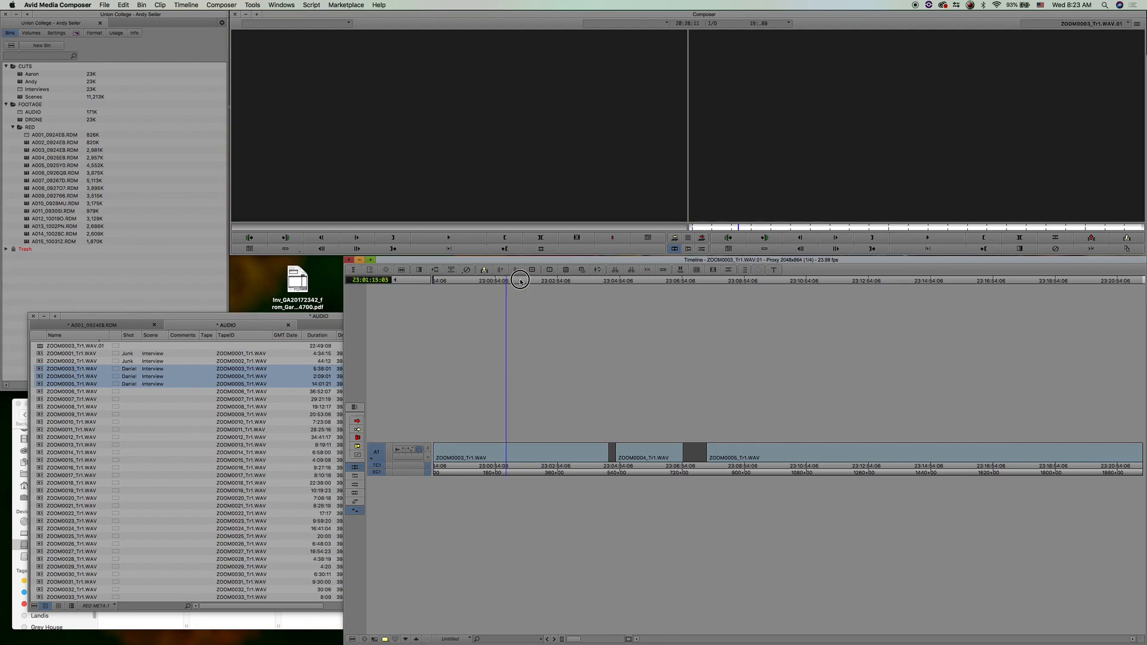
left_click(433, 280)
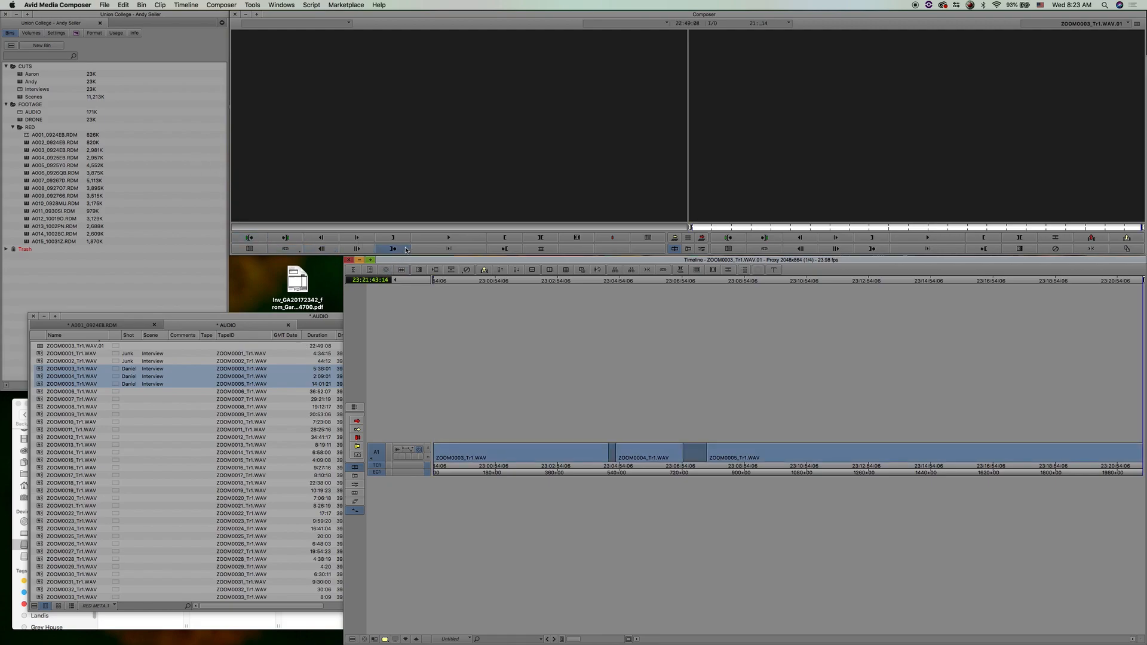
mouse_move(410, 249)
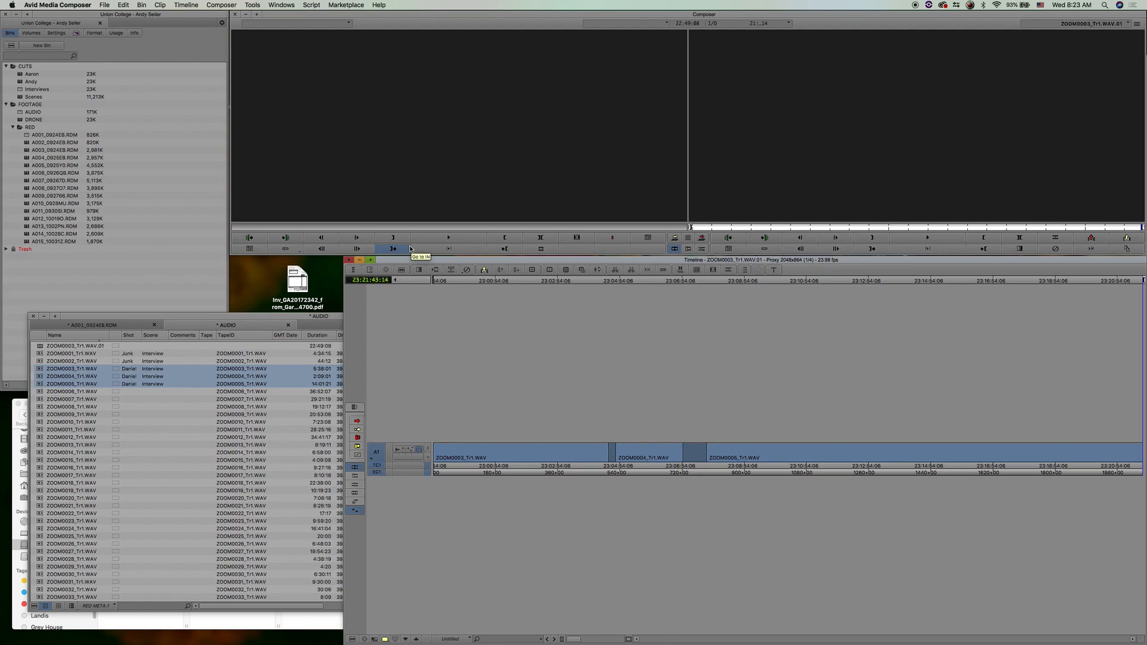
mouse_move(439, 182)
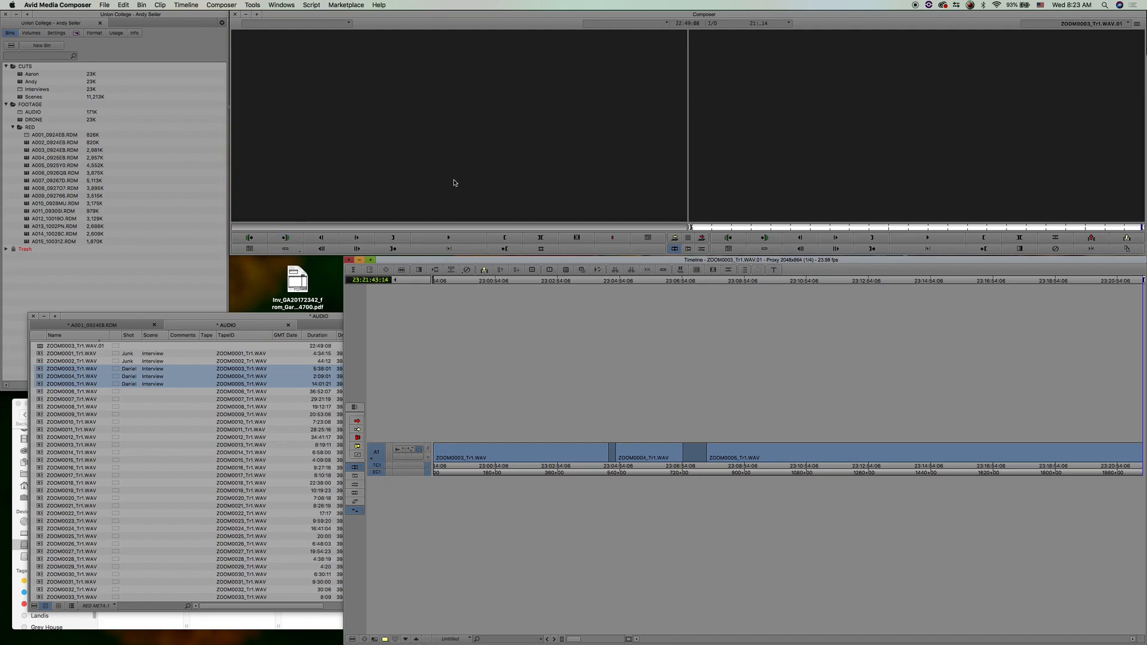
mouse_move(446, 292)
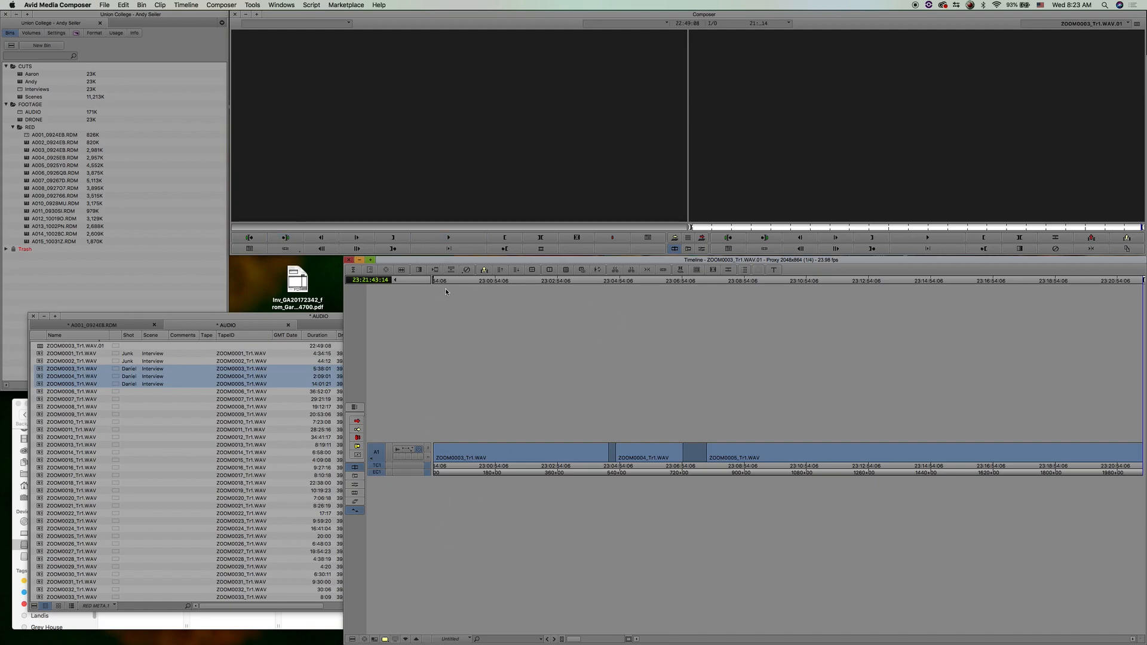
mouse_move(700, 266)
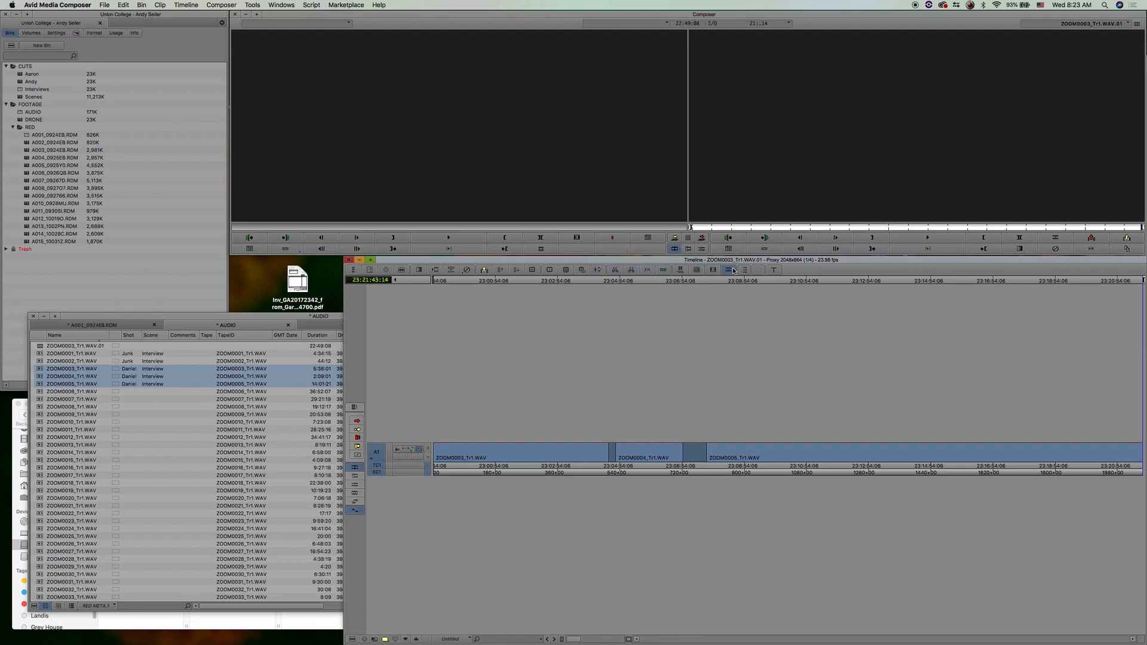
mouse_move(1127, 248)
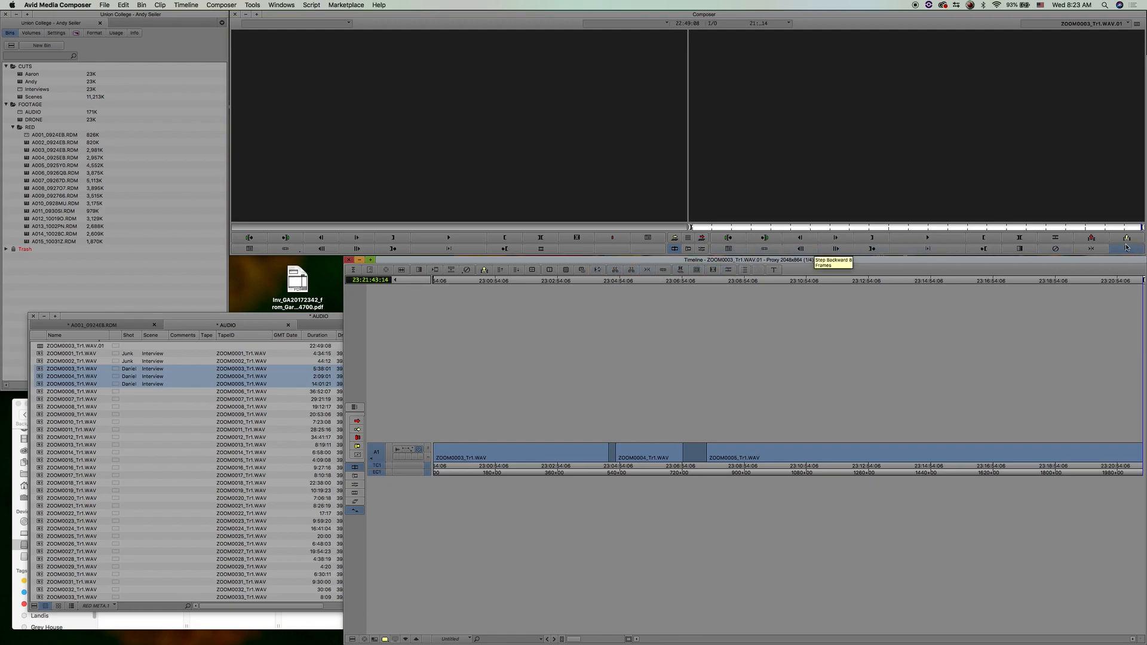
mouse_move(1127, 249)
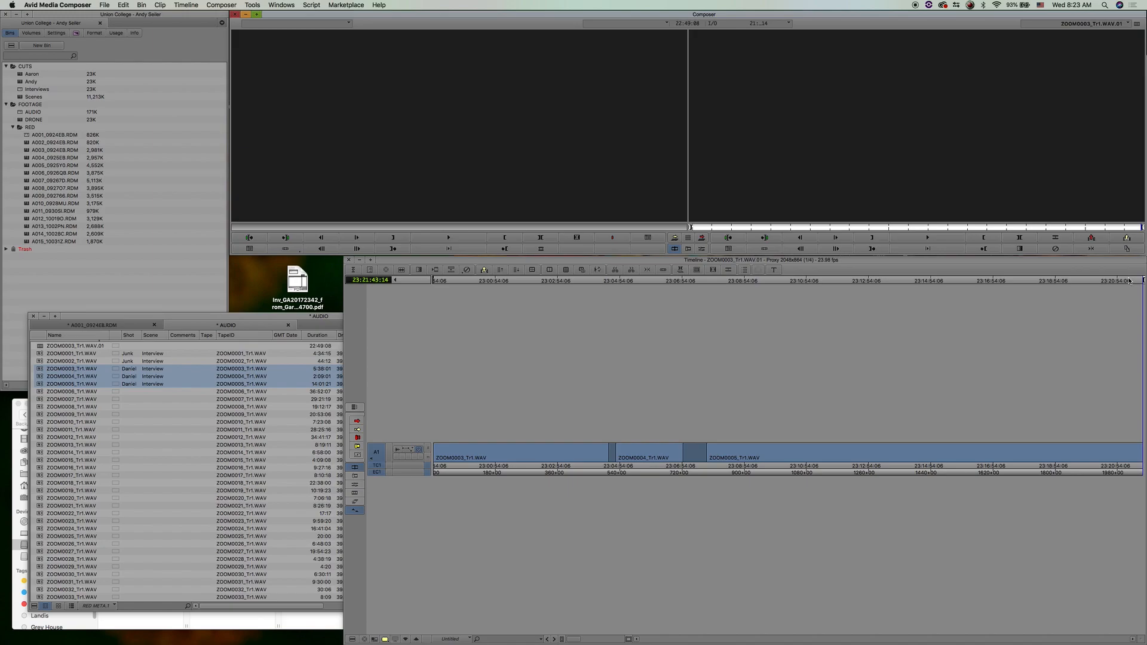
mouse_move(438, 185)
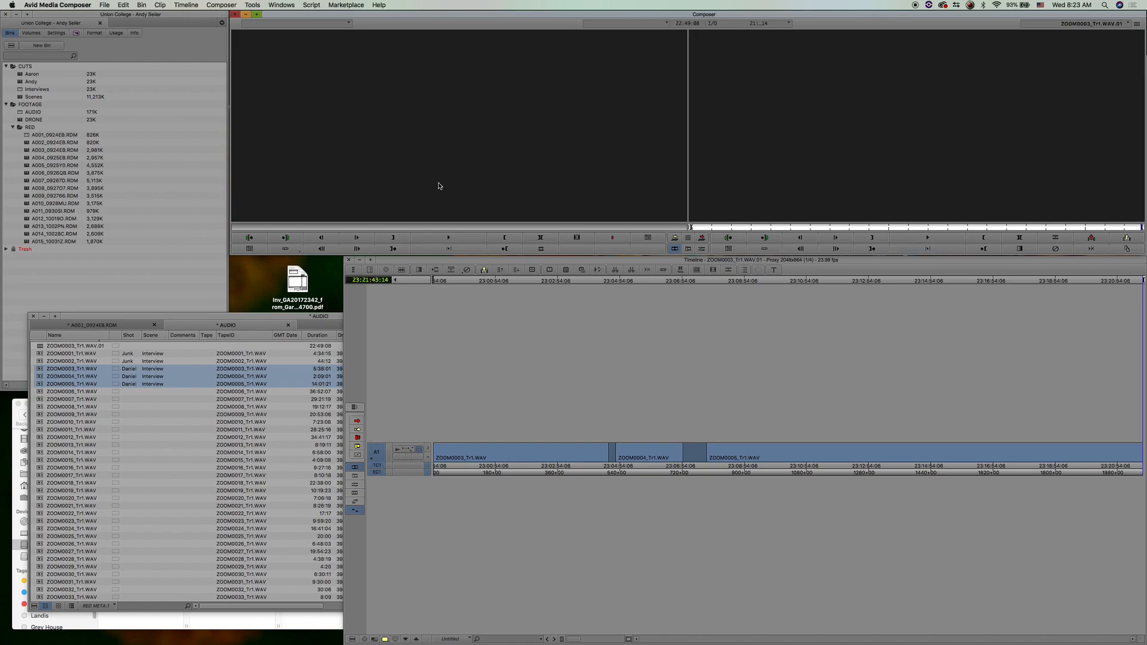
- Load the ZOOM audio sequence as a source at the start of the DANIEL IV timeline
left_click(521, 279)
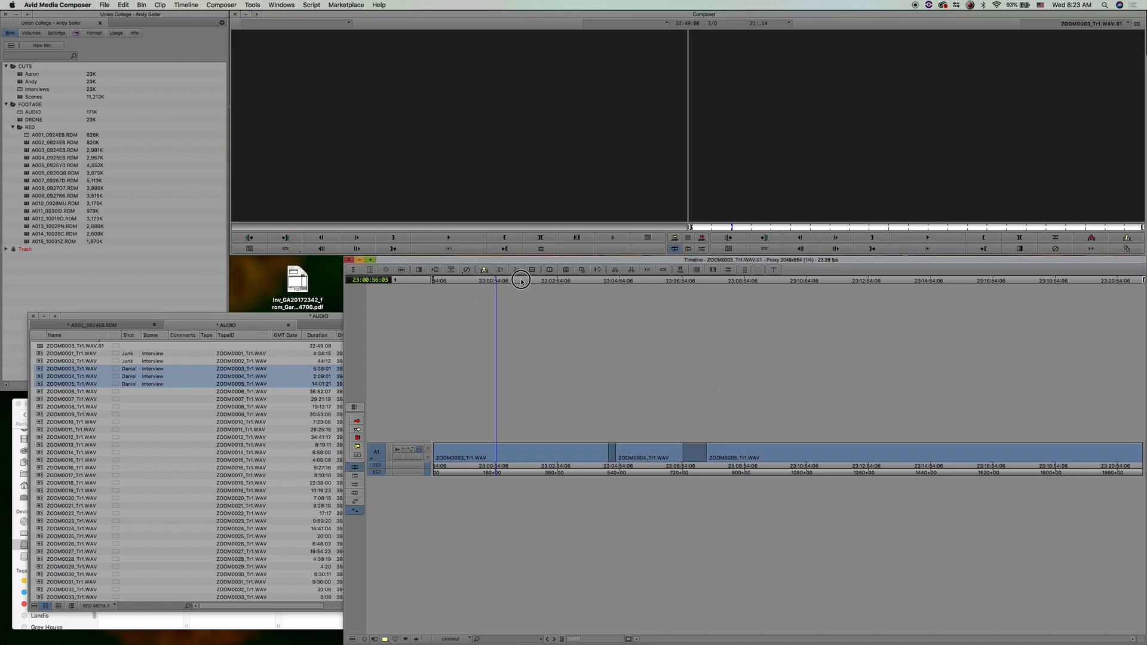
left_click(483, 279)
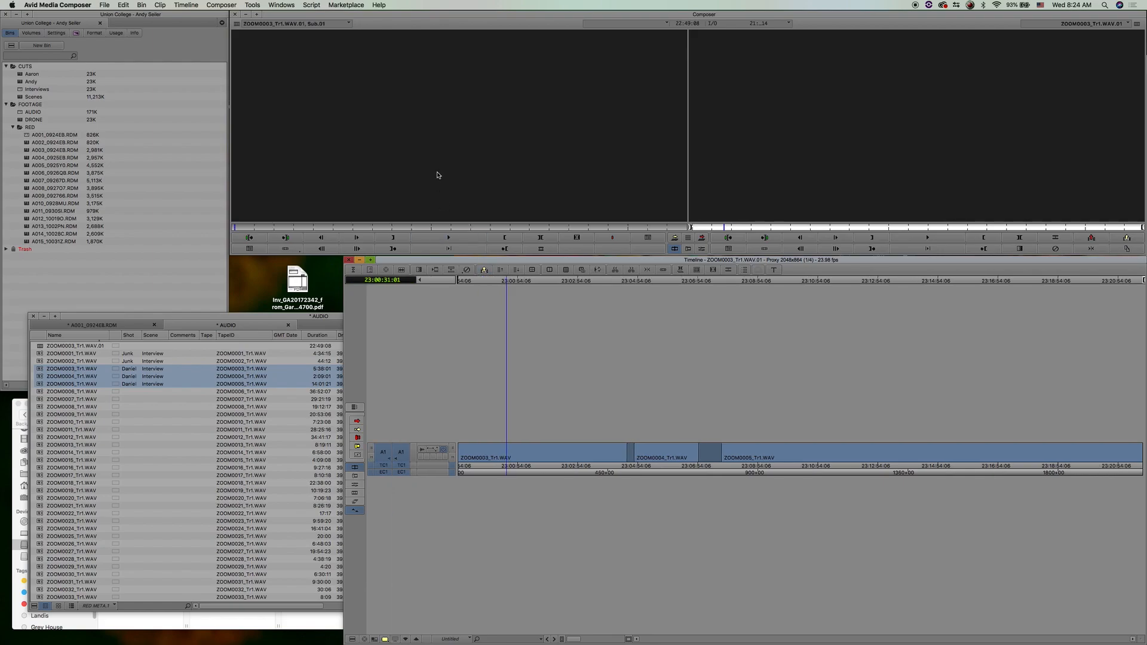
mouse_move(445, 204)
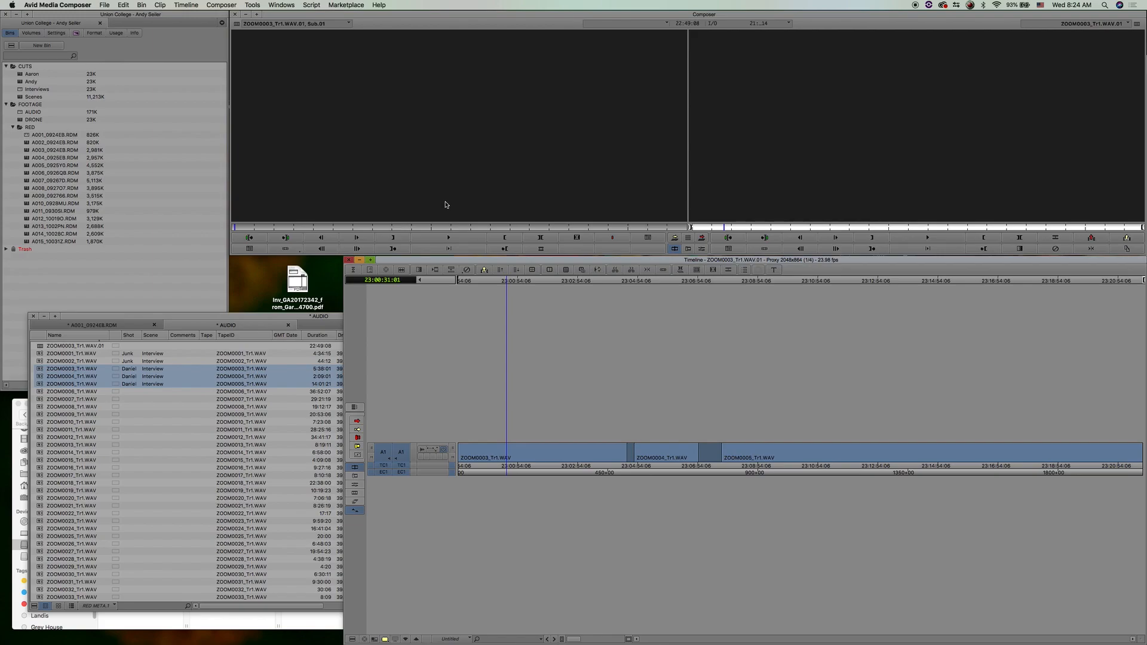
mouse_move(452, 217)
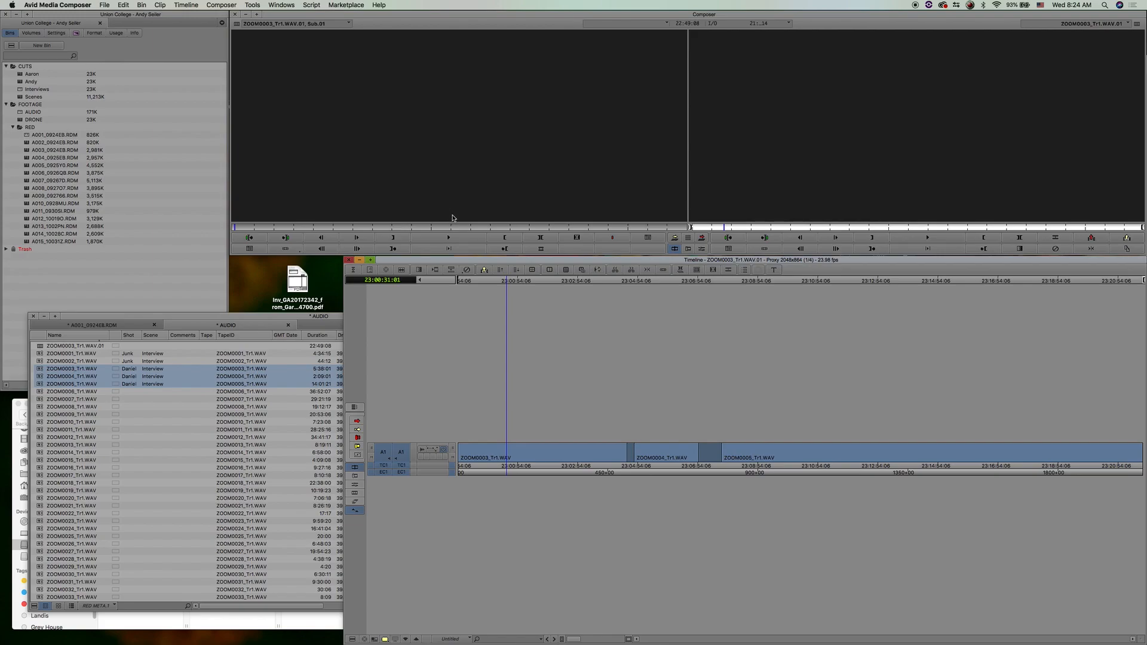
mouse_move(364, 171)
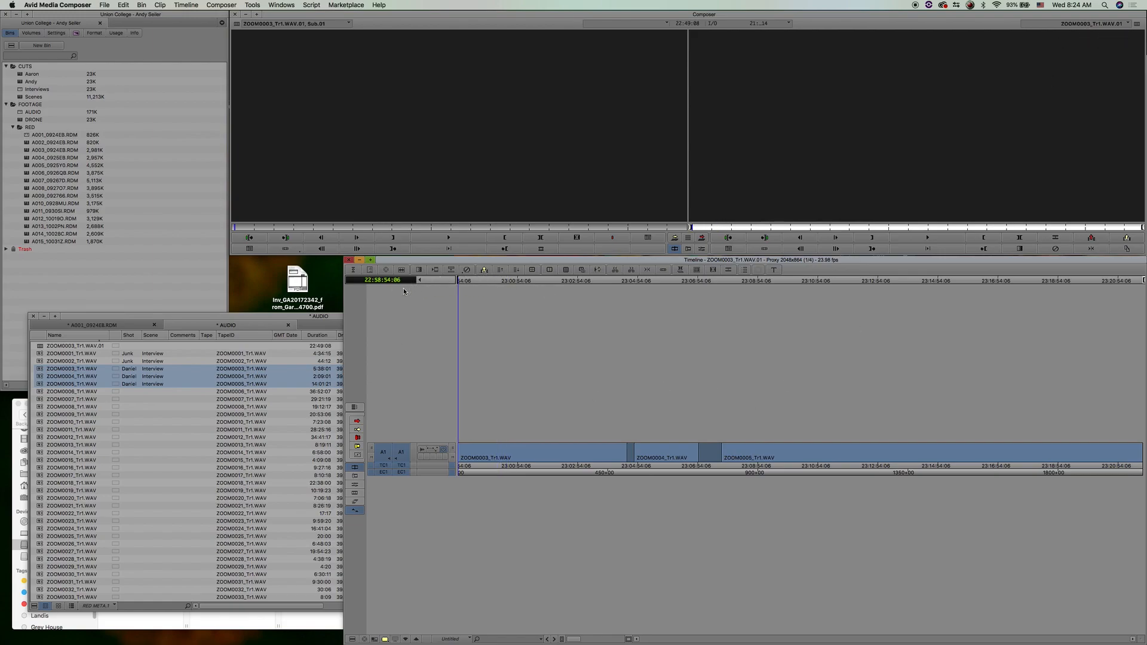
mouse_move(1076, 50)
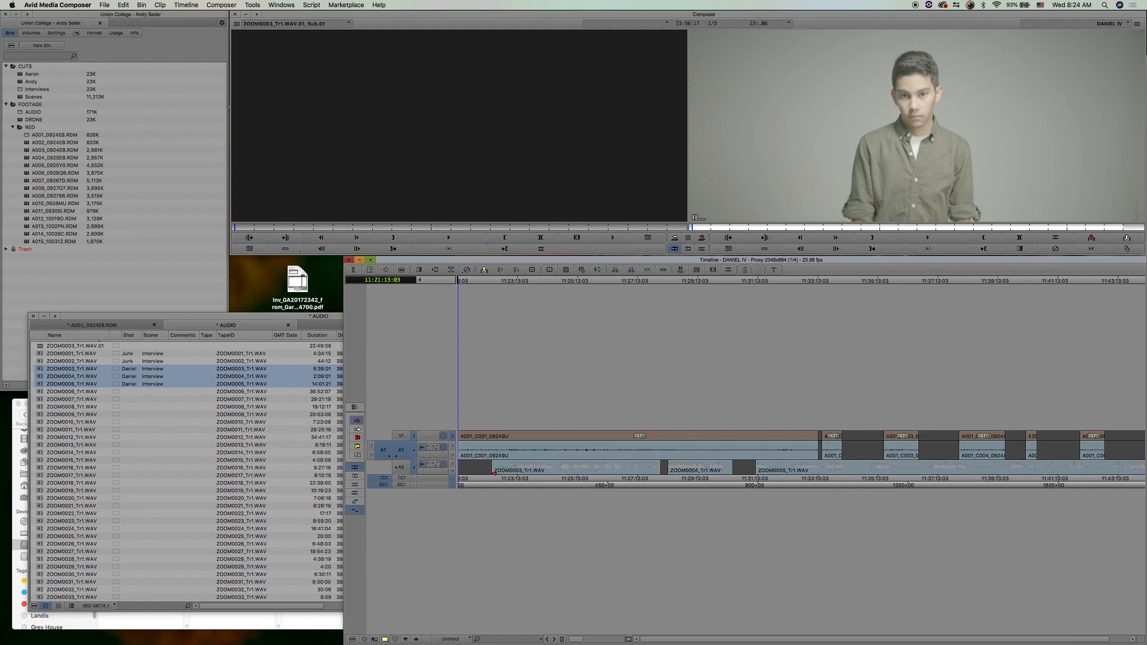
left_click(509, 280)
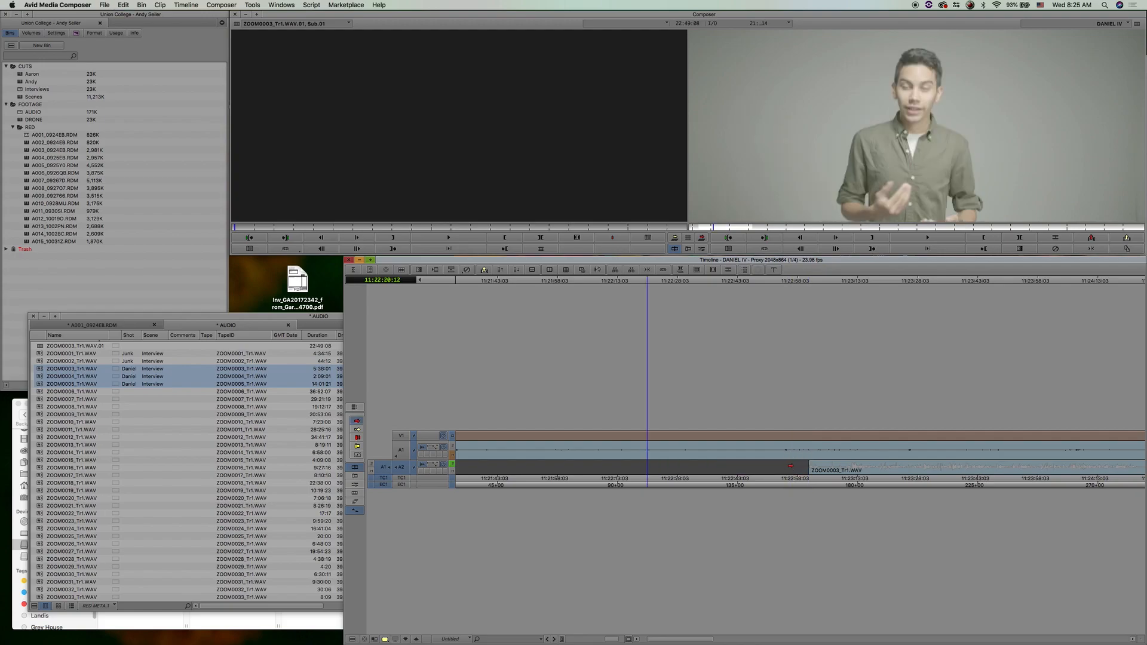
left_click(809, 279)
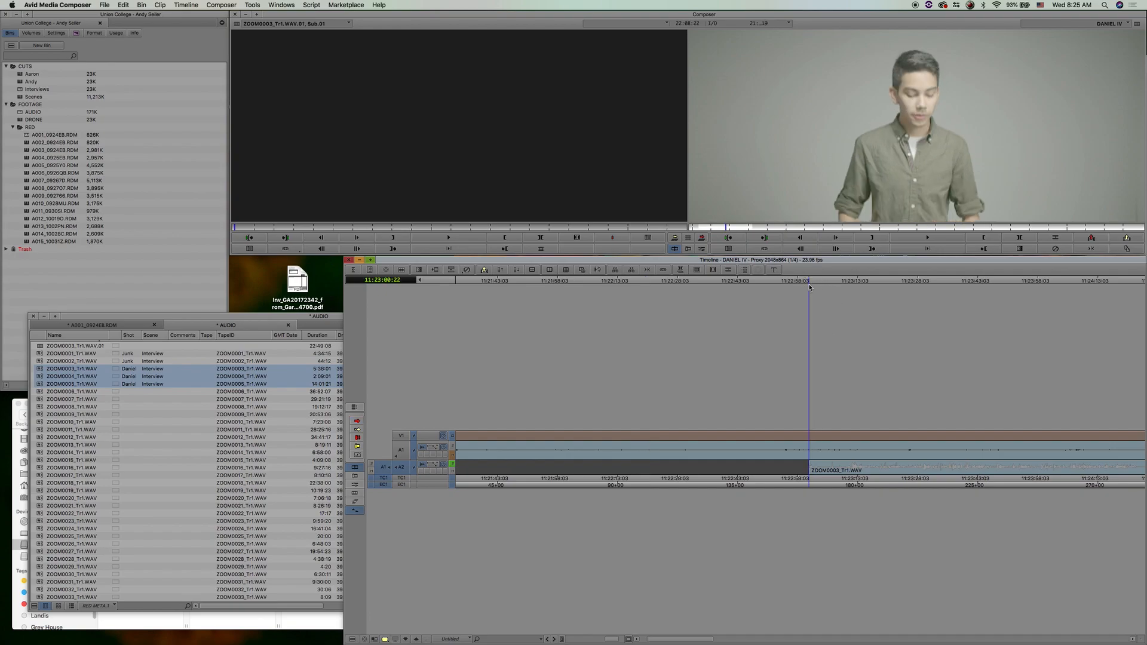
left_click(927, 237)
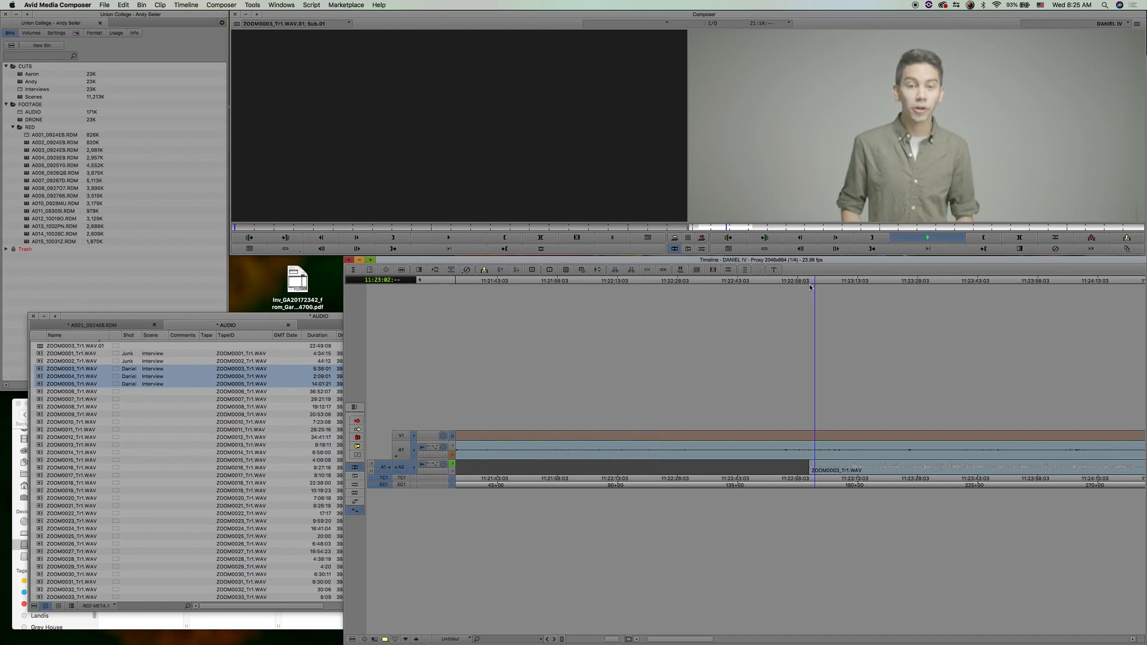
left_click(803, 280)
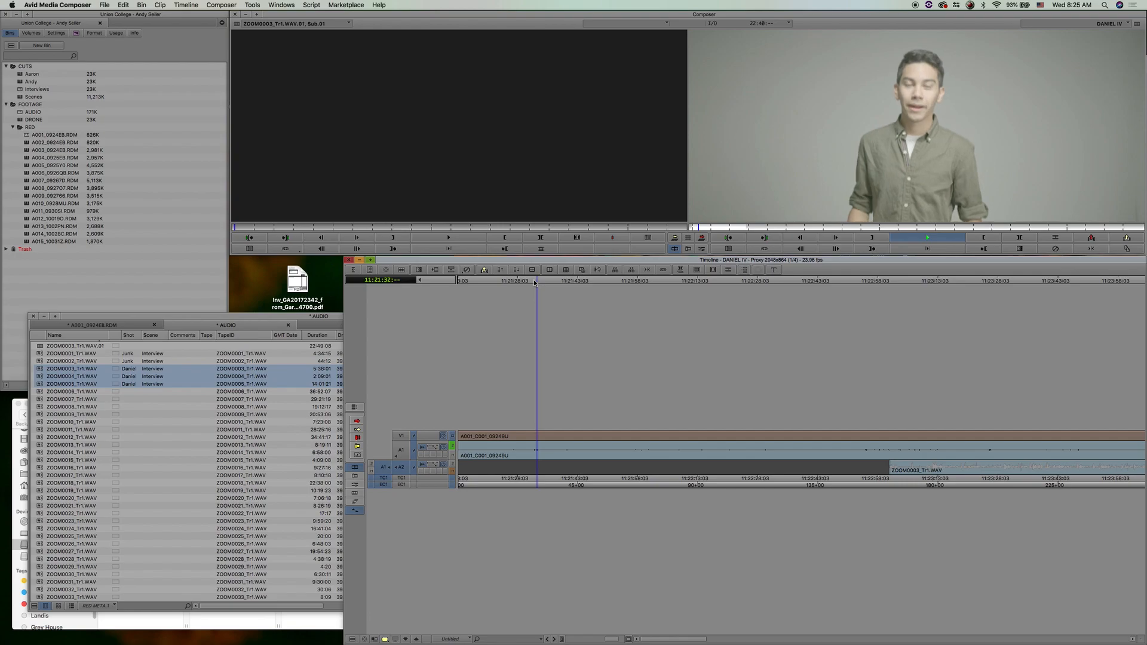
- Slide the ZOOM0003, ZOOM0004 and ZOOM0005 segments earlier to sync with the interview video
left_click(524, 279)
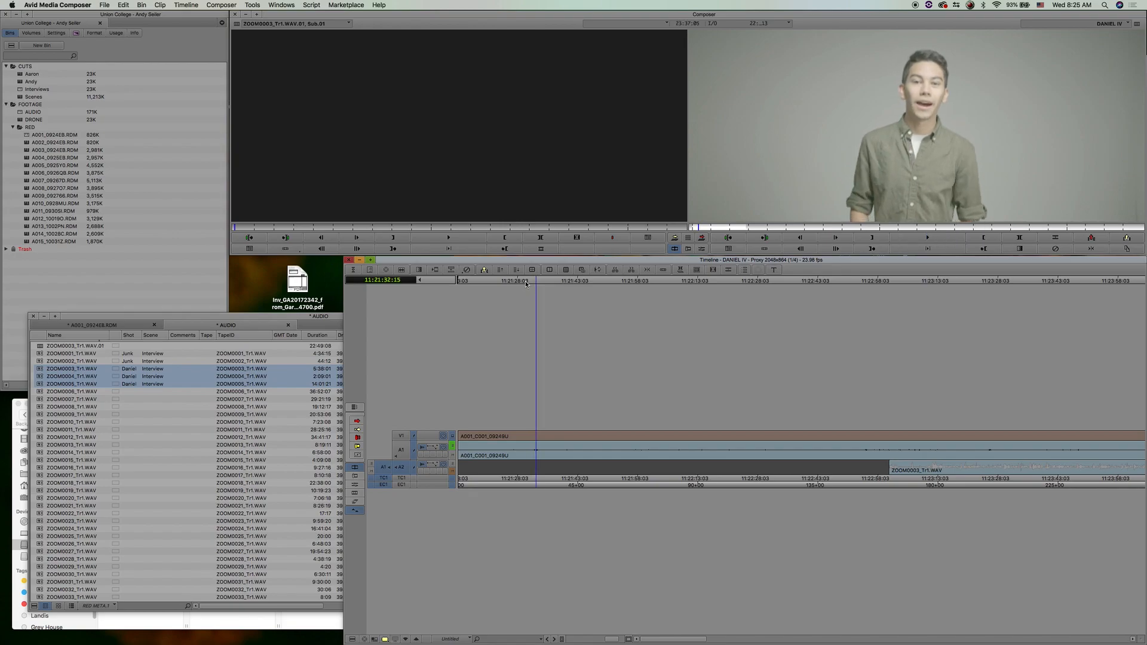
mouse_move(401, 452)
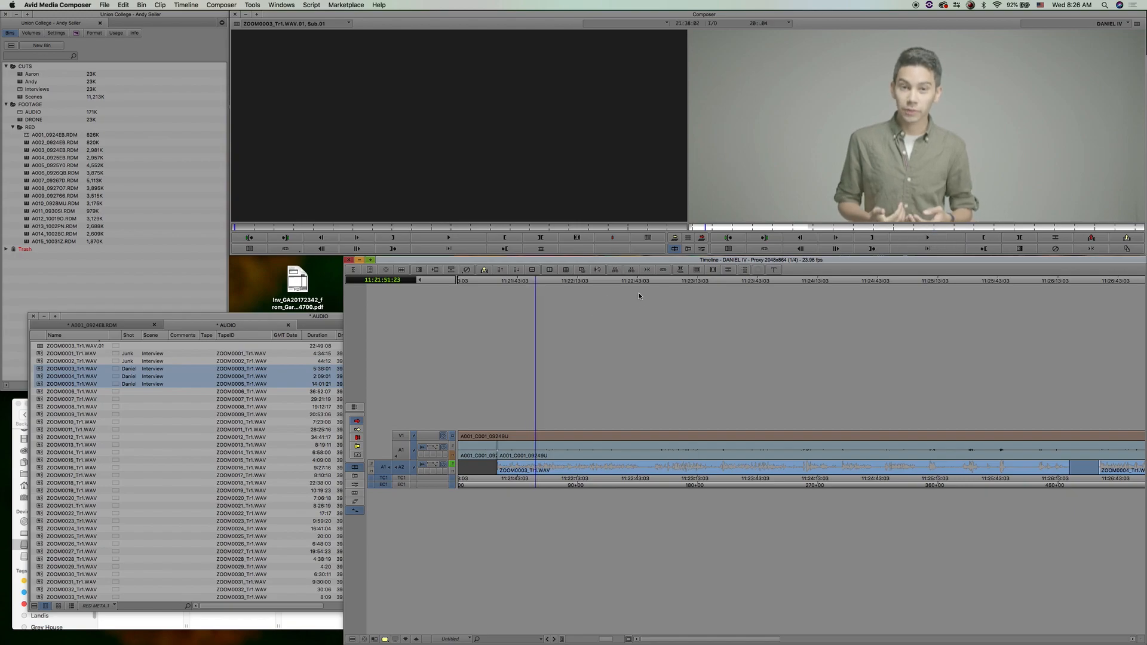
mouse_move(635, 324)
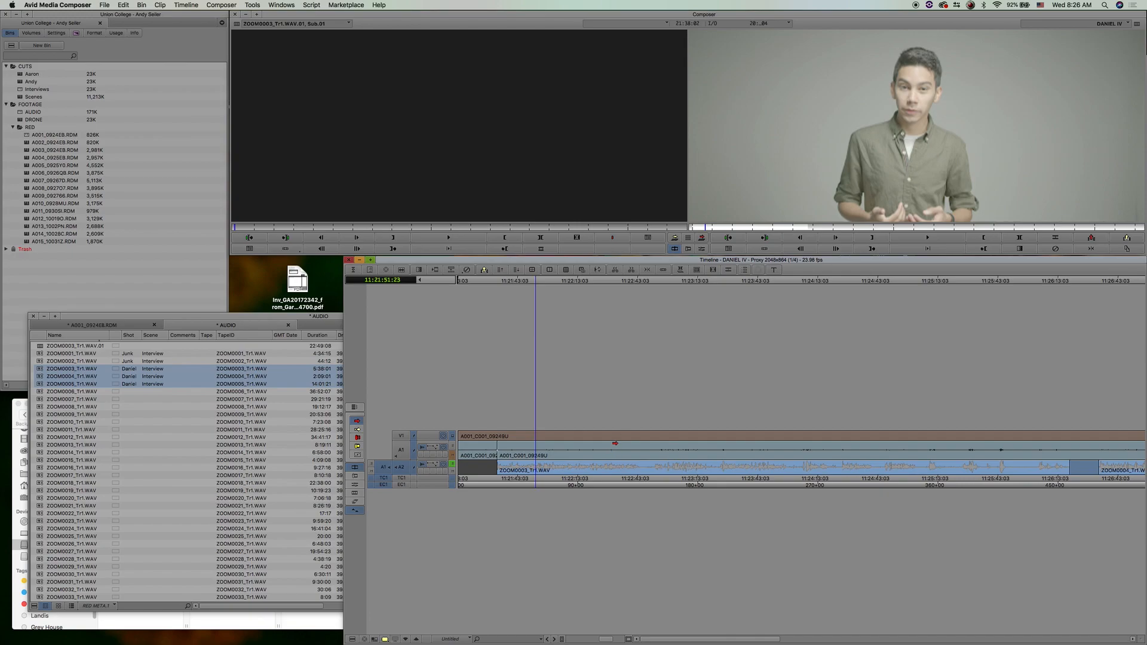
mouse_move(262, 77)
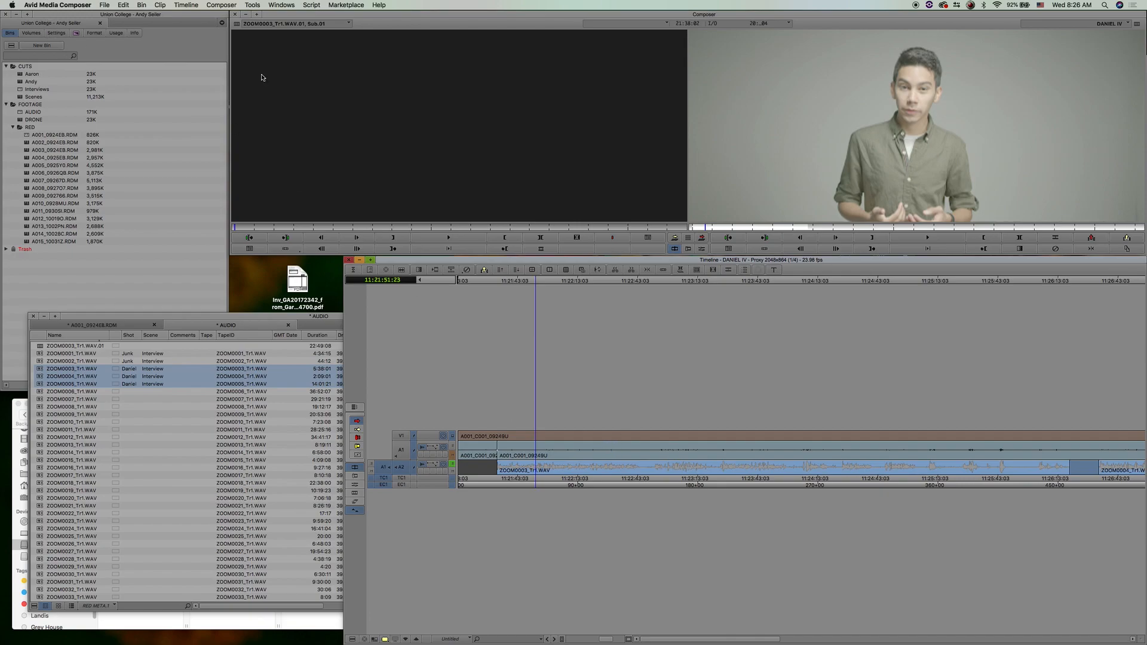
mouse_move(738, 374)
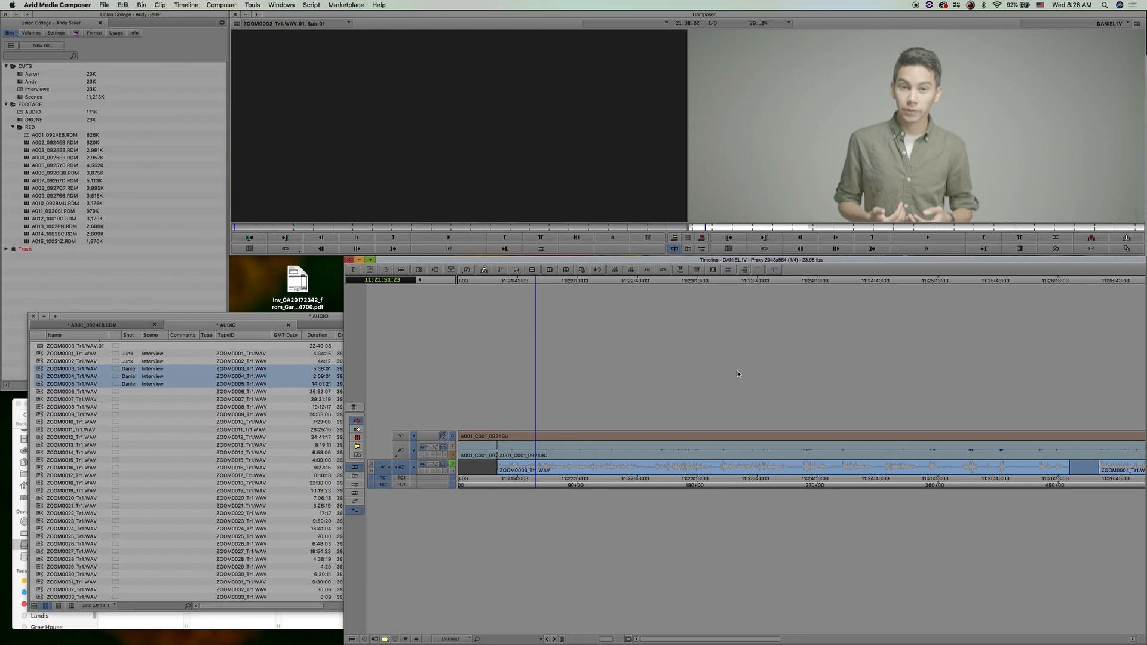
mouse_move(638, 500)
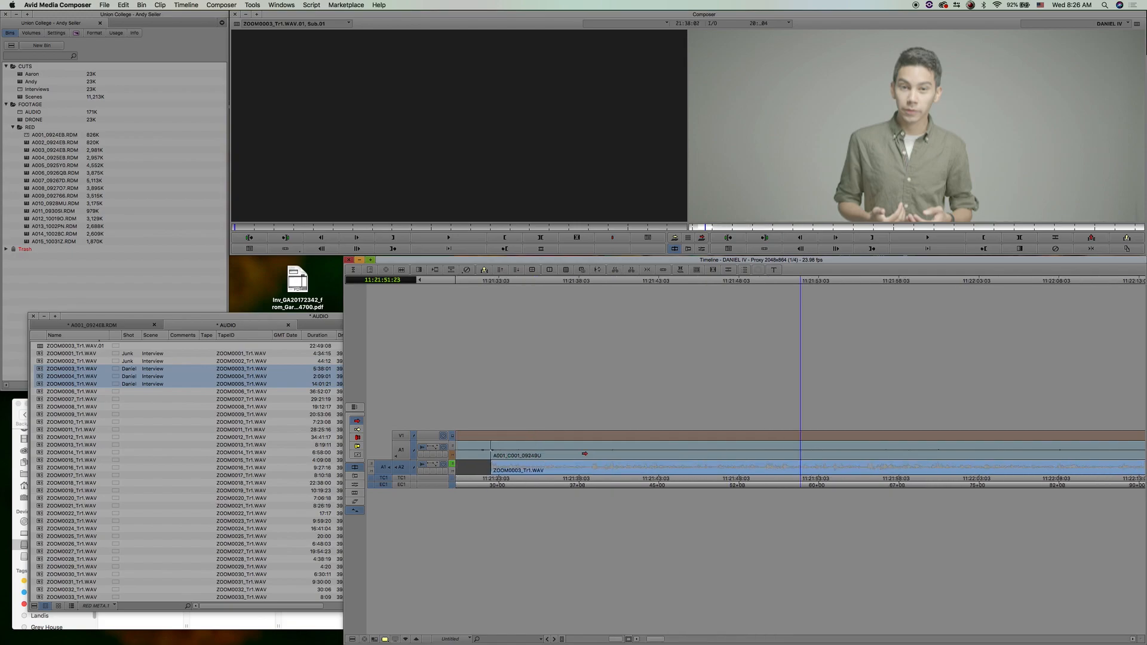
left_click(492, 279)
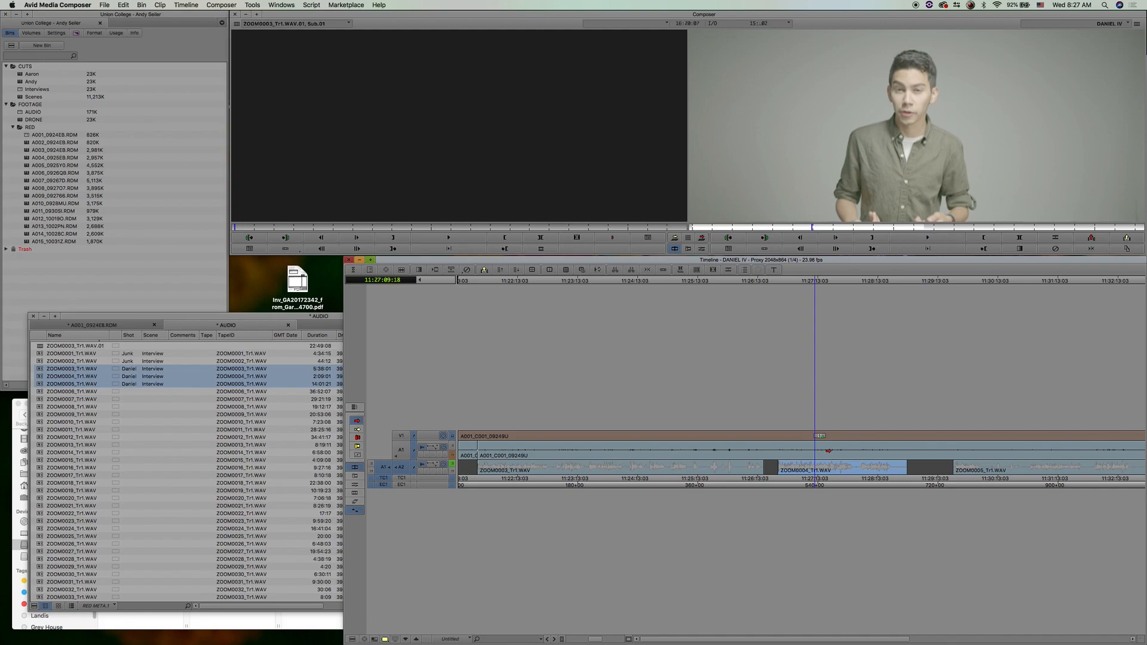
left_click(928, 238)
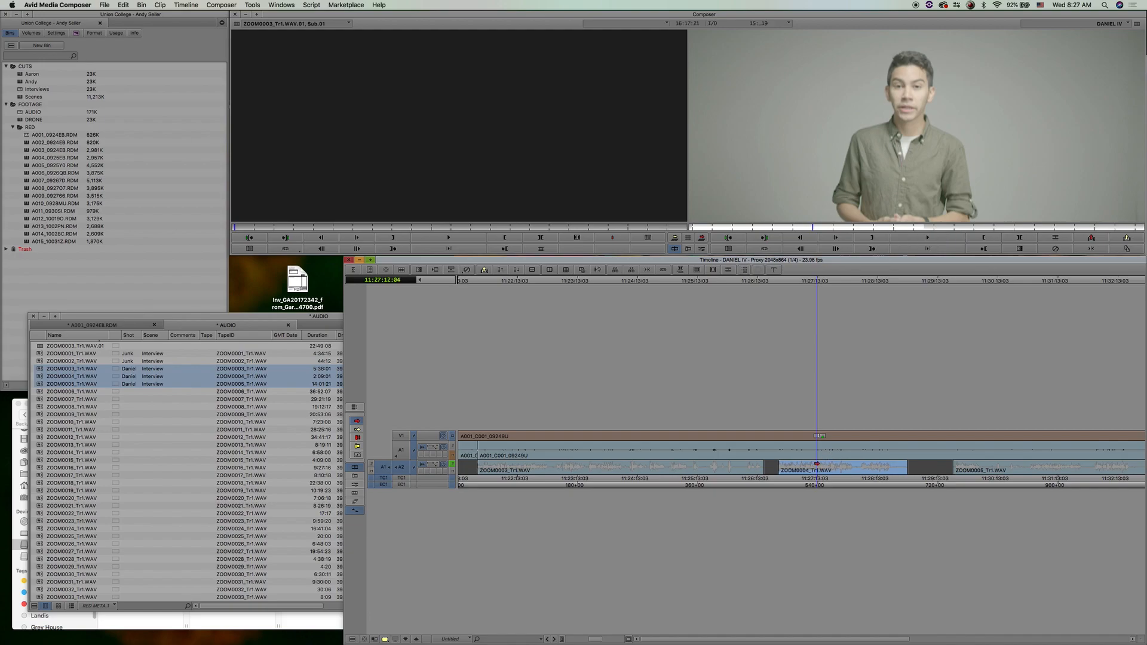
left_click(862, 284)
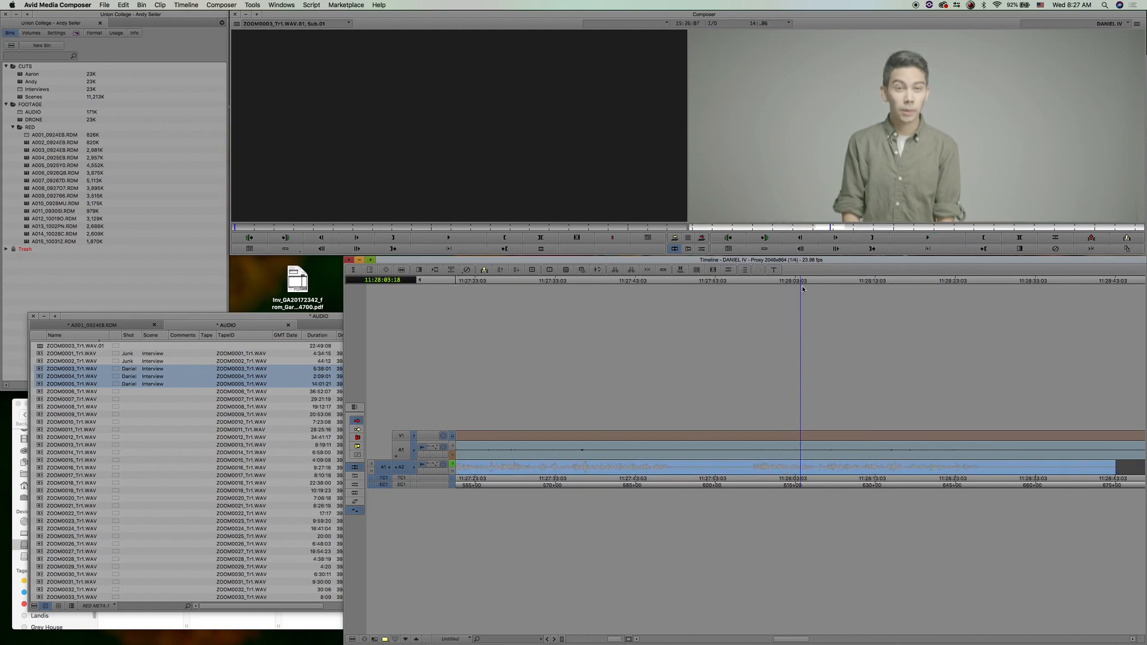
left_click(928, 236)
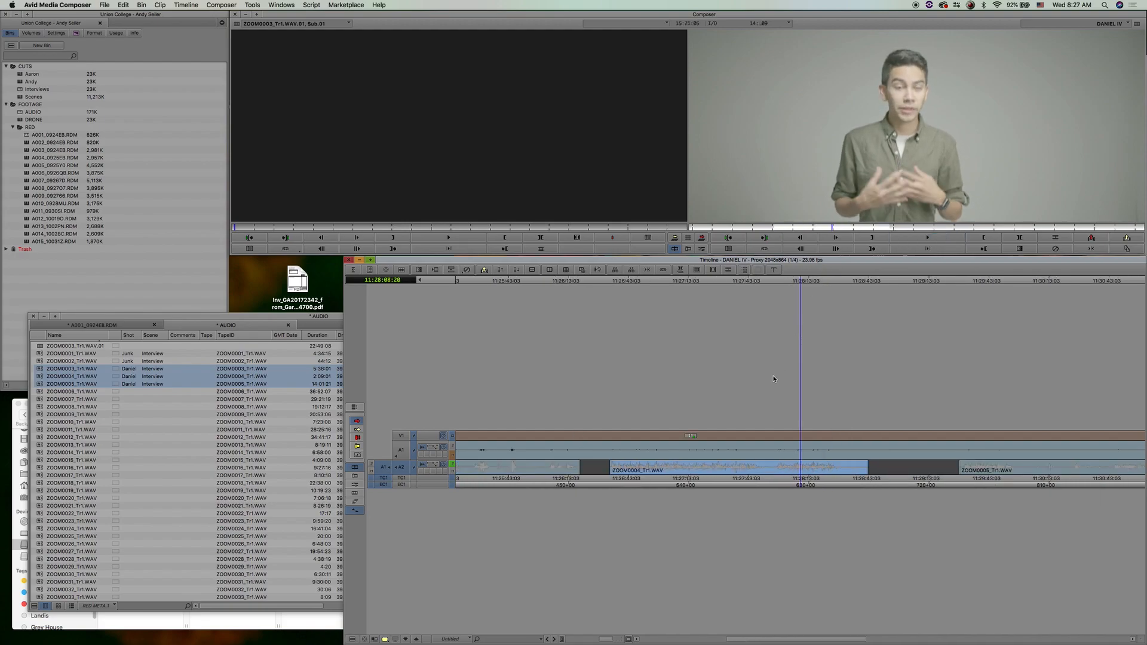
left_click(1006, 280)
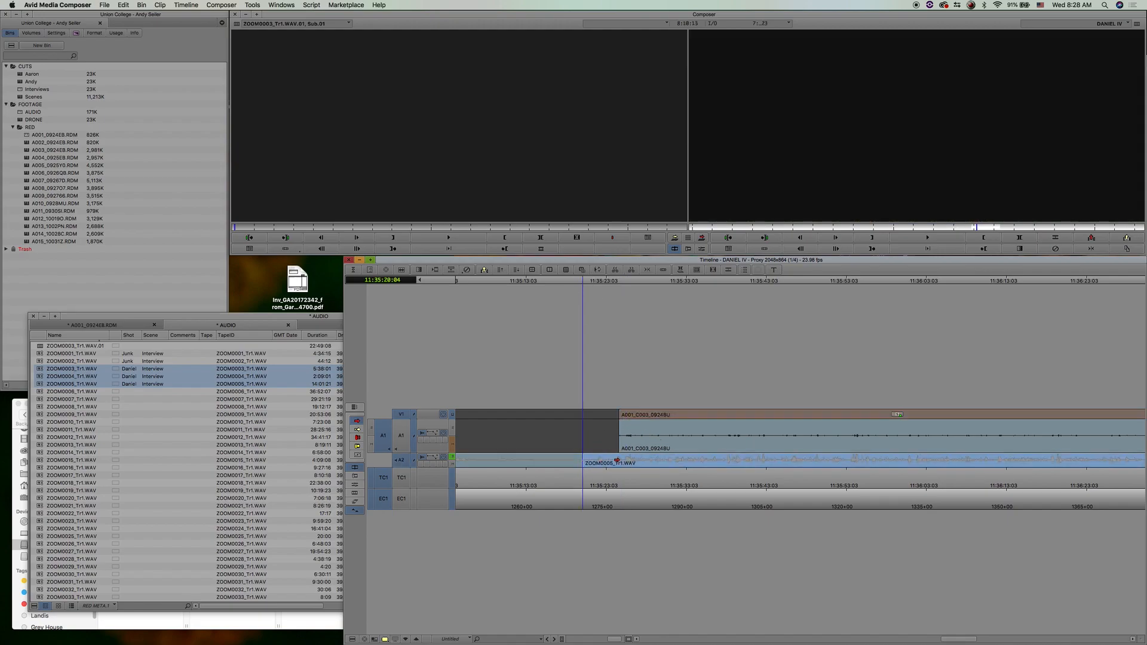
- Line the ZOOM0005 audio up beneath the later A001 video clips
left_click(826, 284)
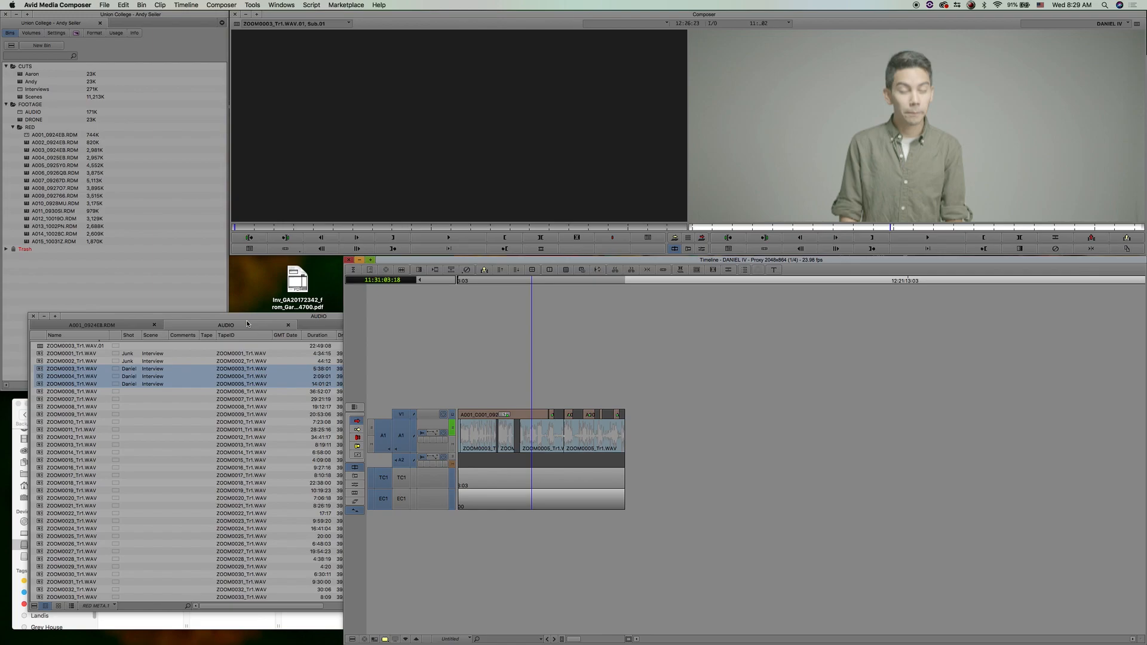
mouse_move(228, 306)
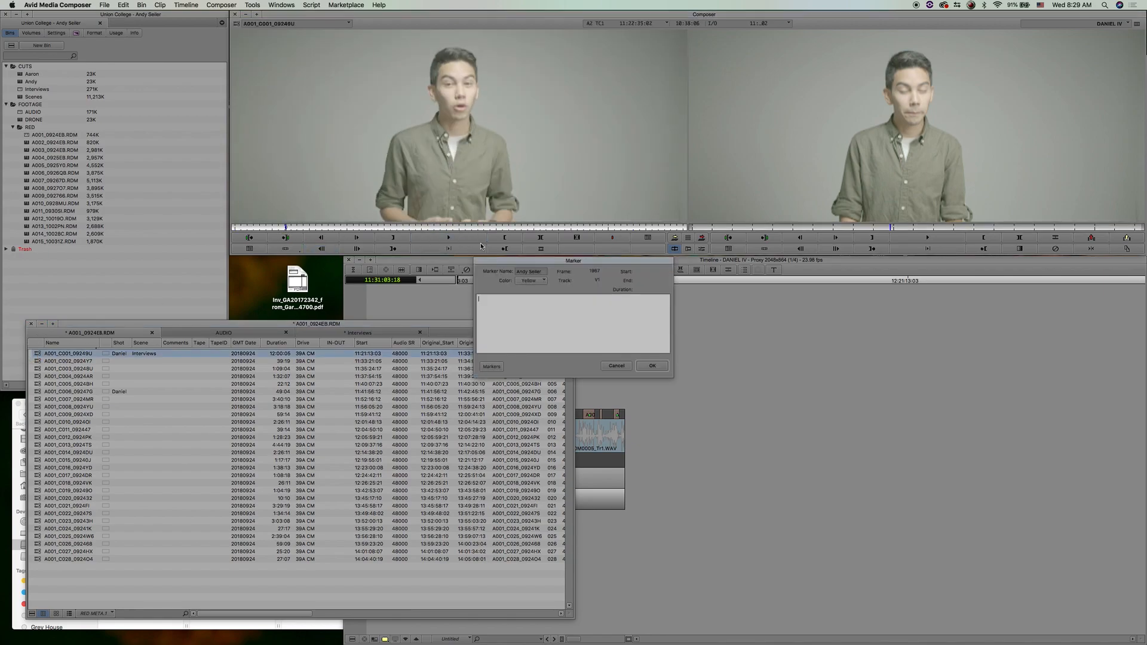
- Cancel the Marker dialog and bring the Interviews bin forward for the ZOOM clips
left_click(650, 365)
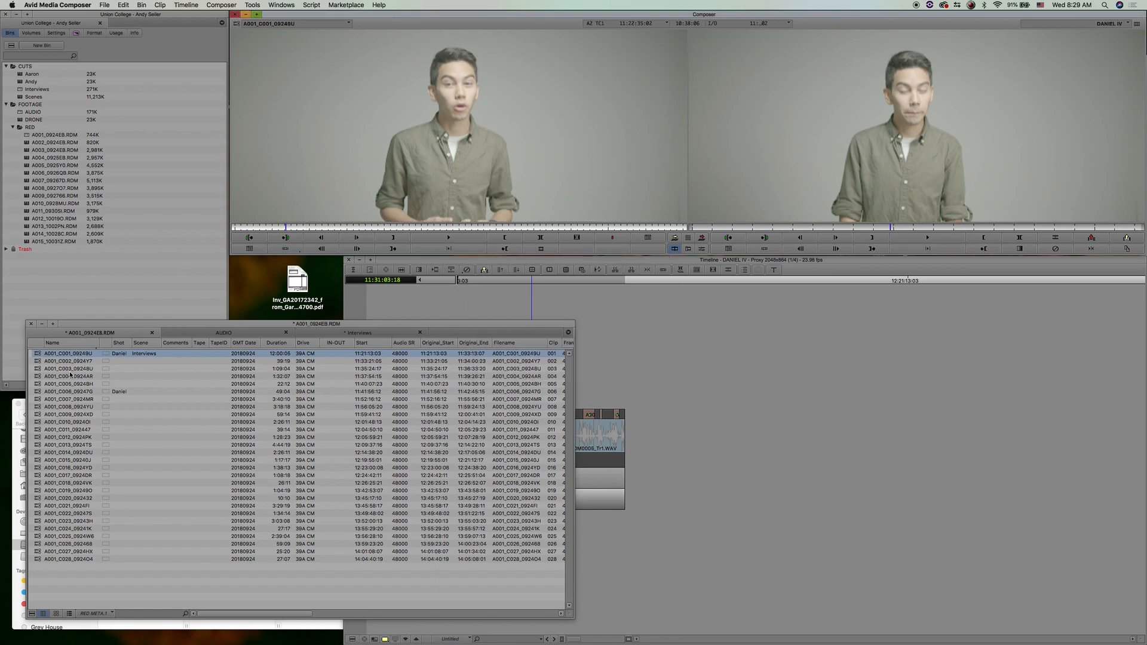
left_click(223, 333)
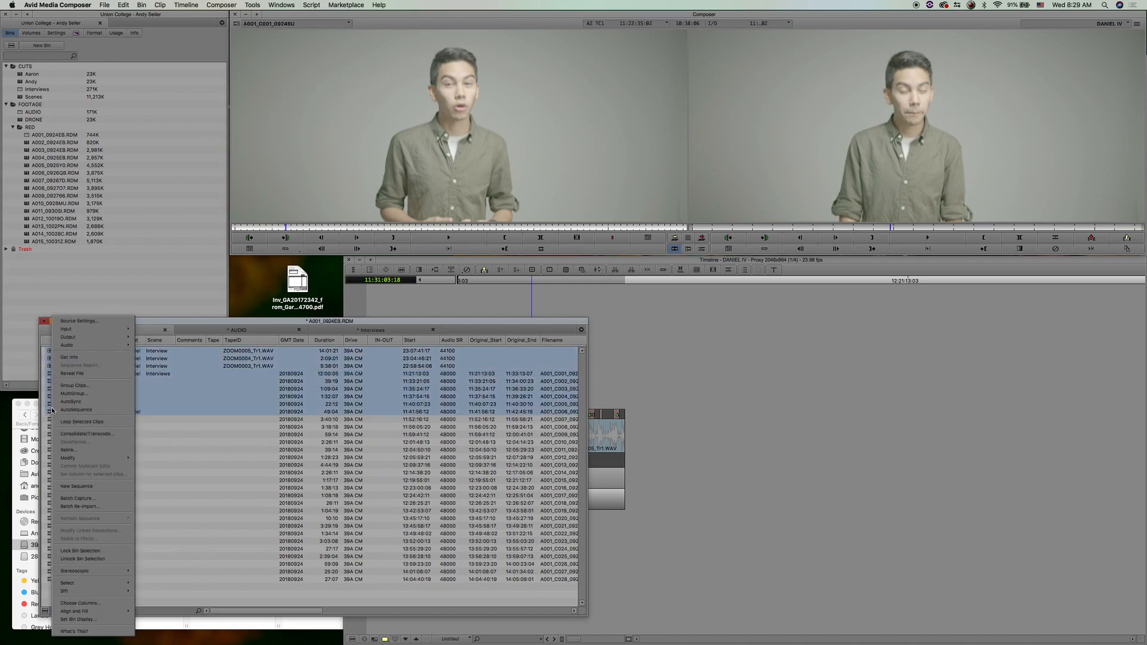
mouse_move(70, 402)
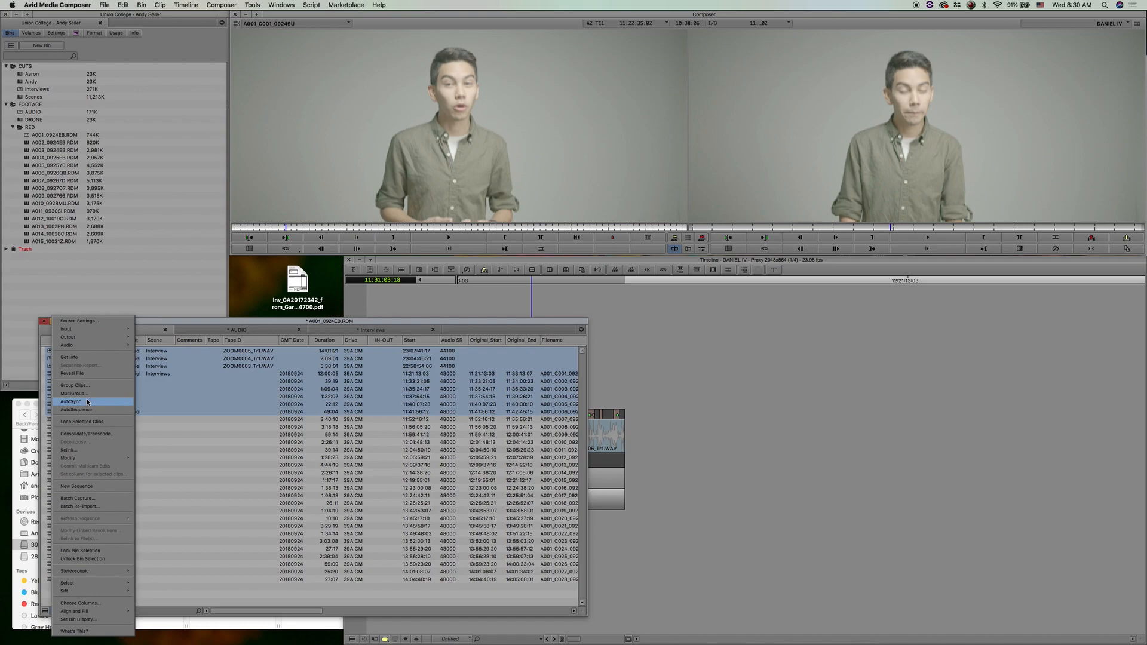
- AutoSync by Waveform Analysis, audio not kept on the video clip, creating a Group Clip
left_click(71, 402)
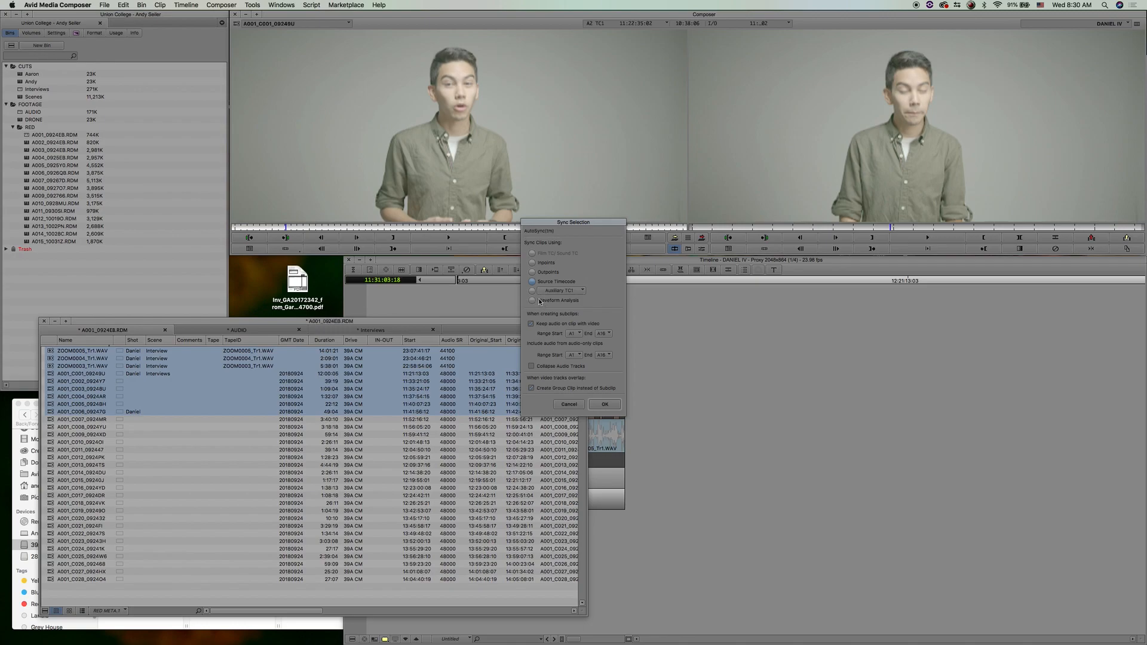
left_click(532, 300)
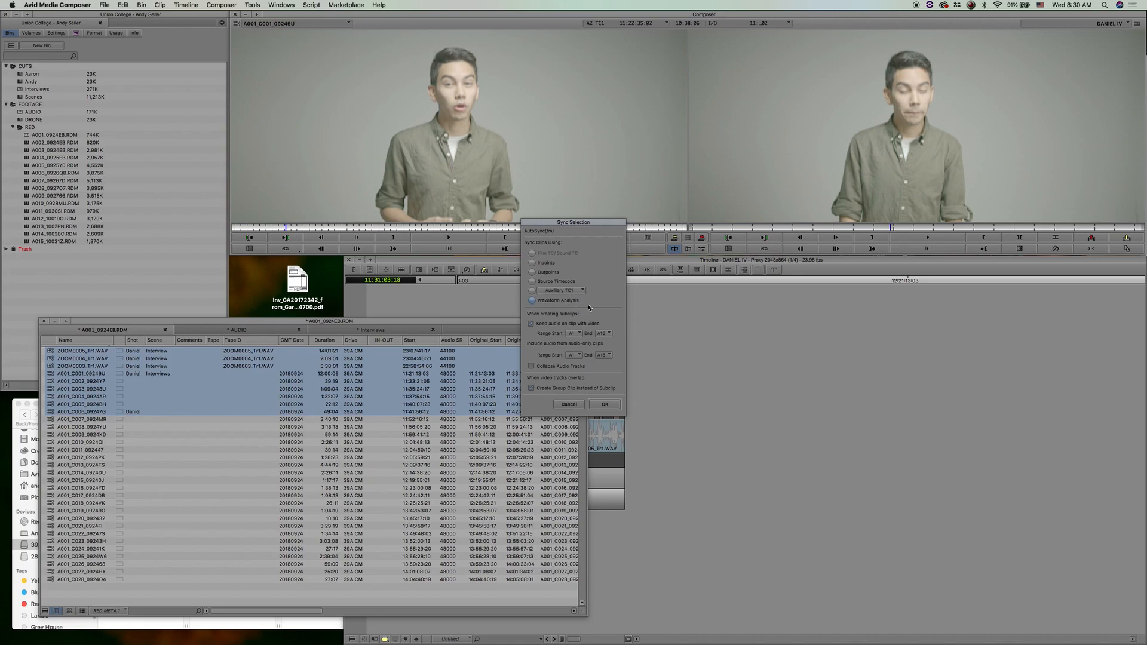
mouse_move(610, 350)
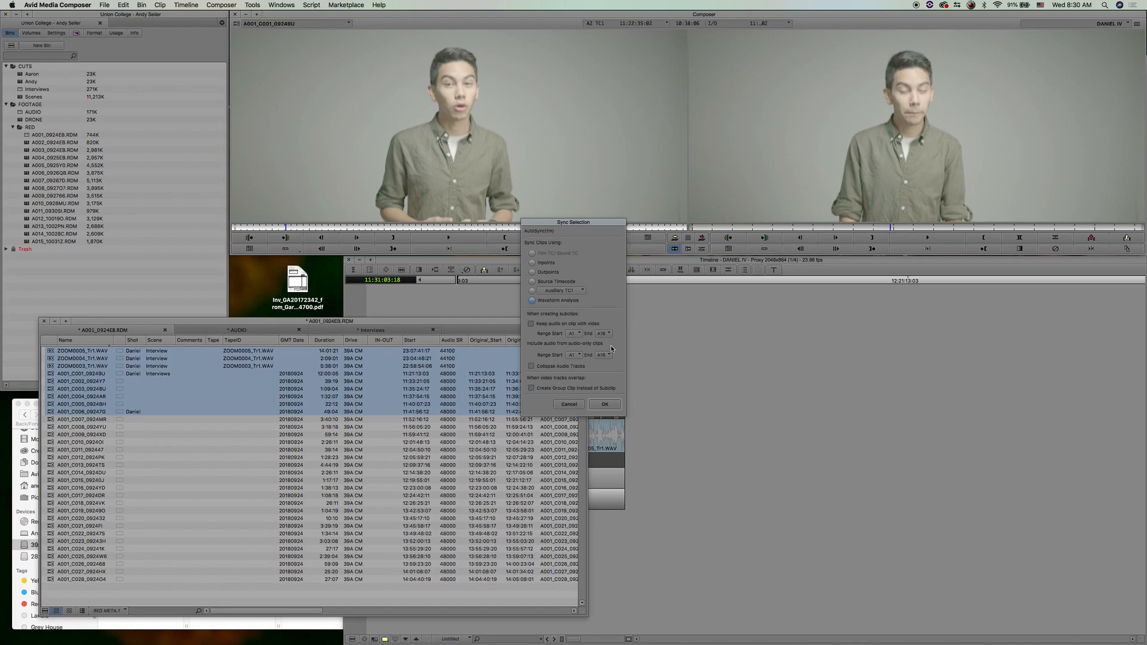
mouse_move(528, 396)
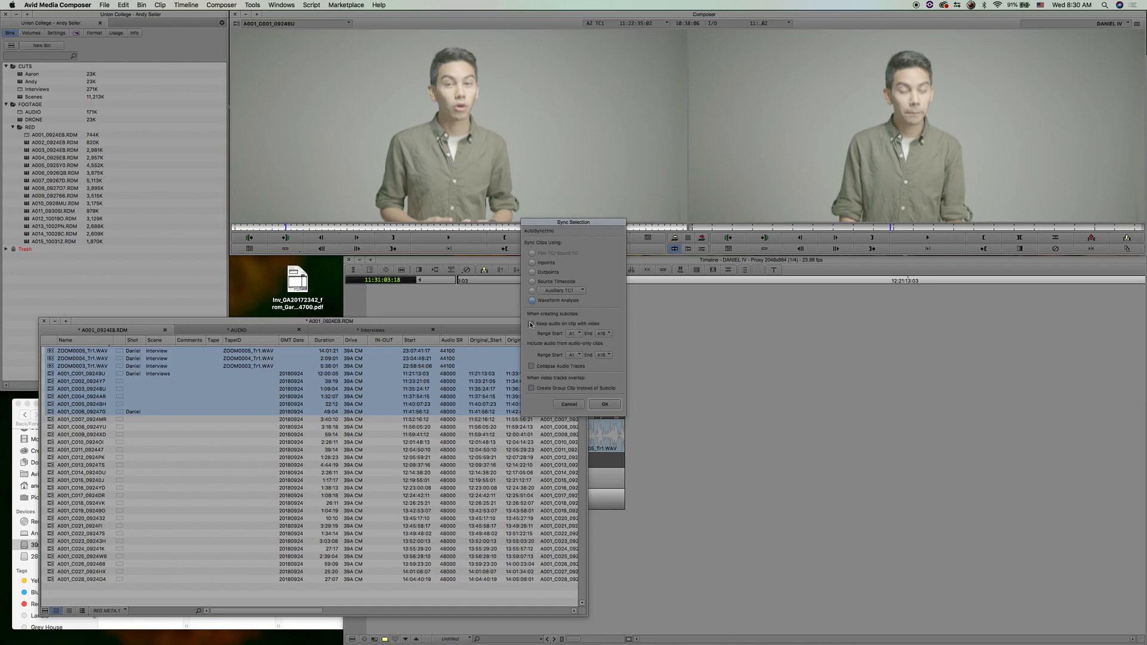
left_click(531, 323)
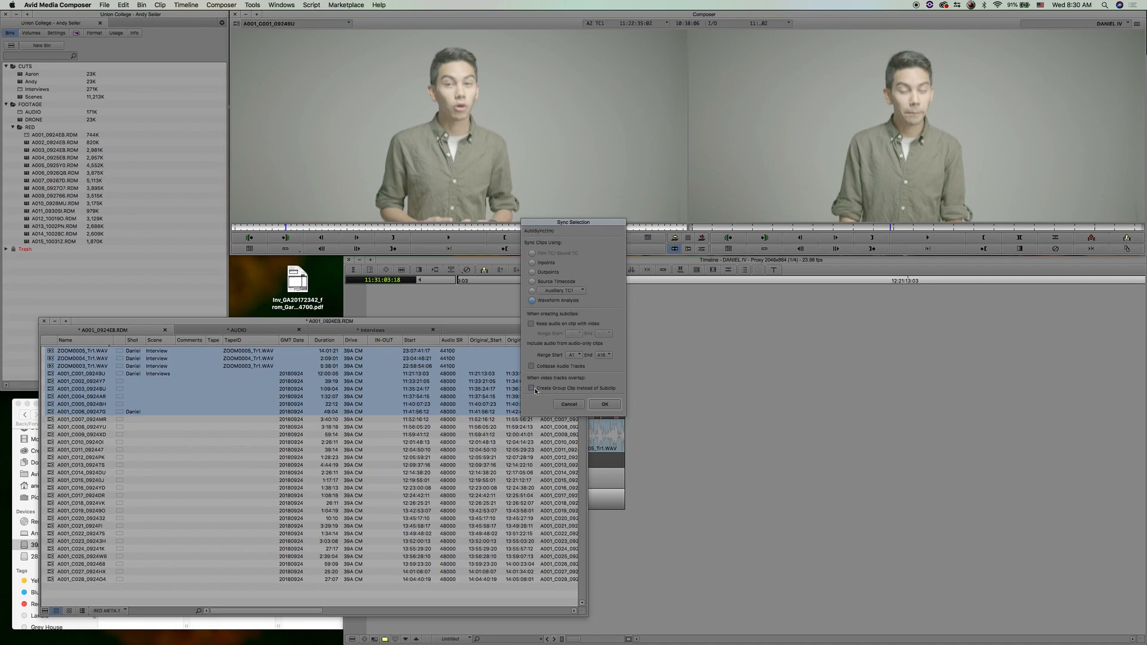
left_click(533, 387)
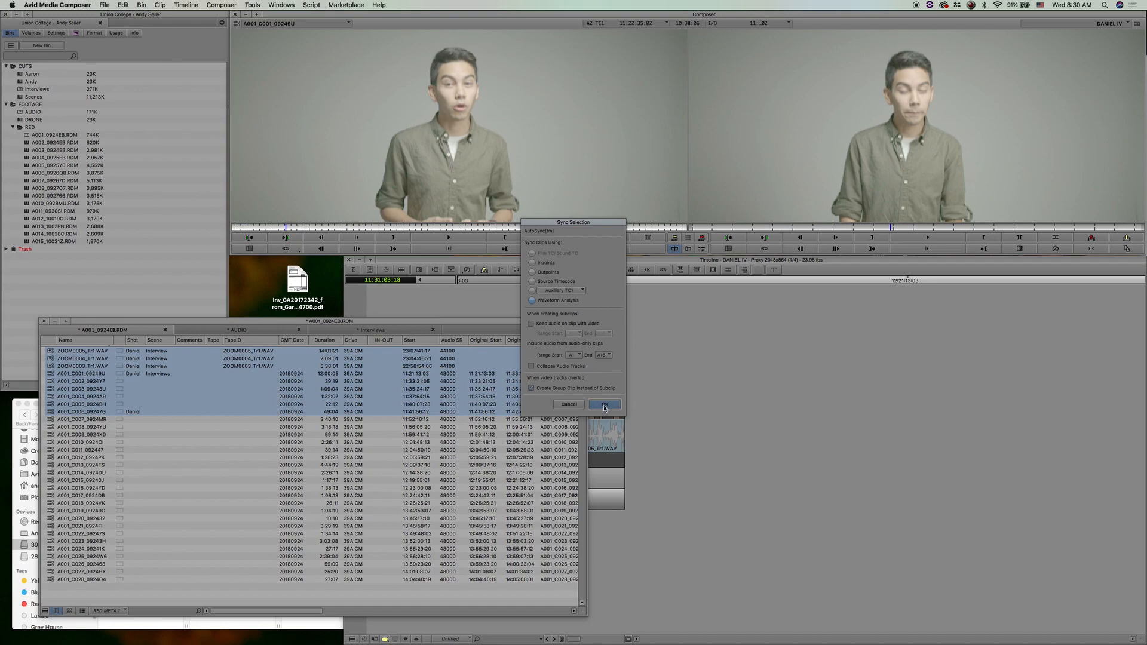
left_click(604, 405)
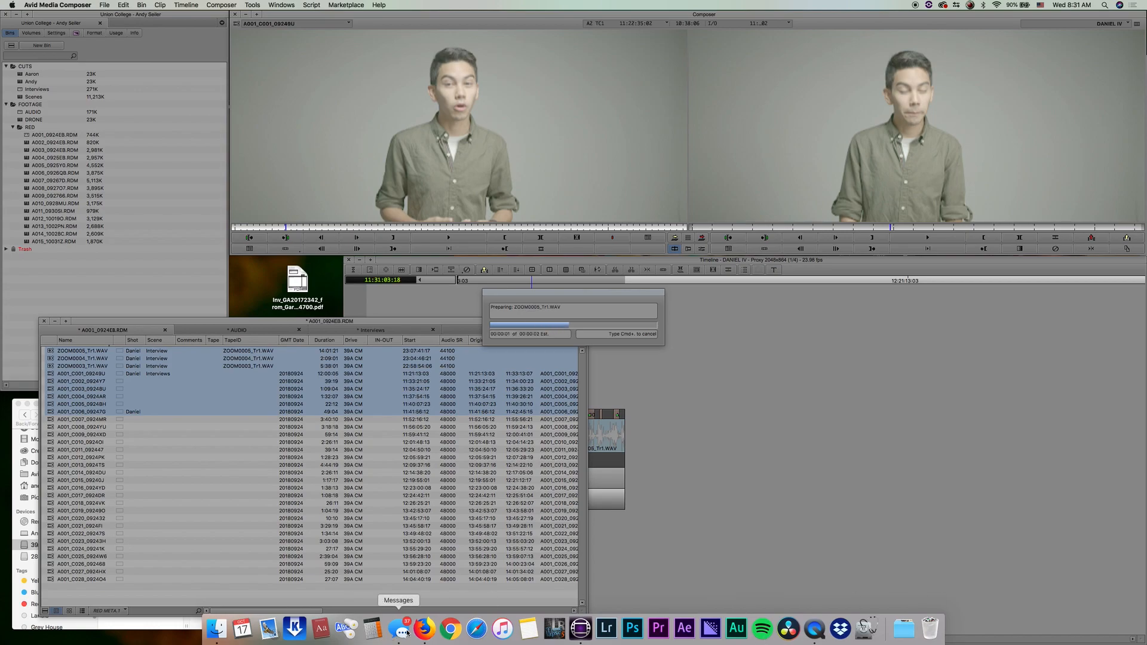
- Bring Firefox forward and view the Craigslist Hotpoint appliance results
left_click(423, 627)
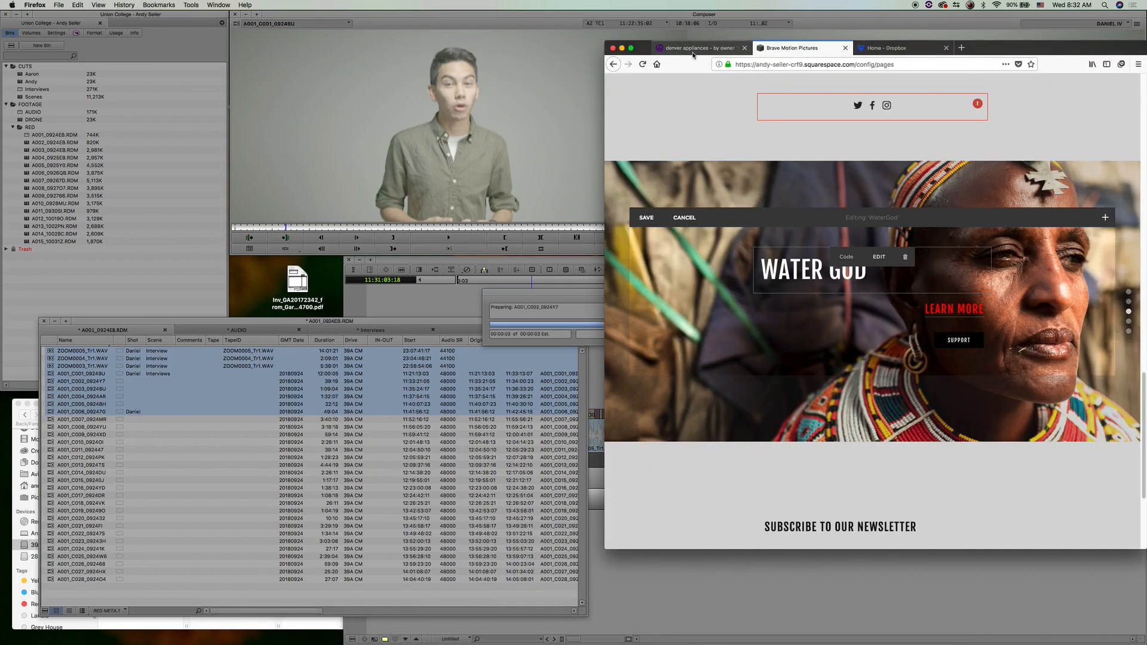
left_click(695, 48)
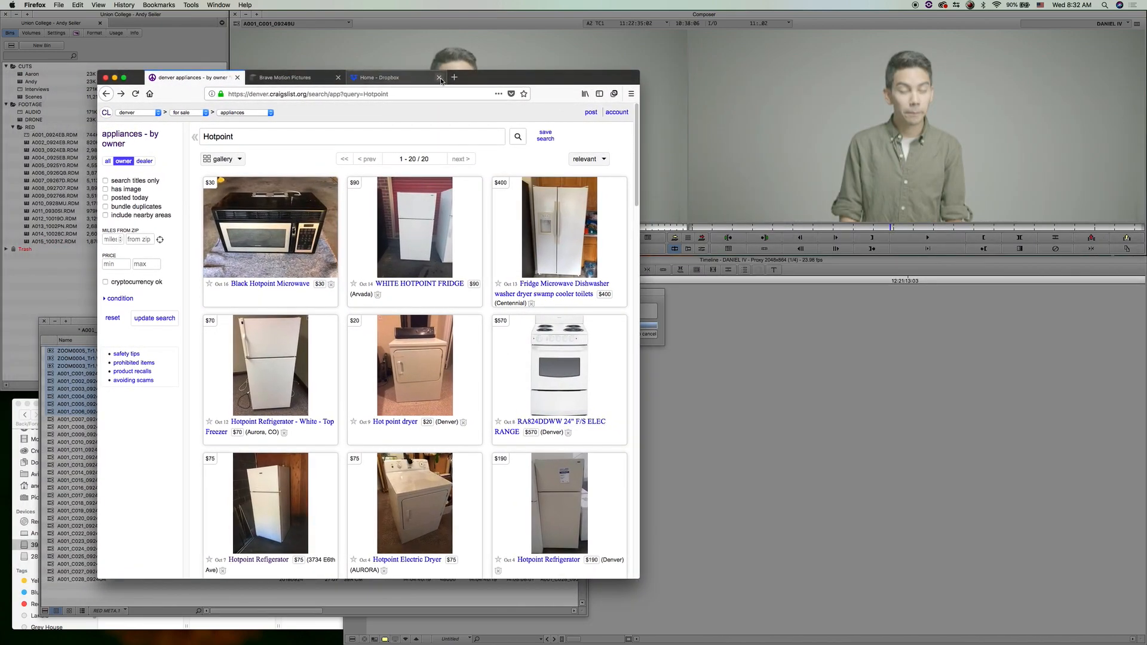
mouse_move(440, 79)
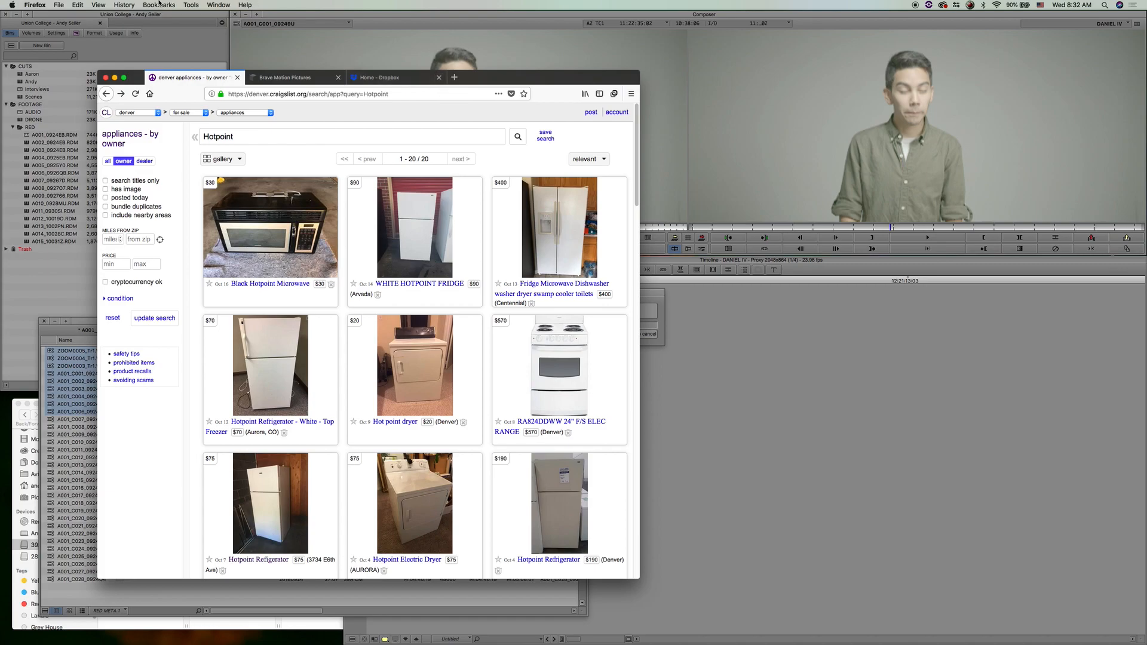
mouse_move(584, 93)
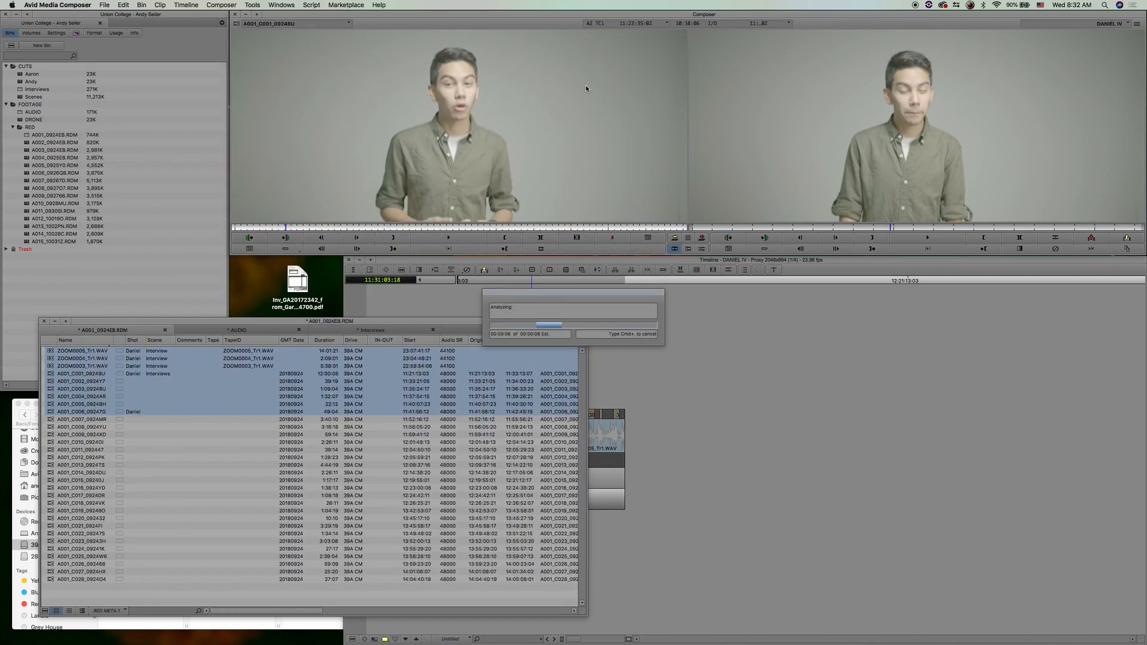
mouse_move(547, 175)
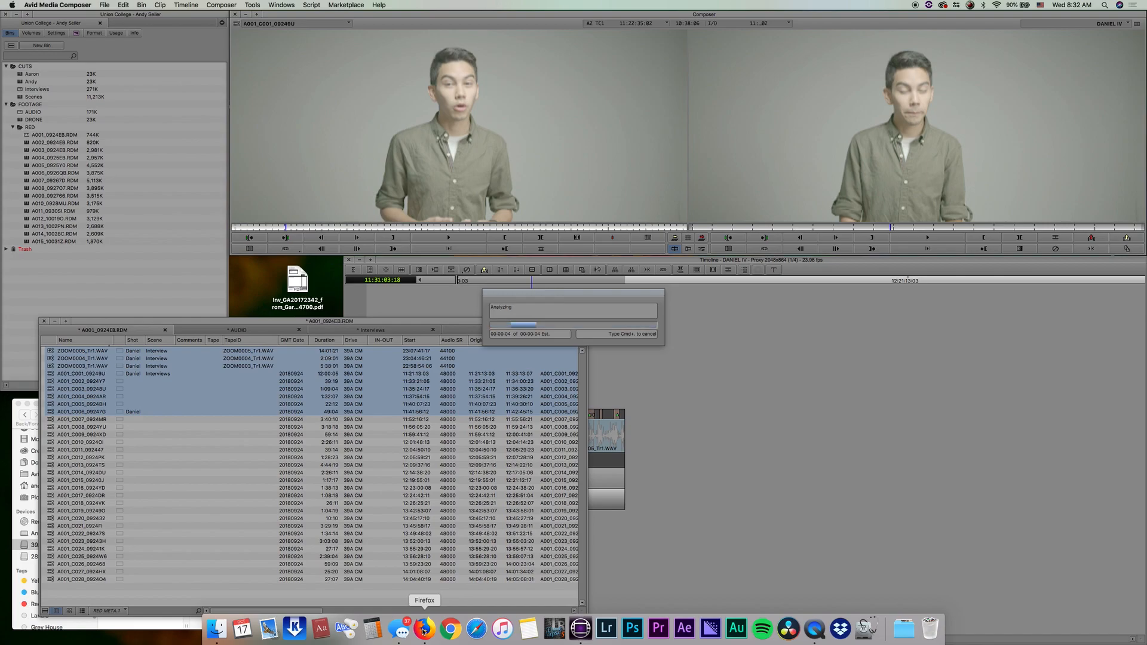
- Call Firefox back to the front while the waveform analysis runs
left_click(425, 627)
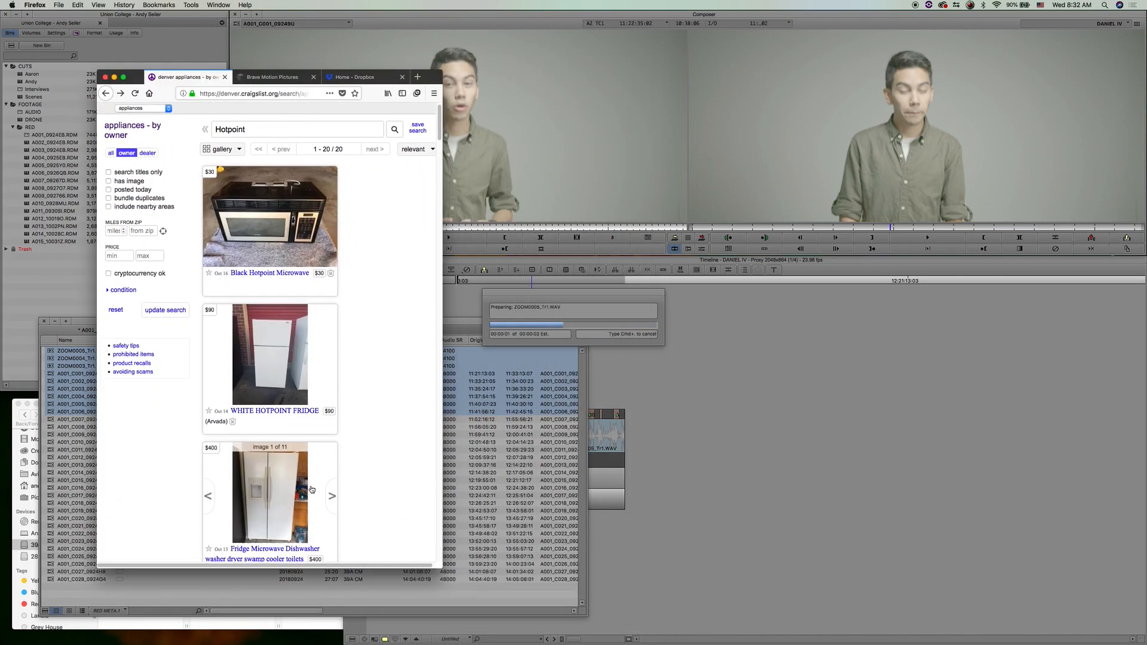
scroll("down", 3)
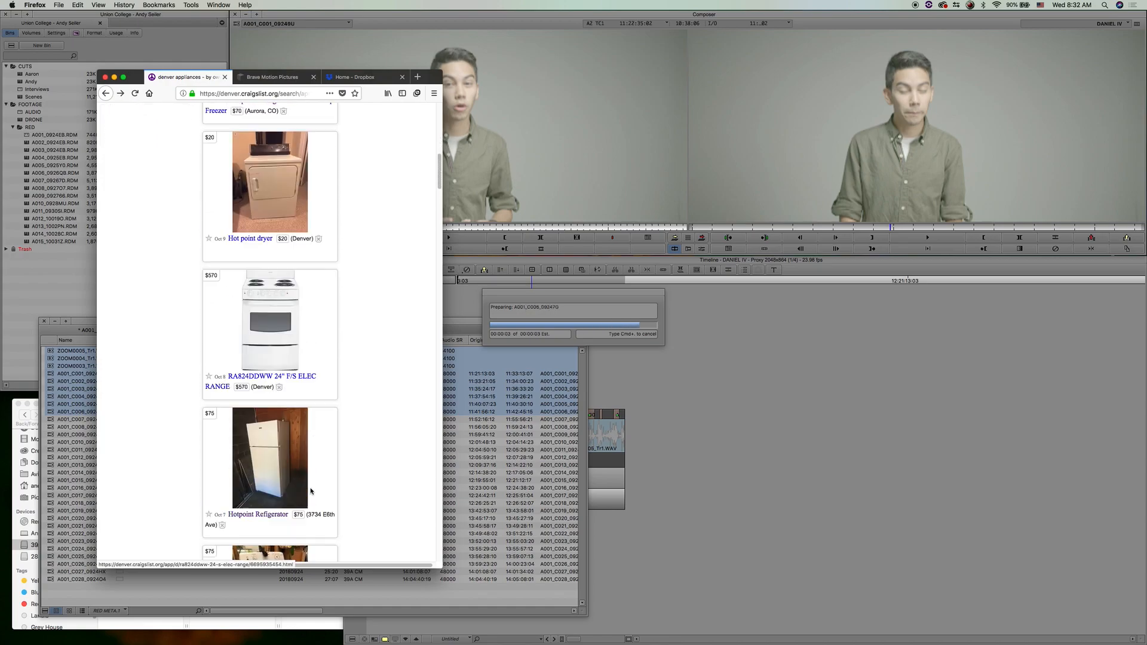
scroll("down", 3)
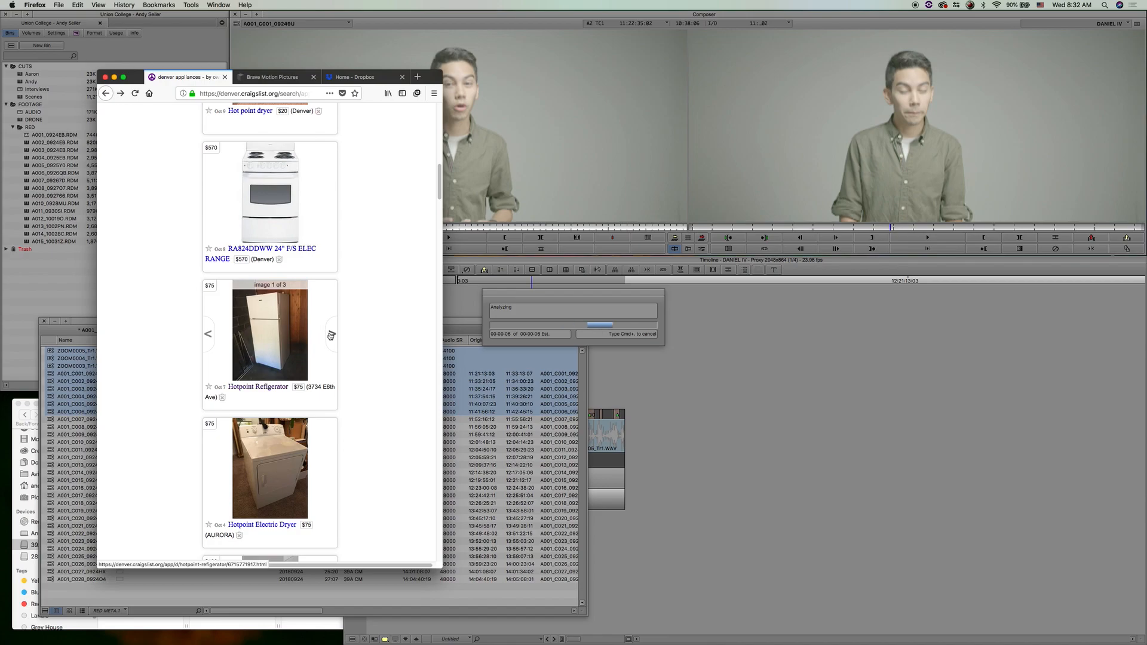
left_click(331, 334)
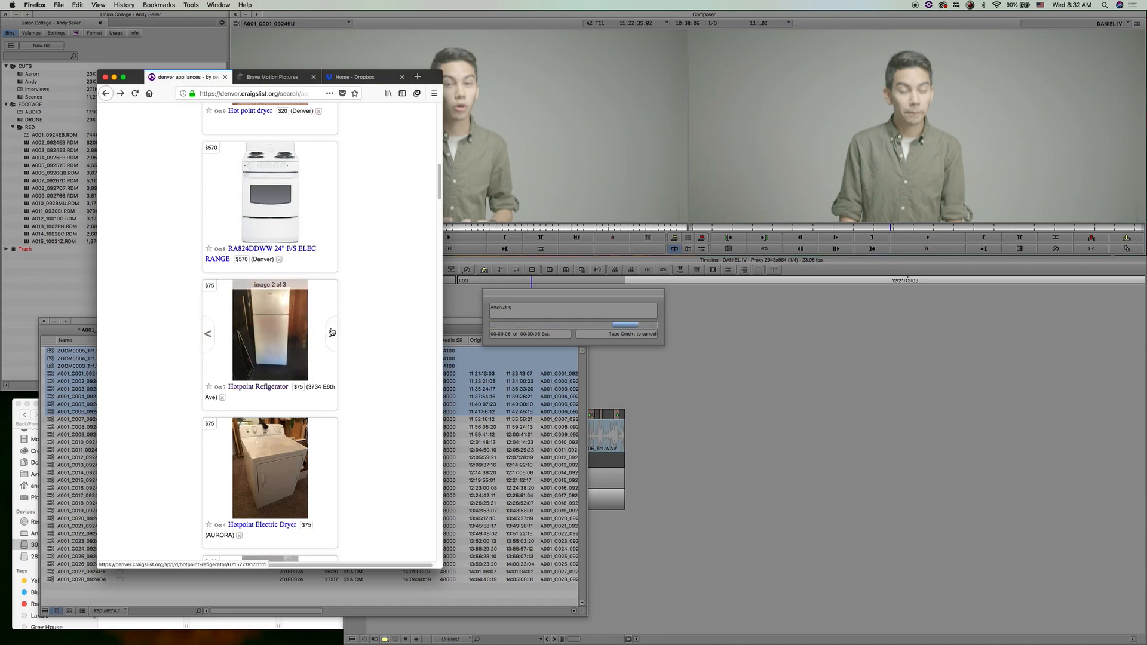
scroll("down", 3)
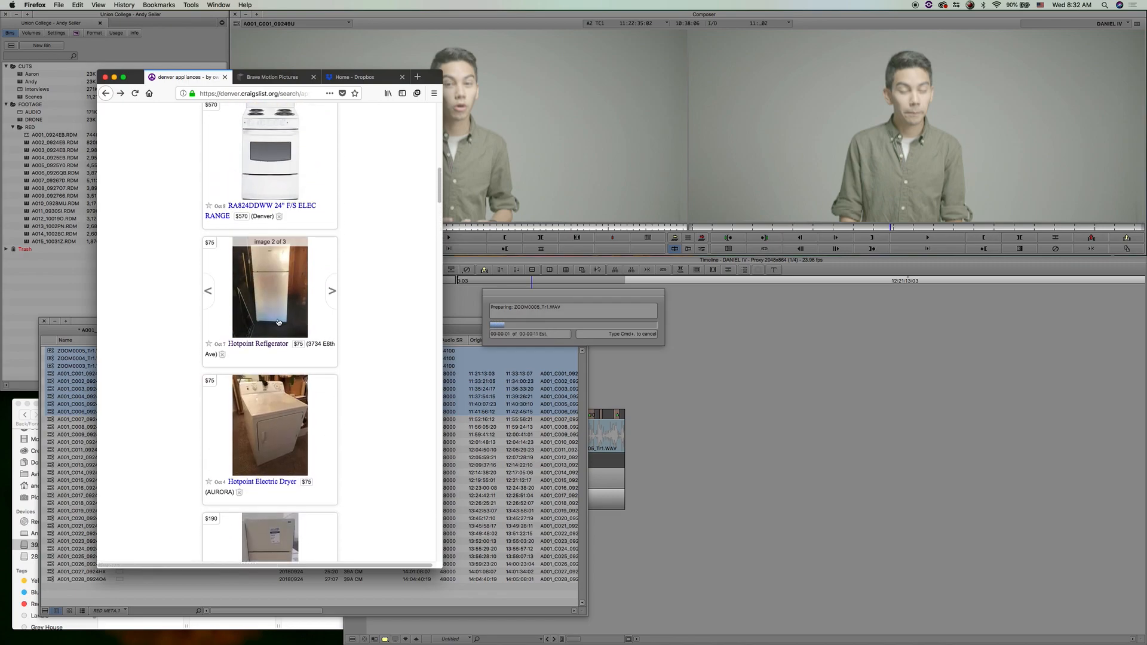
mouse_move(261, 307)
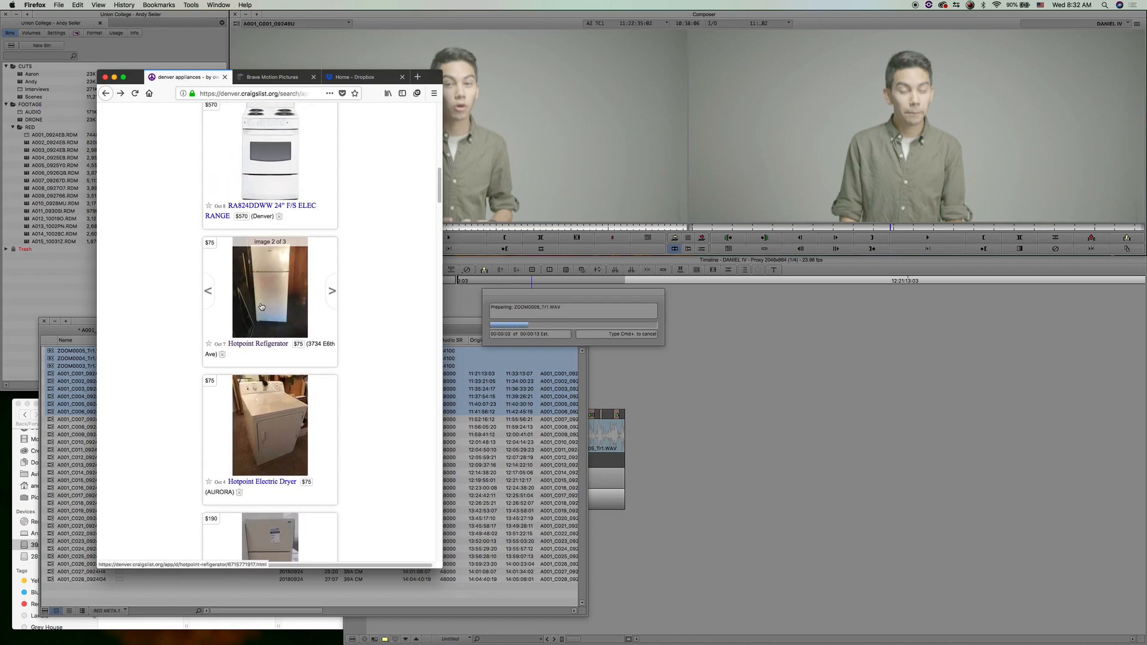
scroll("down", 3)
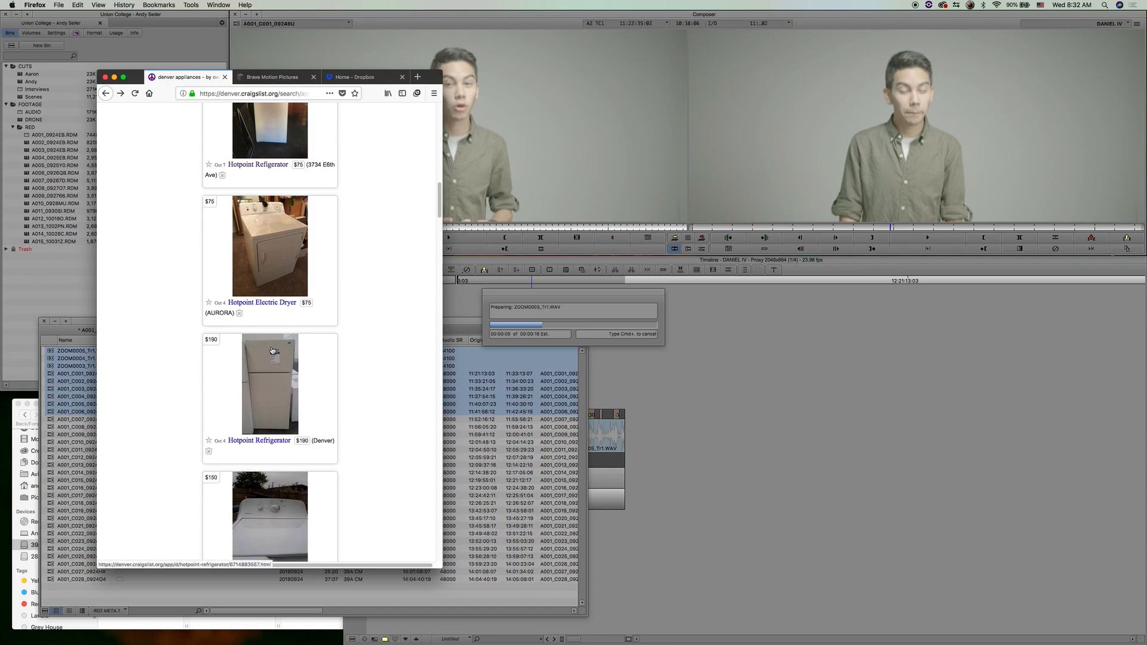
scroll("down", 3)
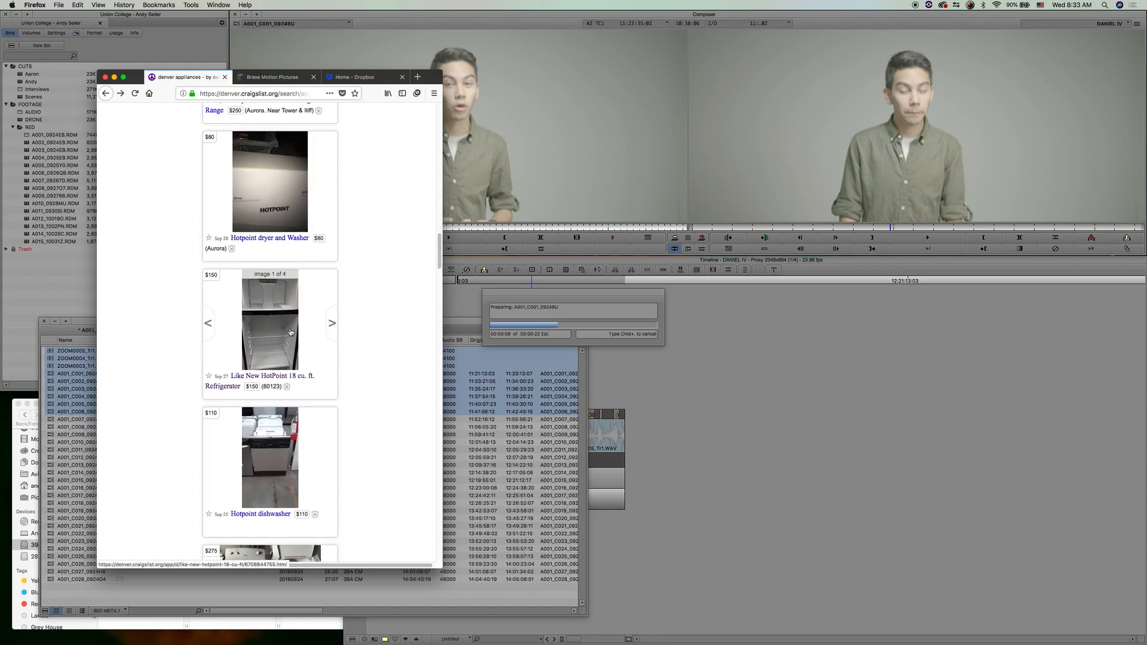
left_click(332, 323)
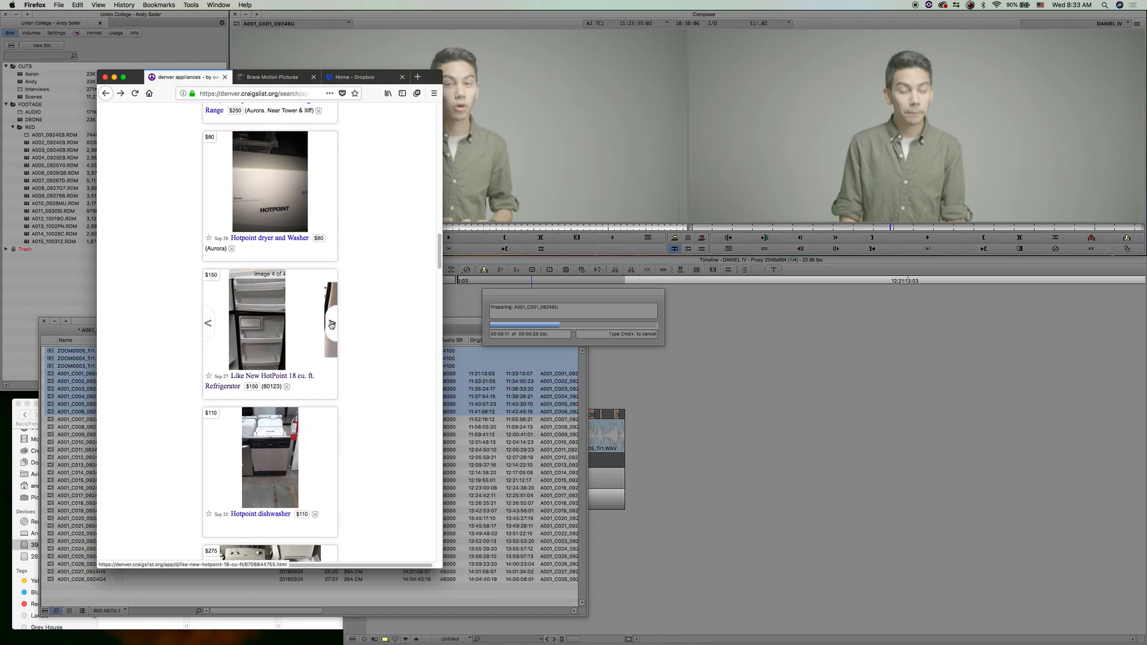
scroll("down", 3)
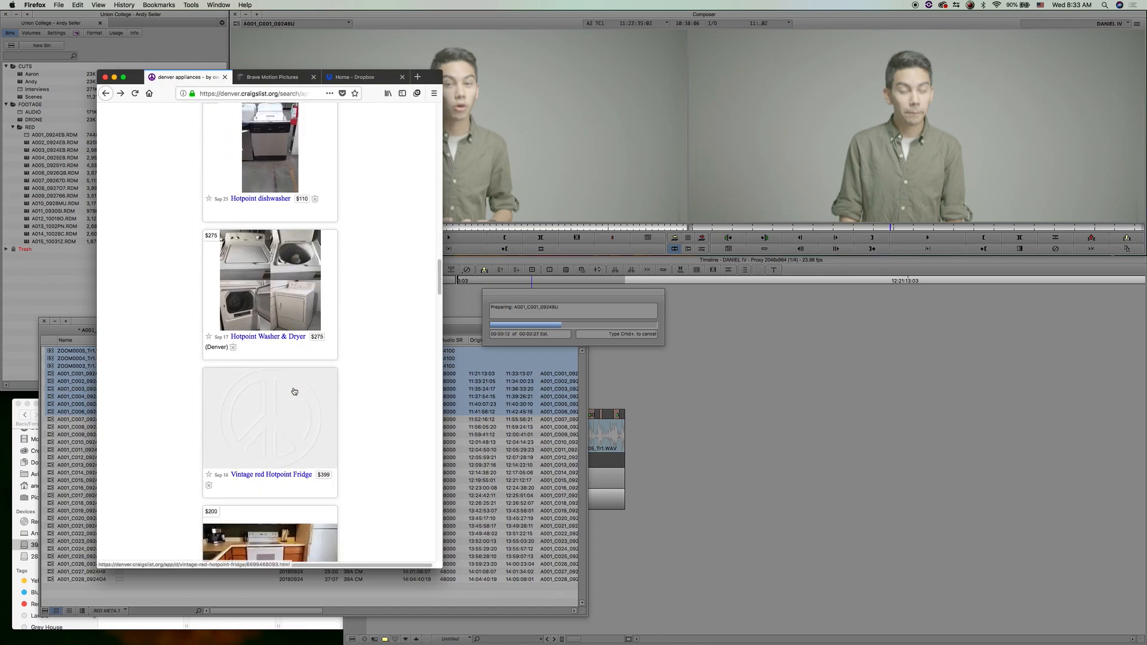
scroll("down", 3)
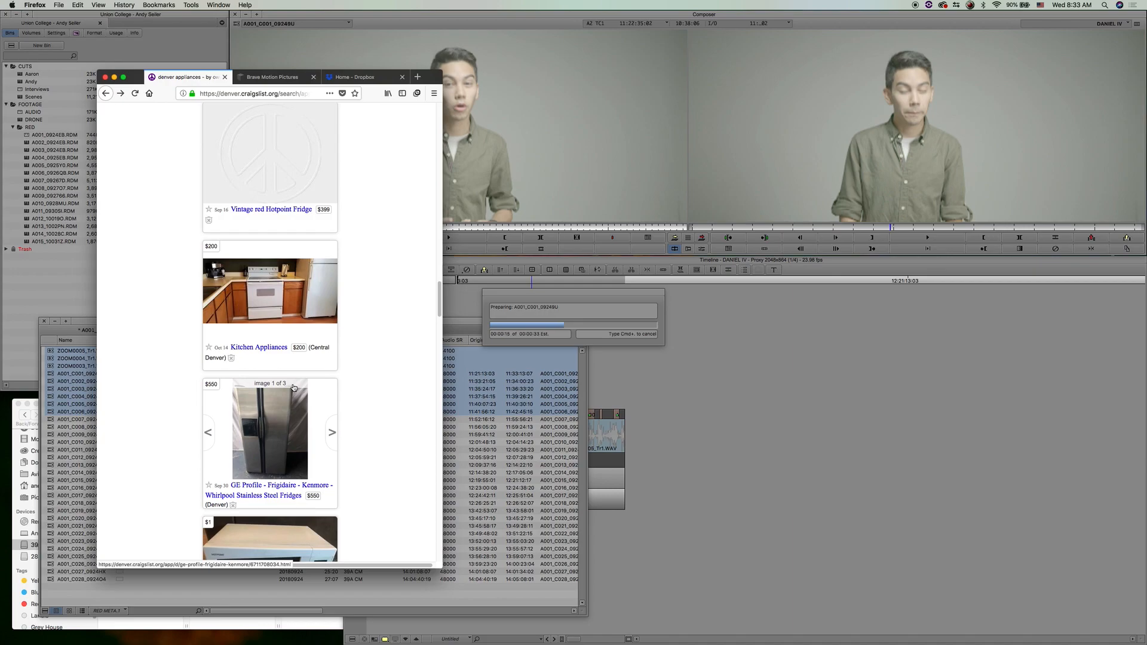
scroll("down", 3)
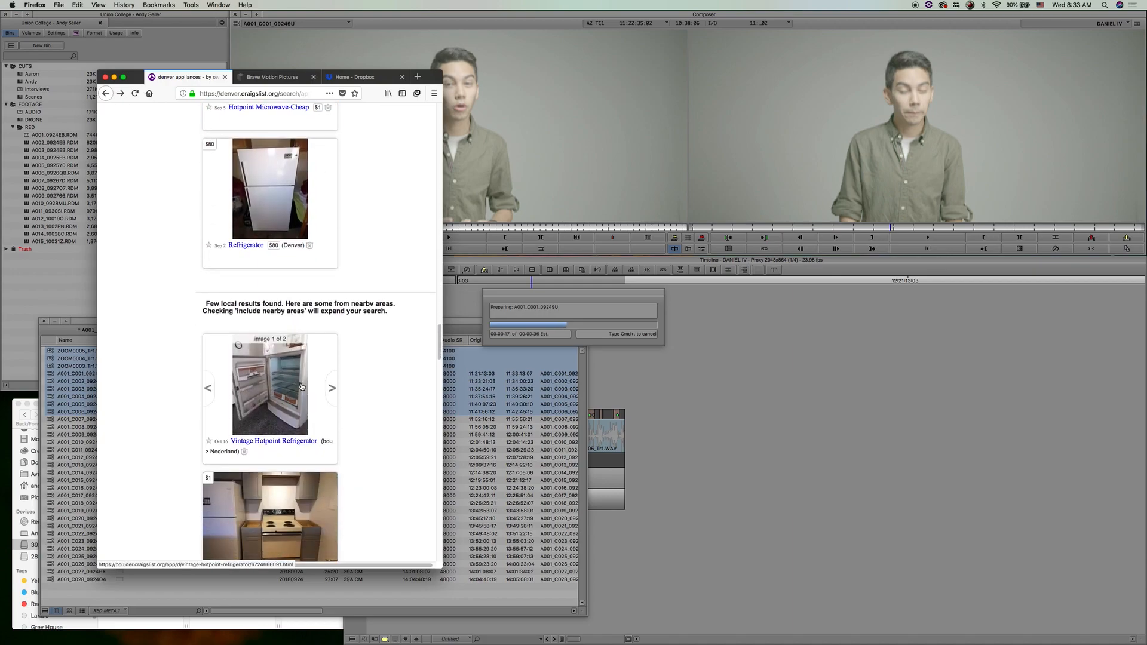
scroll("down", 3)
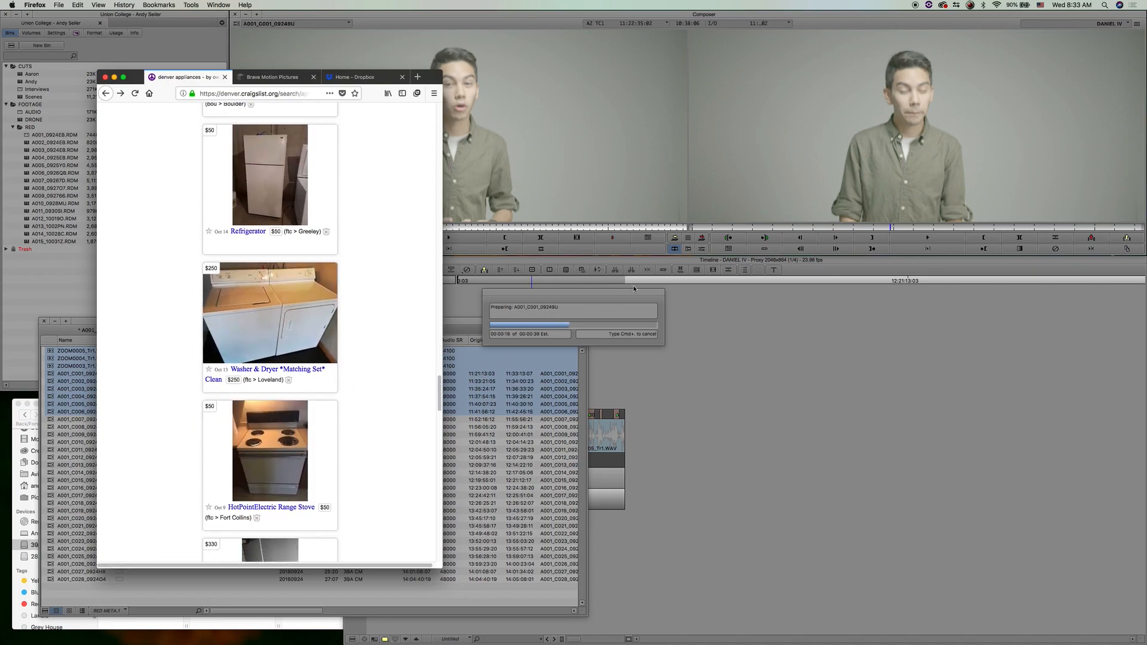
scroll("down", 3)
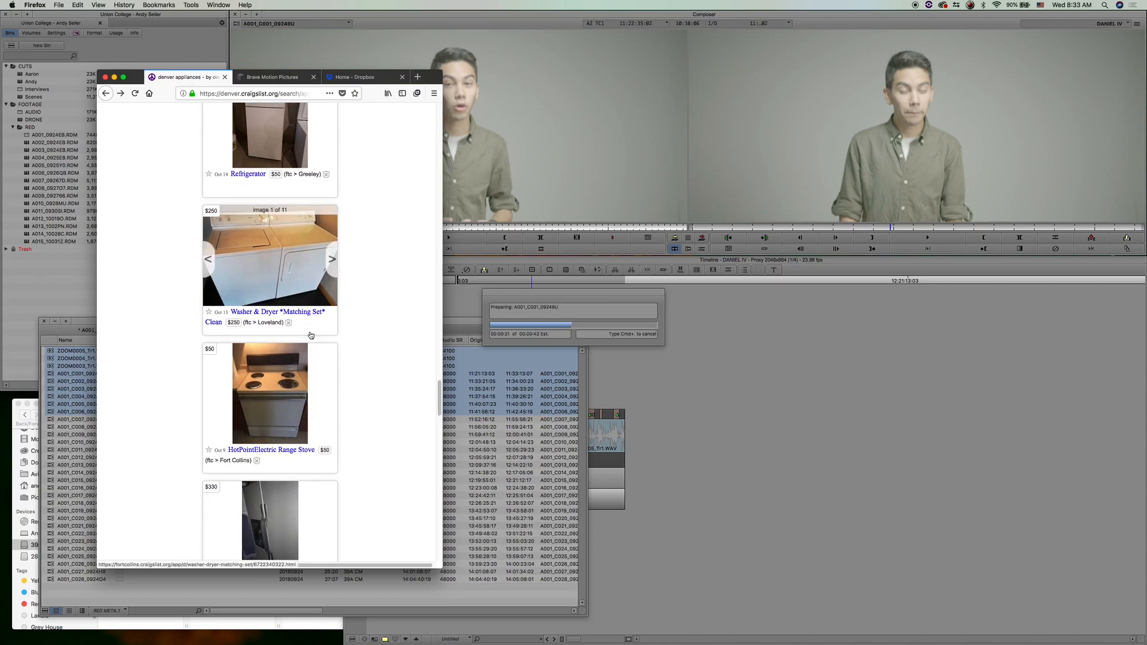
scroll("down", 3)
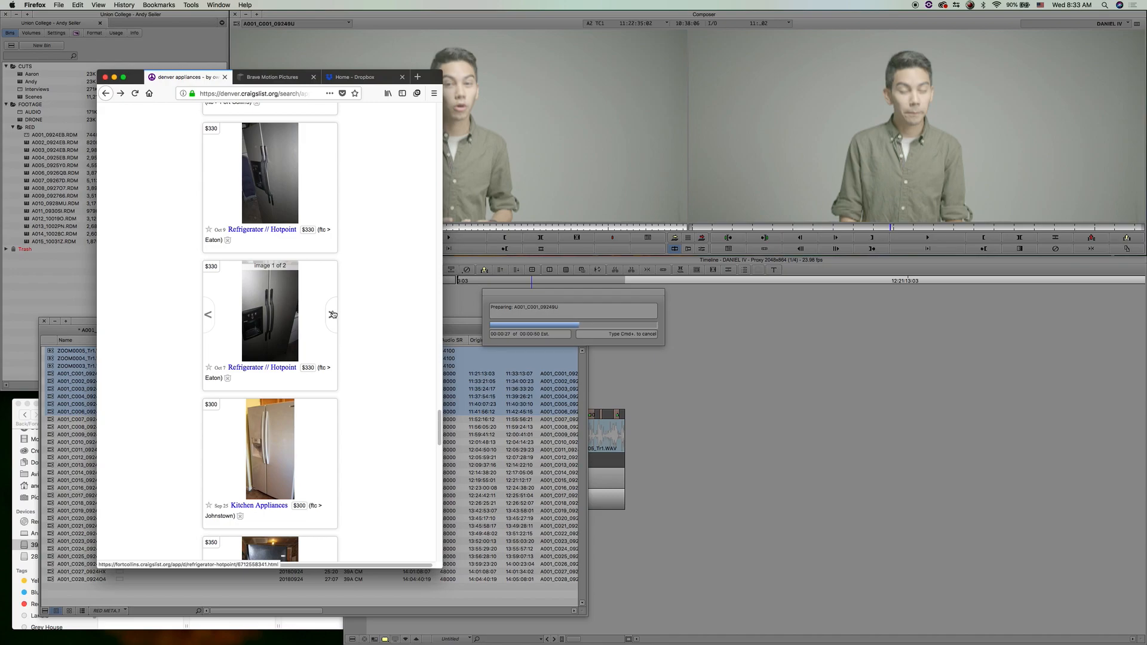
left_click(331, 314)
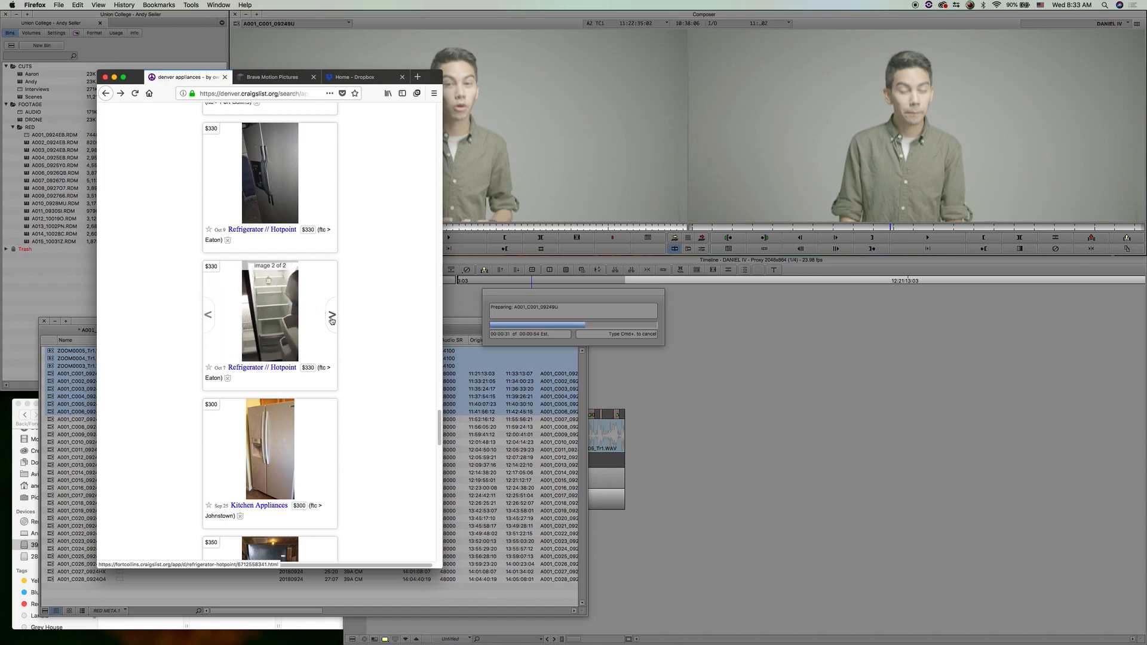
left_click(331, 314)
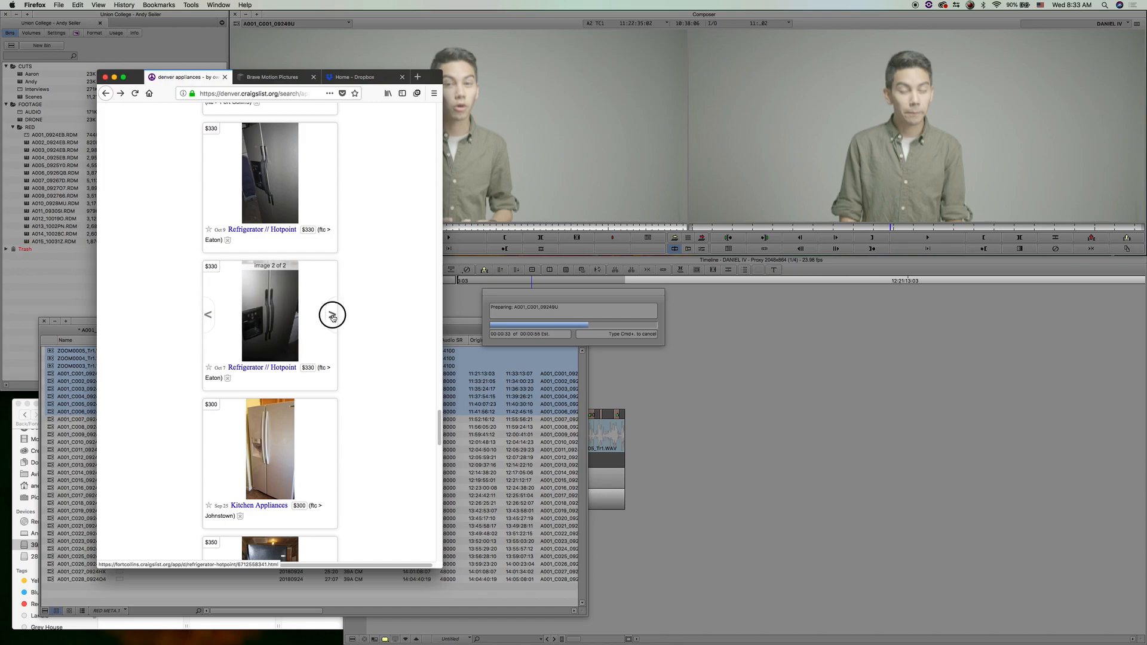
scroll("up", 3)
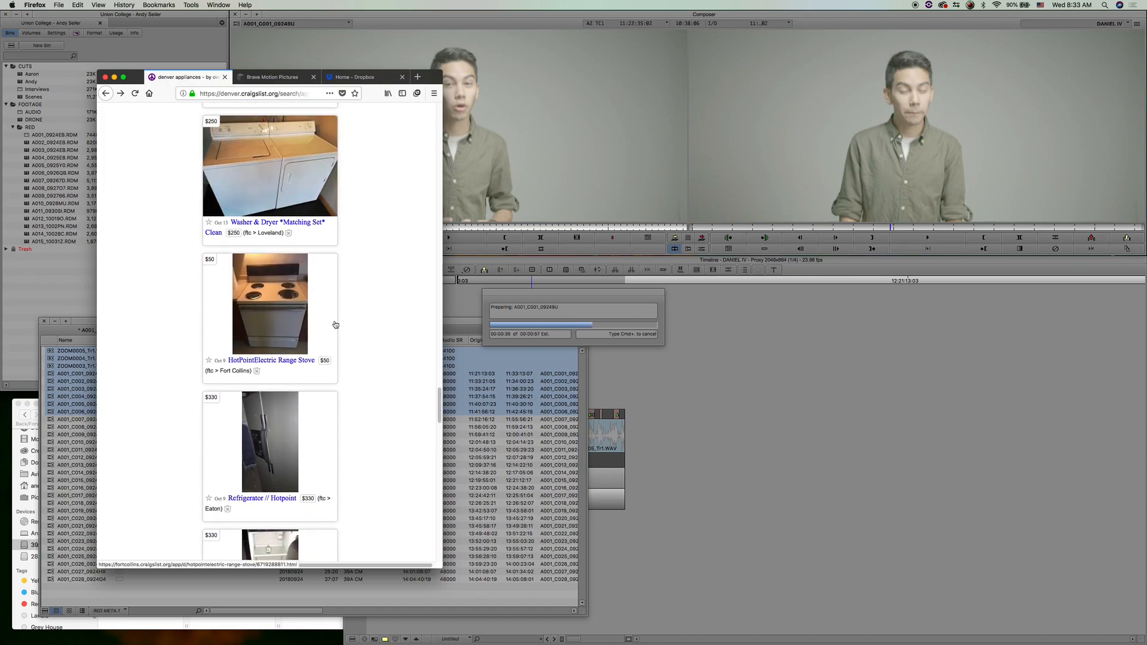
scroll("down", 3)
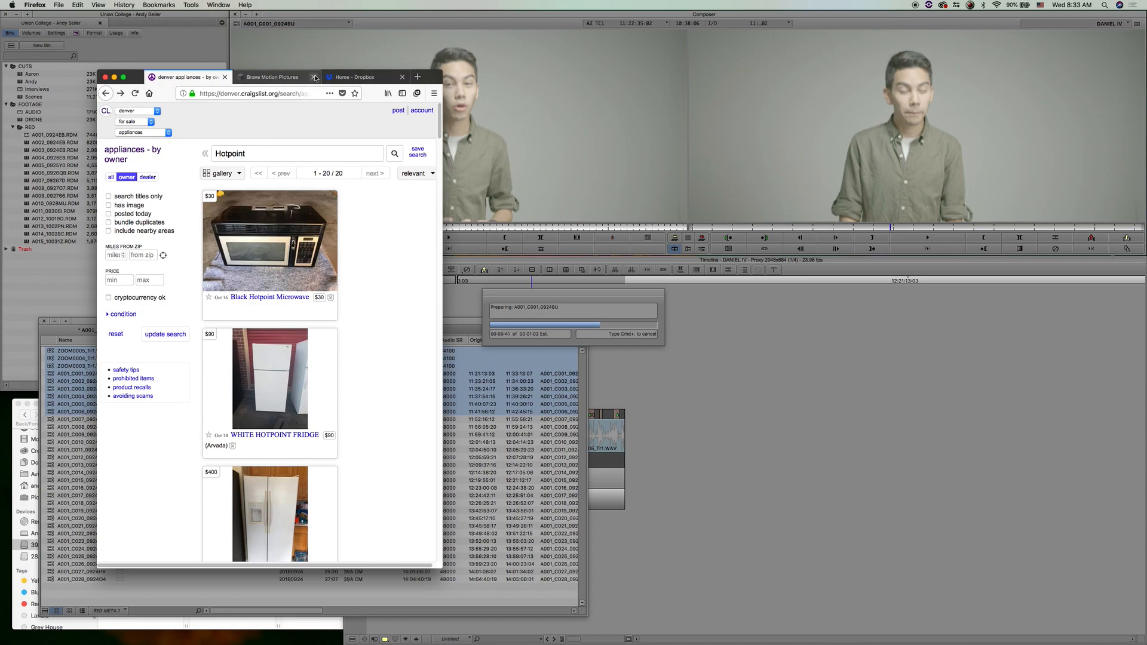
mouse_move(184, 76)
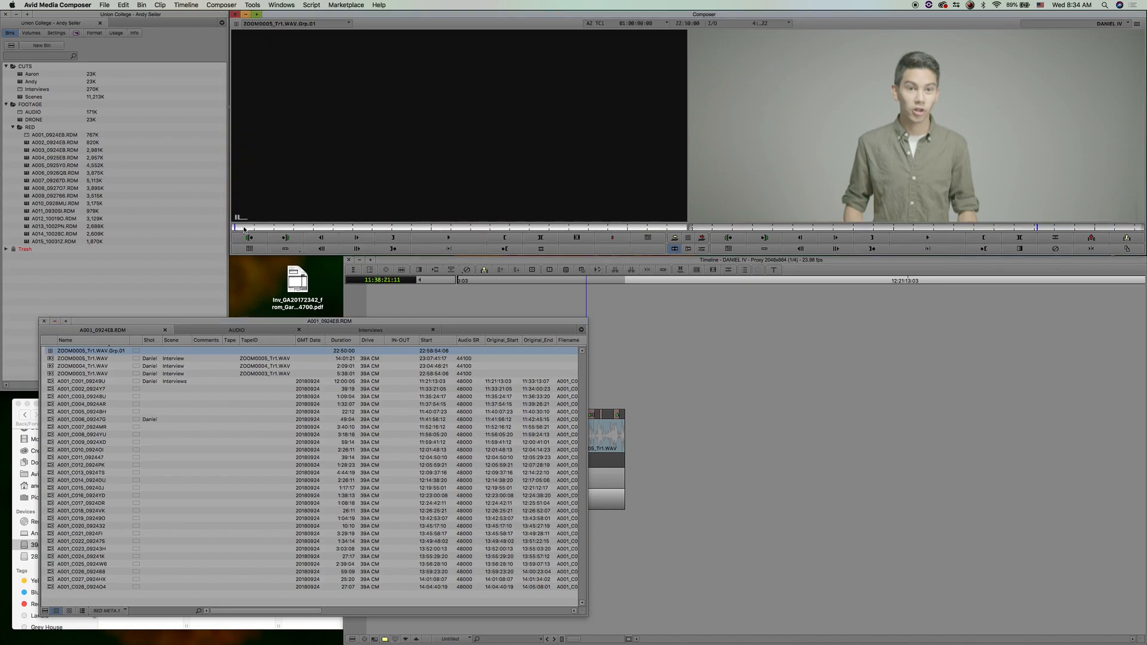
- Select the new ZOOM0005_Tr1.WAV.Grp.01 group clip in the bin
left_click(251, 227)
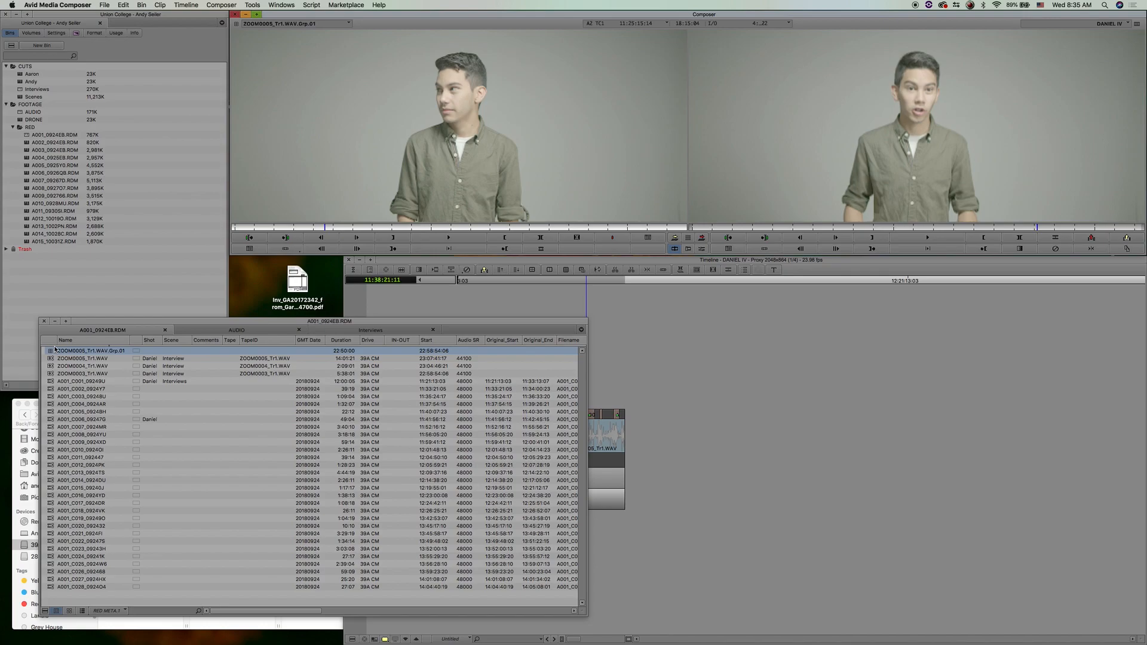
mouse_move(429, 172)
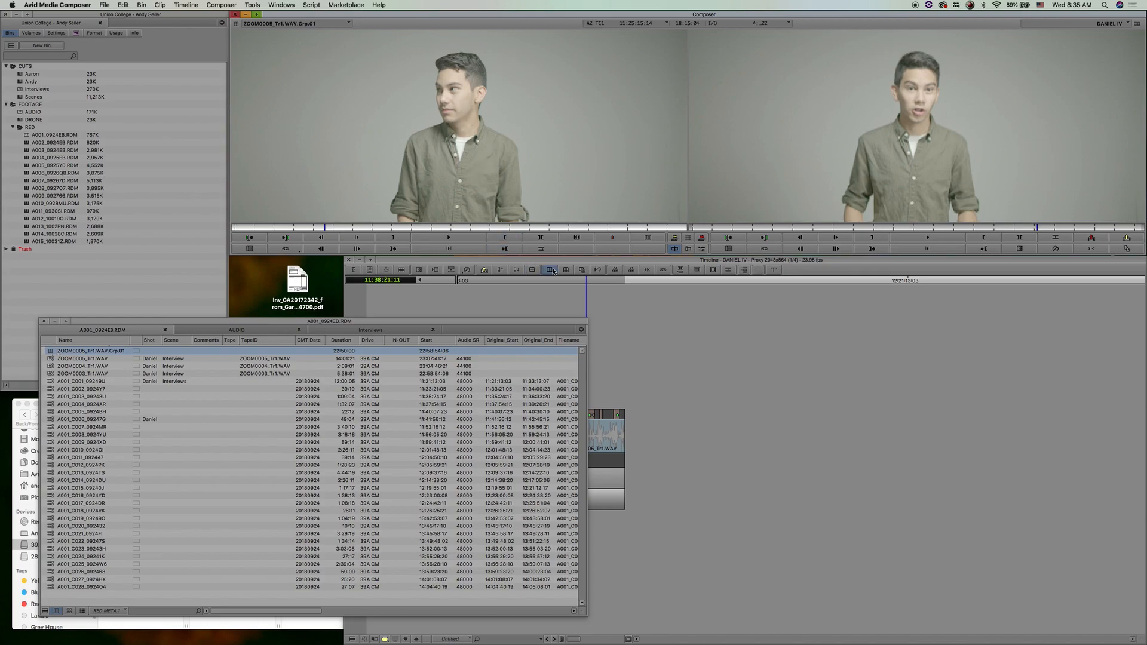
mouse_move(531, 270)
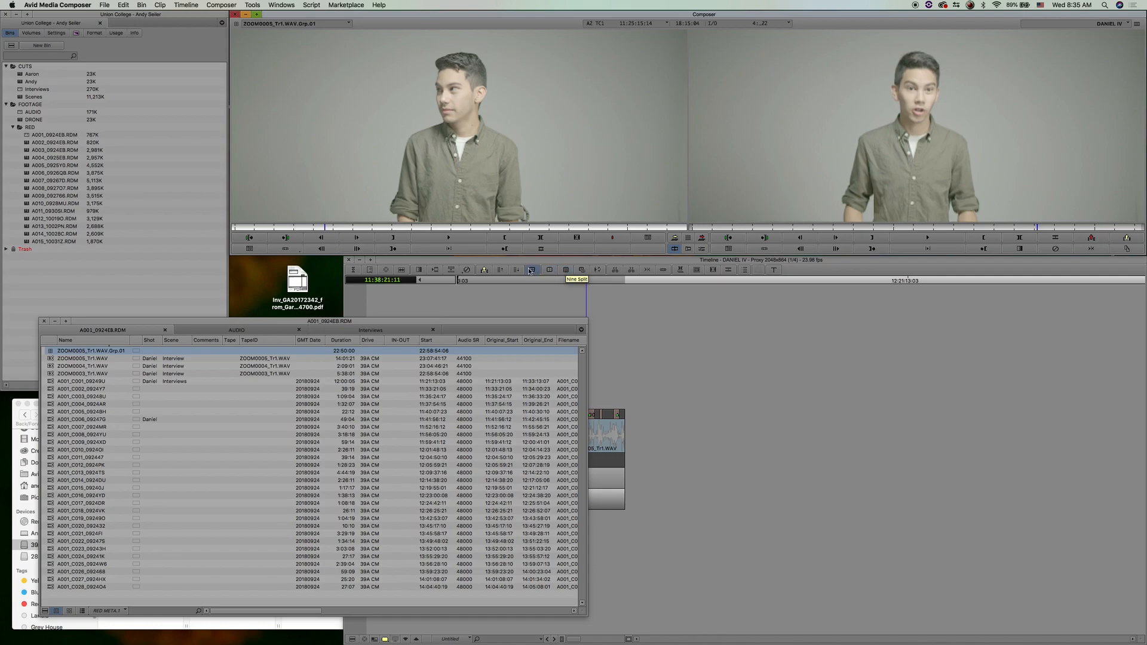
mouse_move(306, 324)
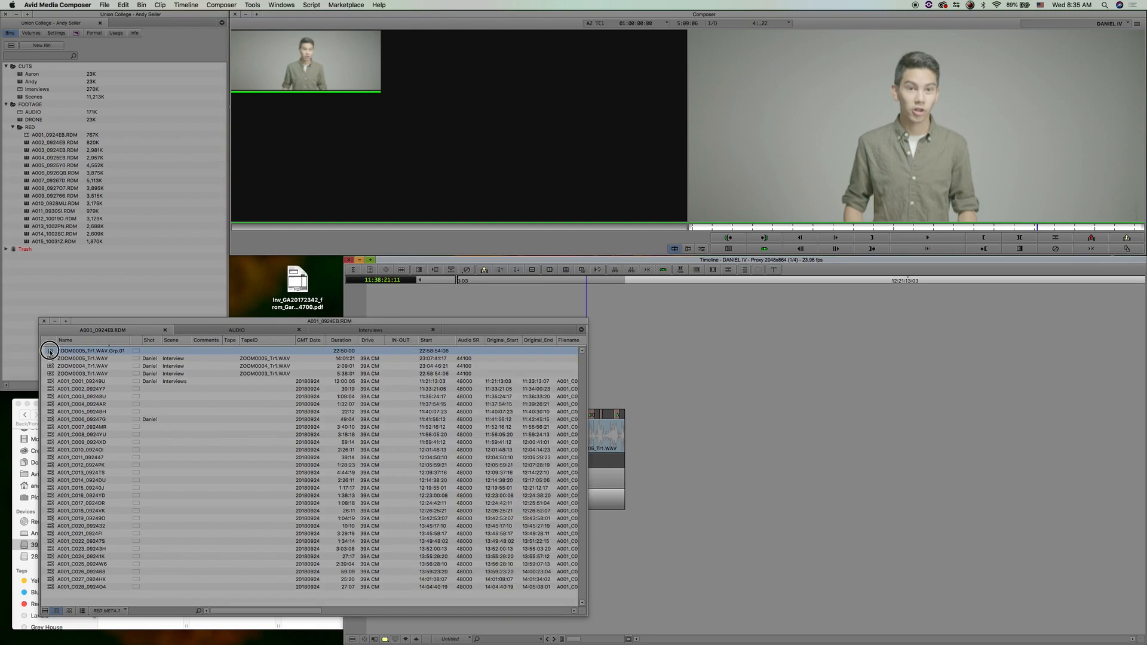
- Load the grouped Daniel interview clip as source and splice it into the DANIEL IV timeline
double_click(92, 350)
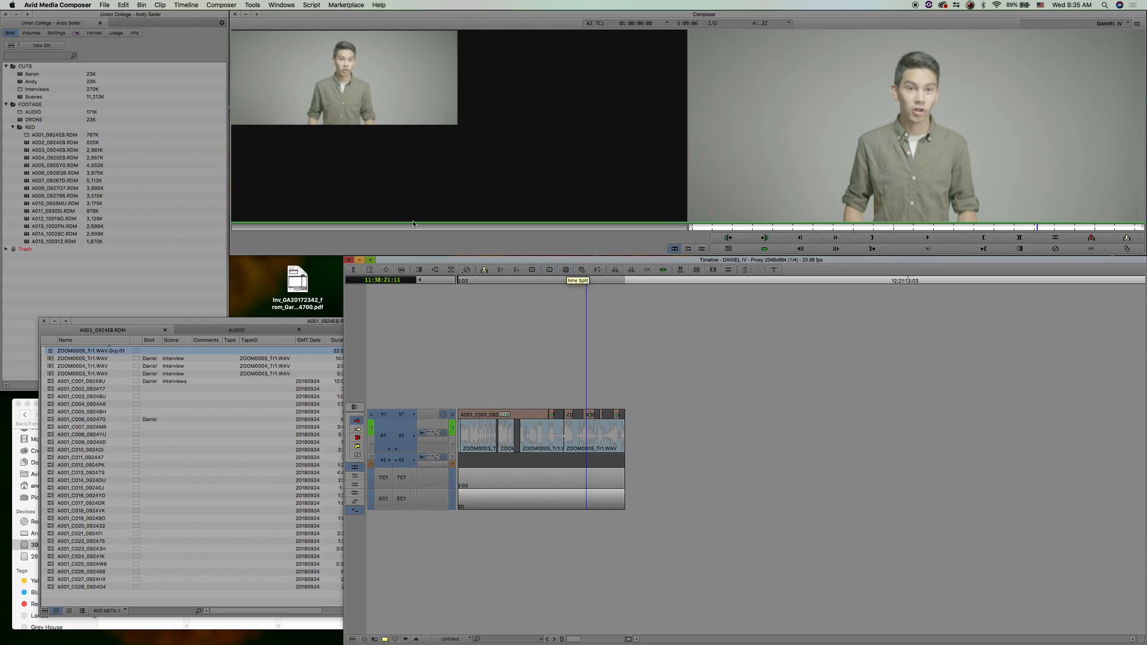
double_click(91, 350)
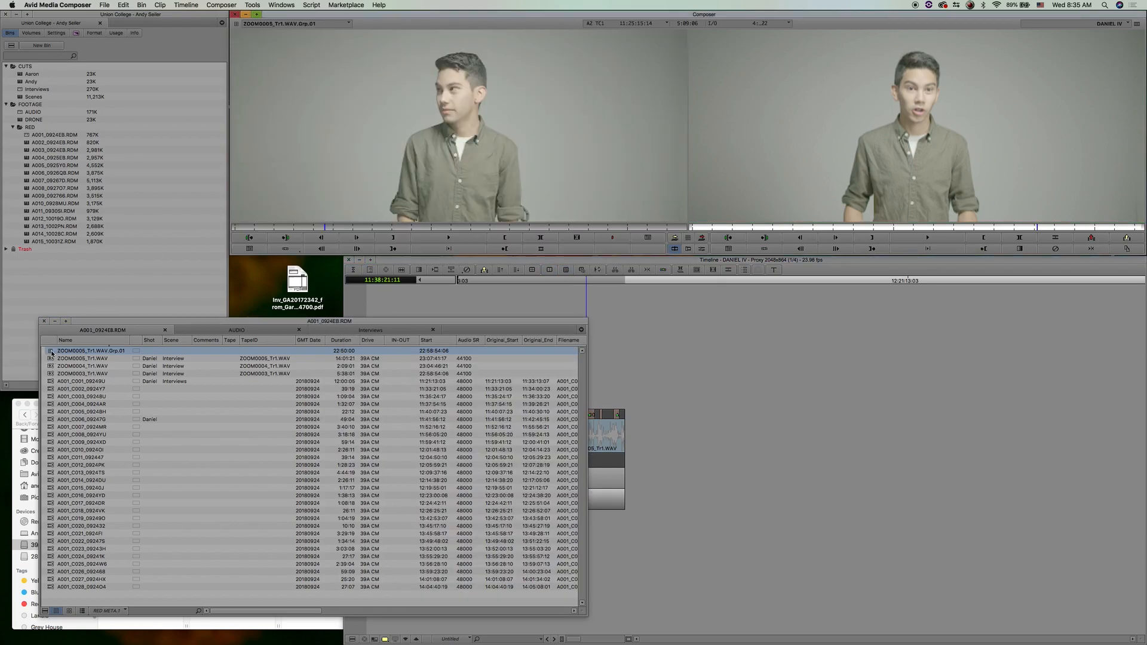
left_click(565, 269)
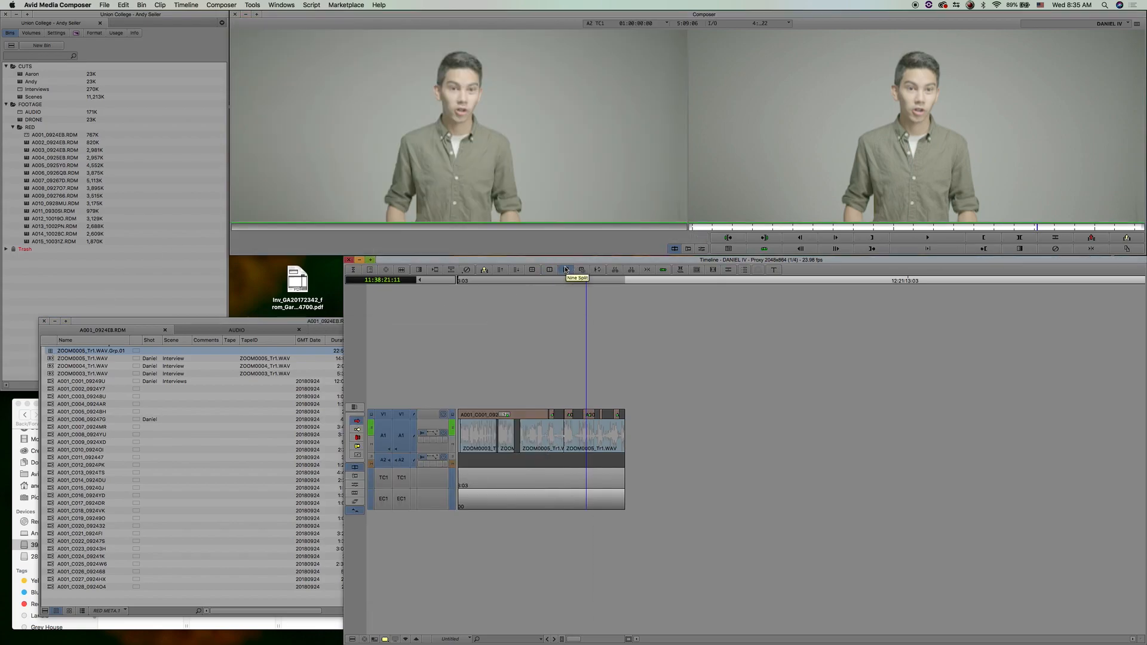
left_click(565, 269)
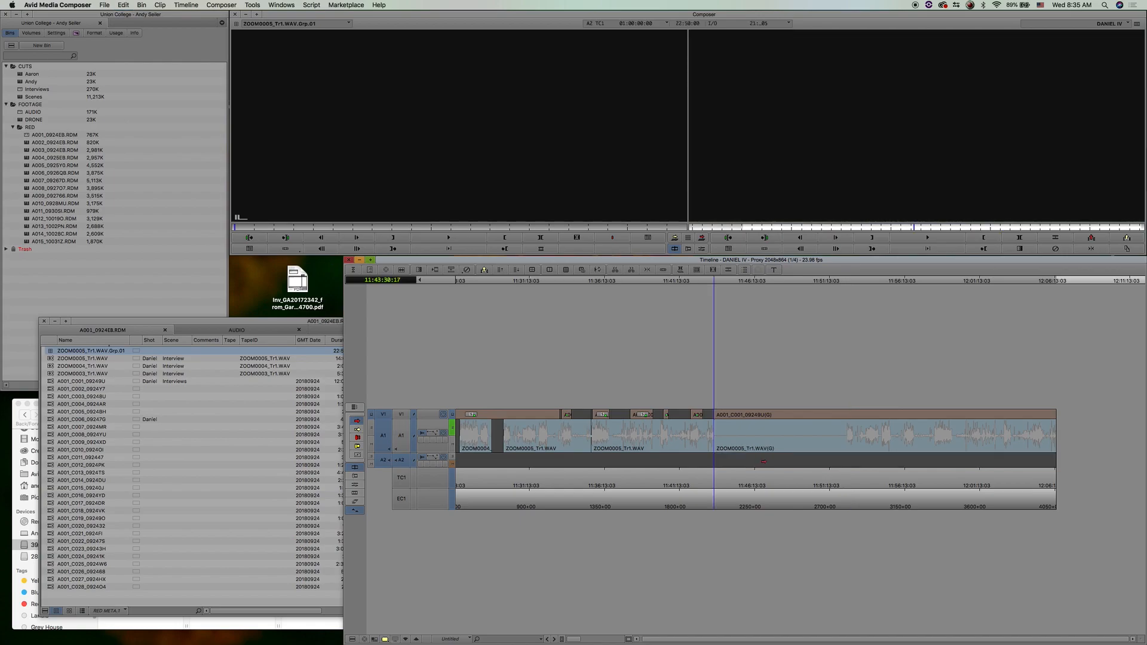
- Move later into the interview and switch that section to another camera angle, reviewing the cut
left_click(845, 279)
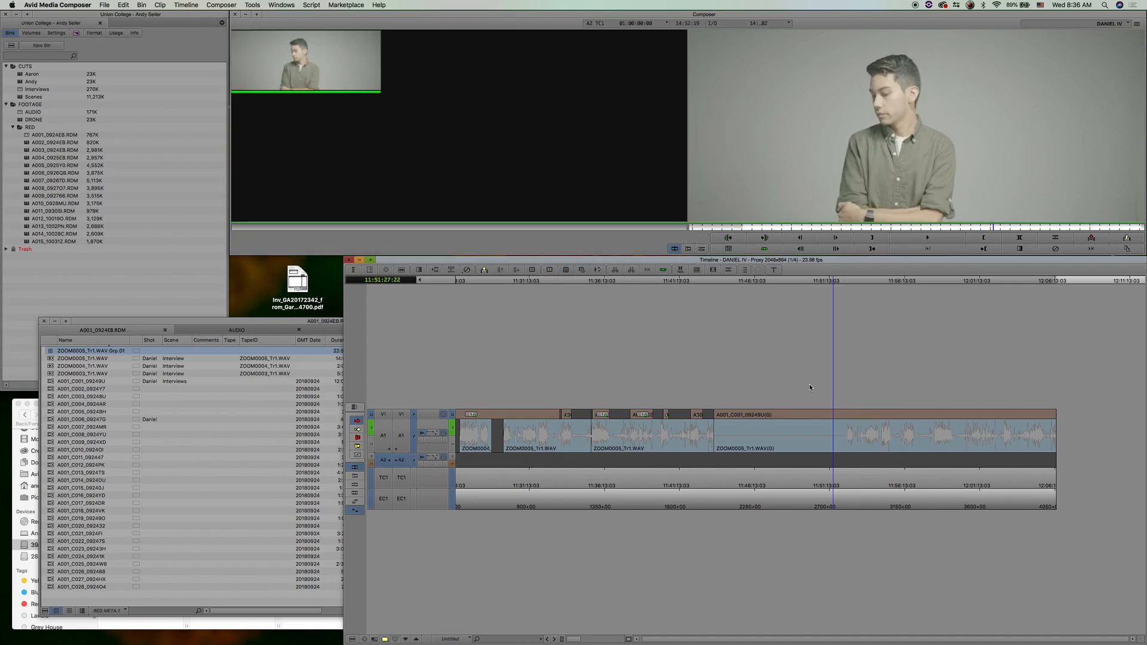
left_click(754, 285)
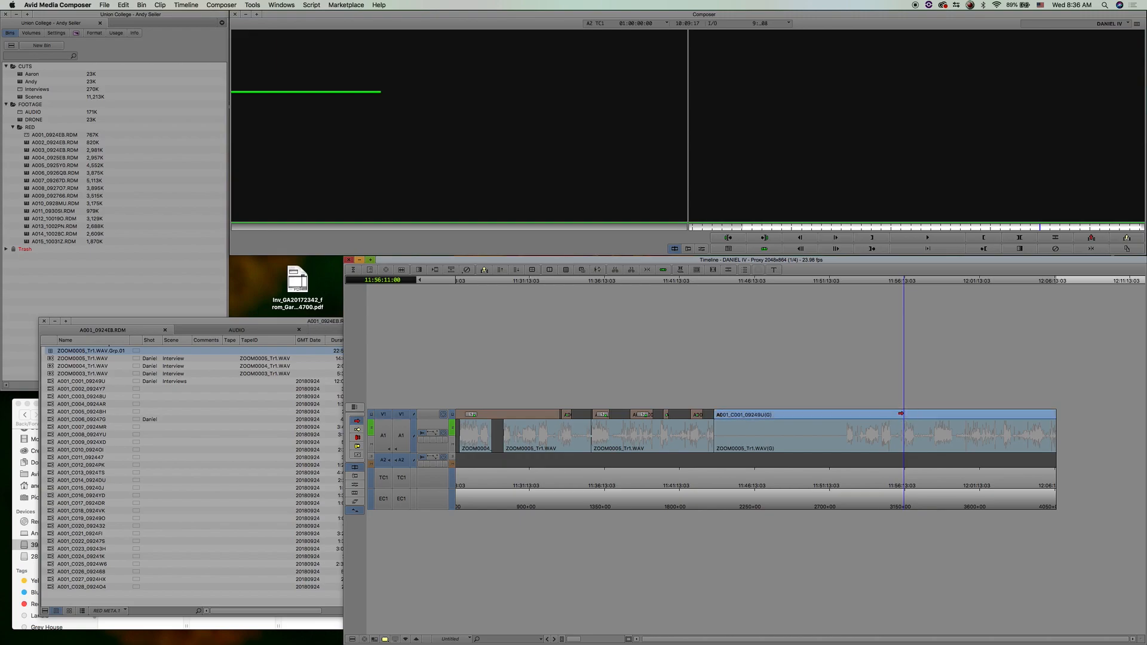
left_click(906, 280)
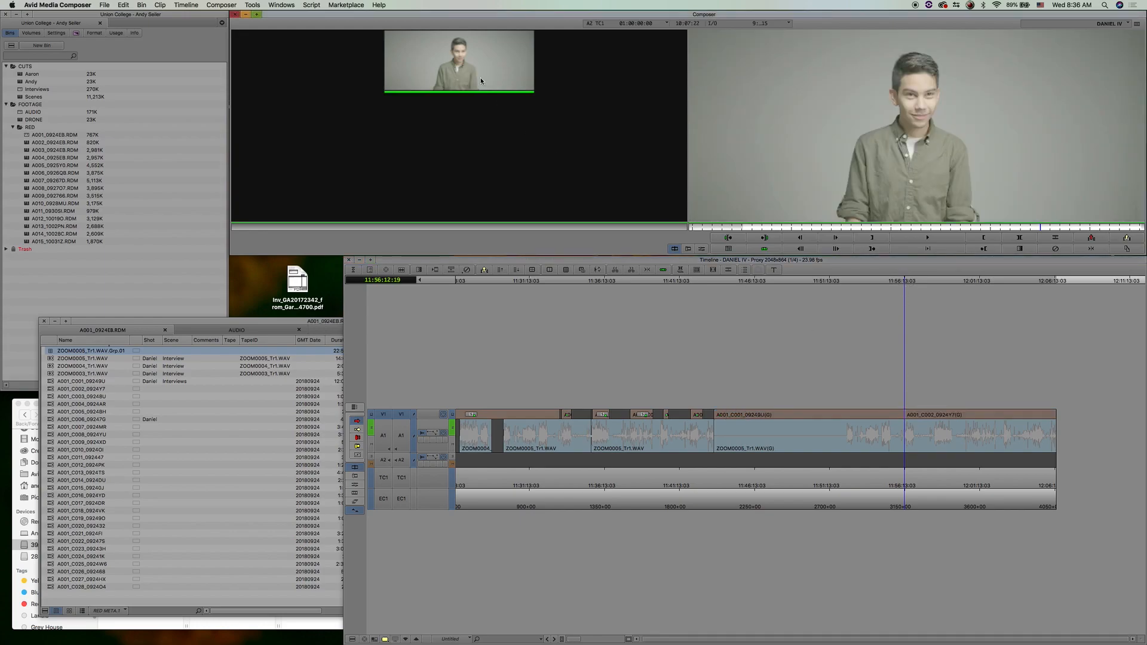
left_click(878, 280)
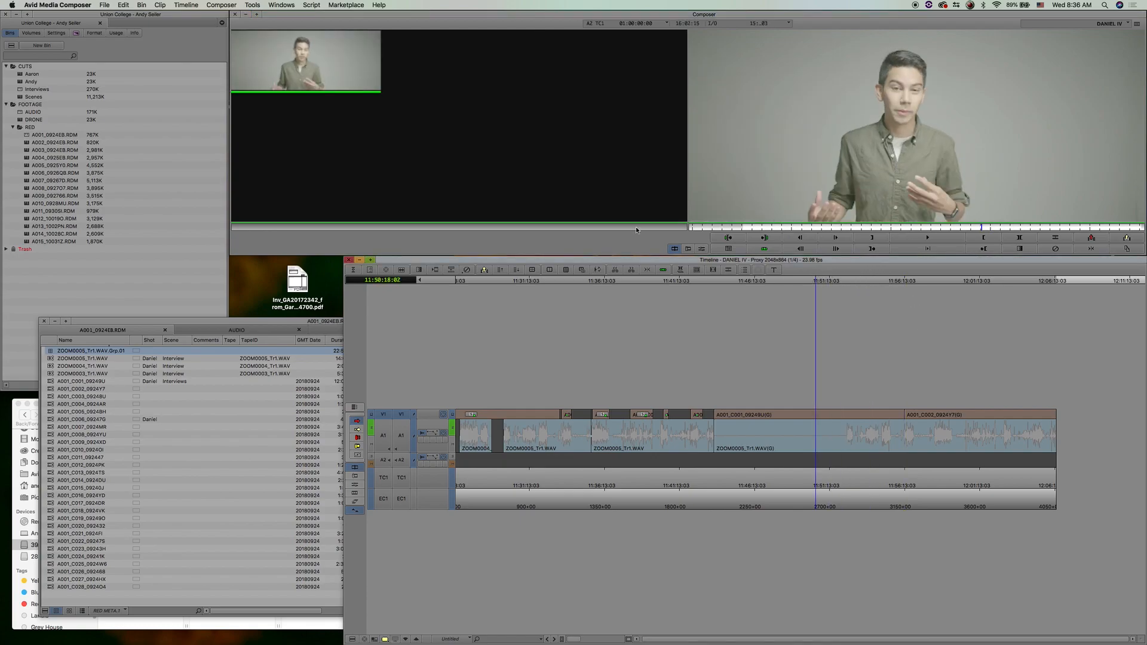
- Cut to other camera angles at further points, reaching the A001_C002 and A001_C004 clips
left_click(934, 280)
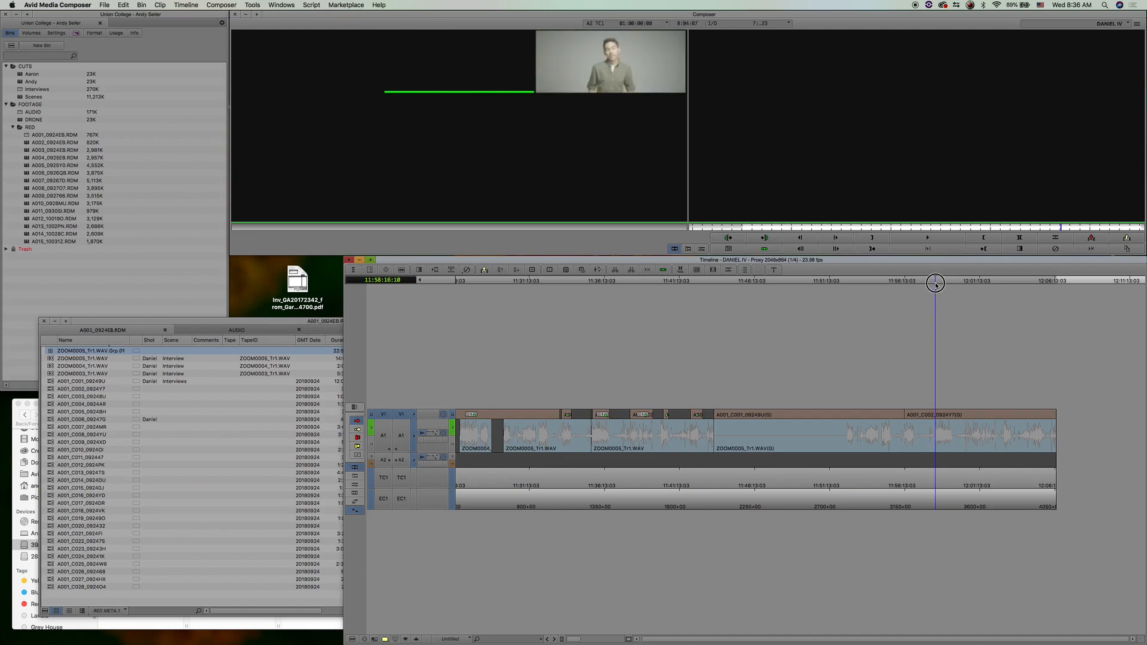
mouse_move(650, 83)
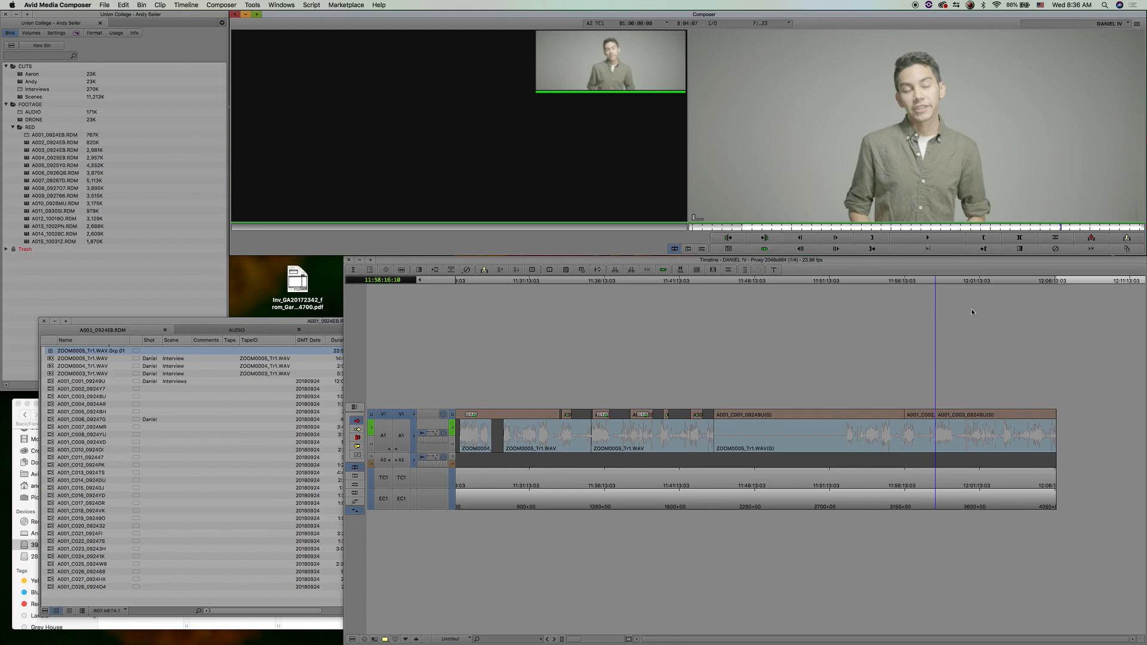
left_click(970, 282)
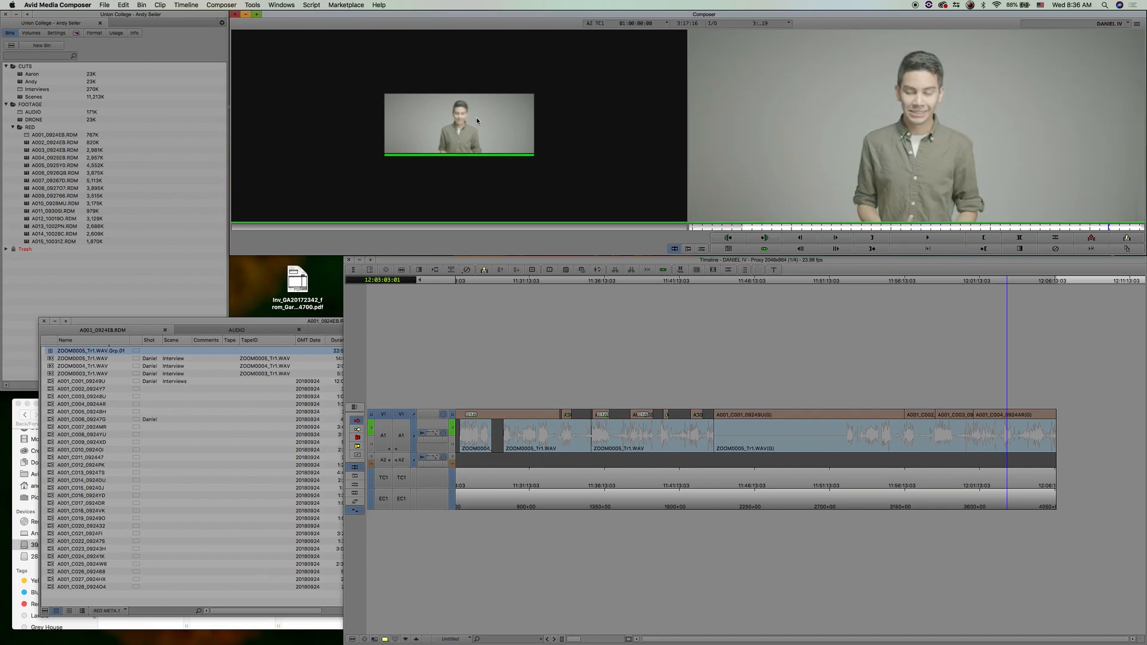
left_click(1033, 280)
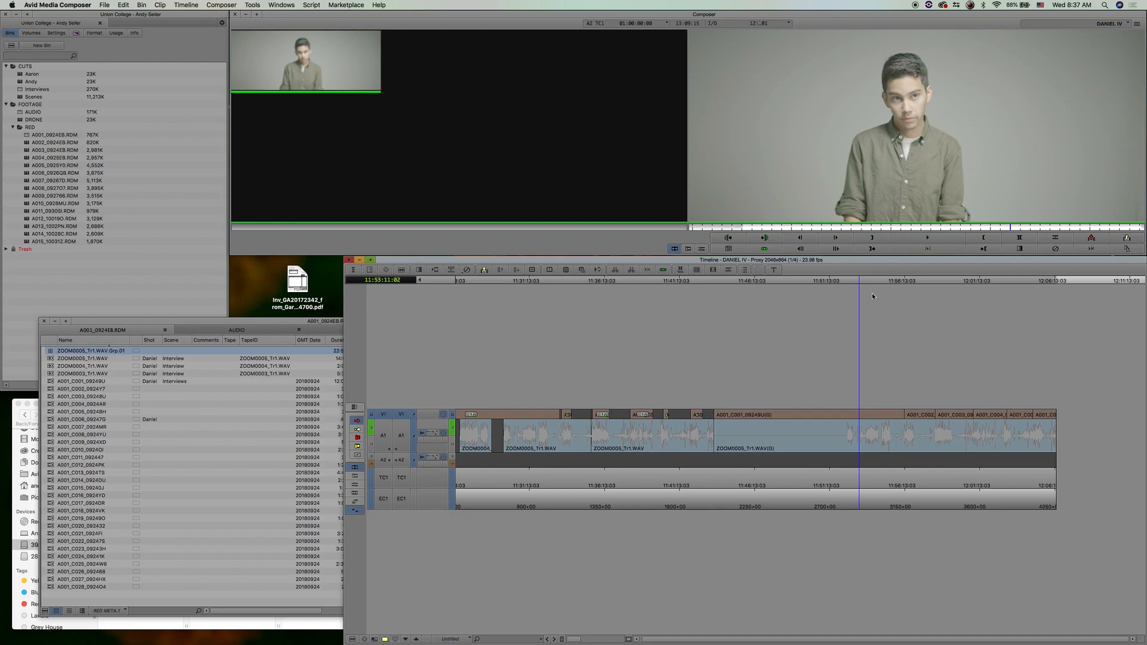
- Enable the group's other audio channels and place ZOOM0004 and ZOOM0003 on tracks A2 and A3
left_click(846, 283)
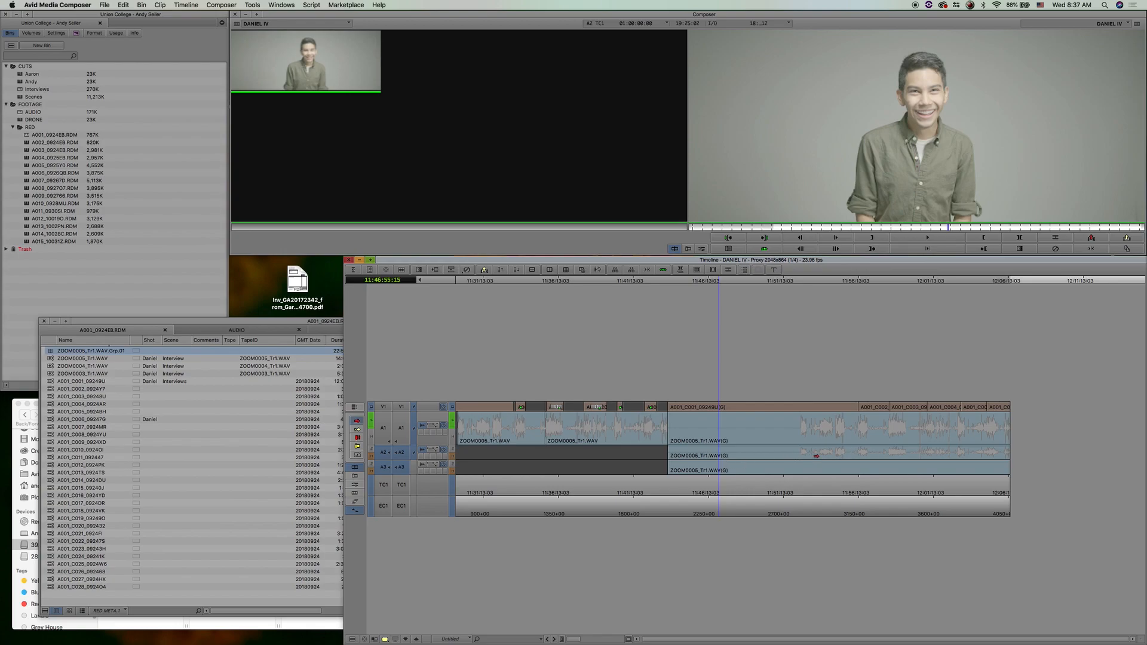
right_click(820, 456)
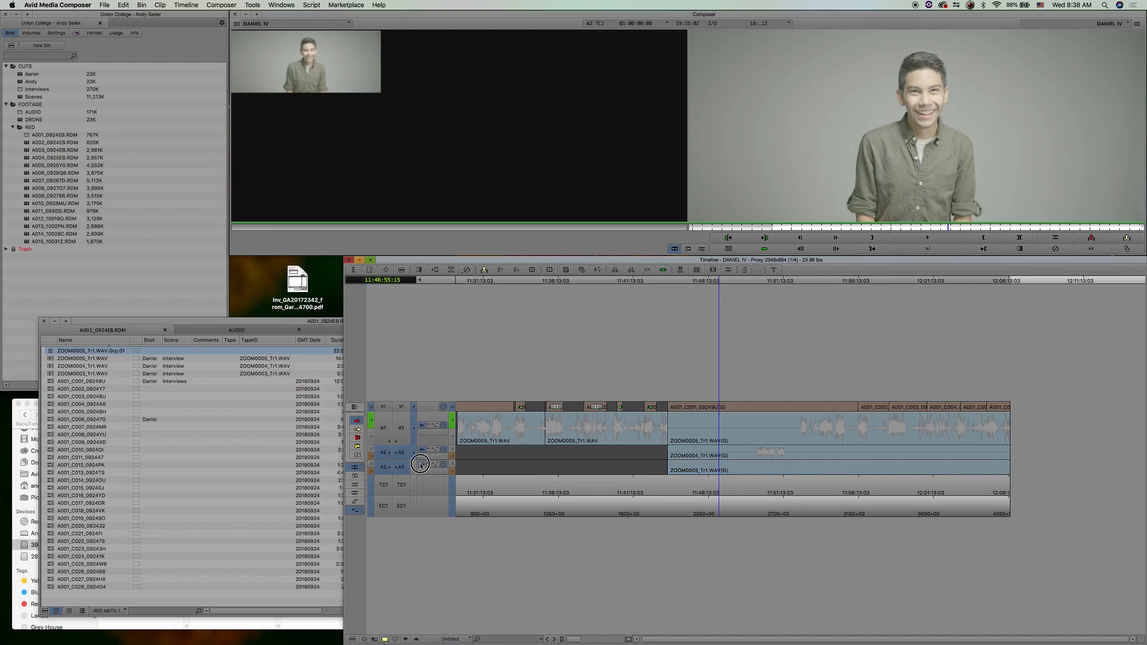
left_click(758, 285)
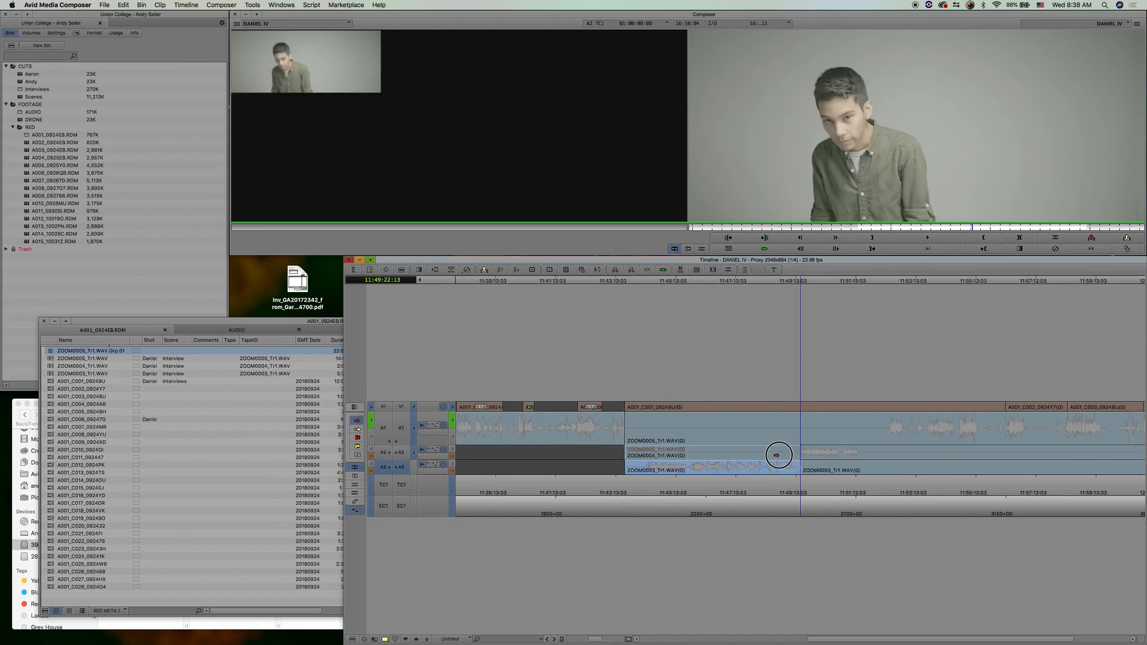
left_click(863, 282)
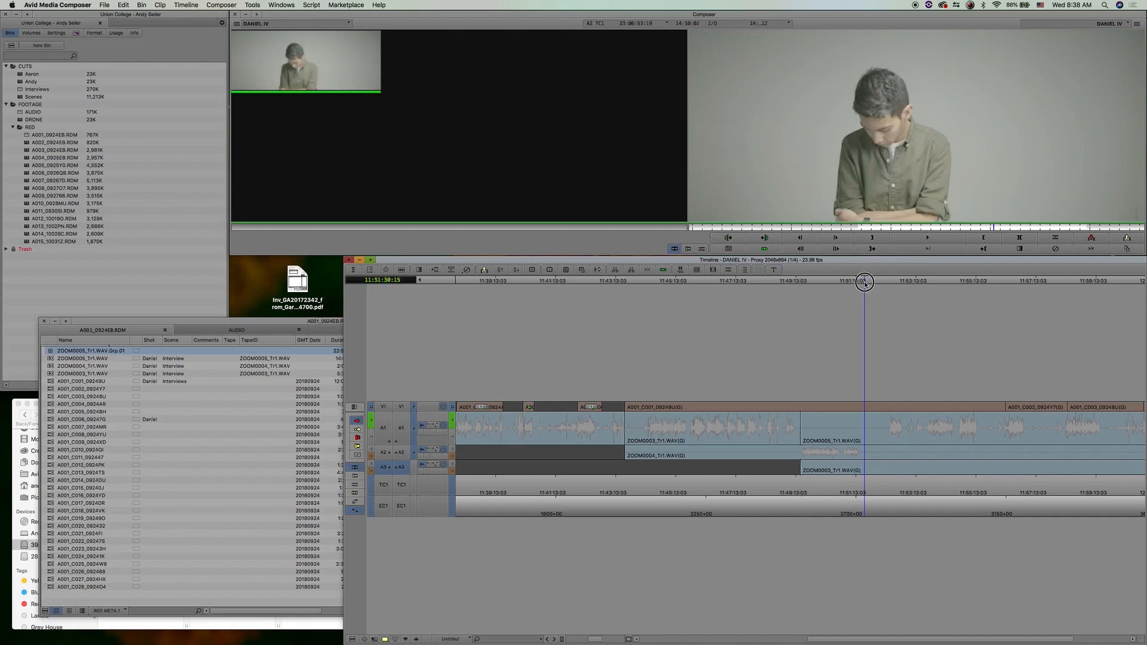
left_click(873, 279)
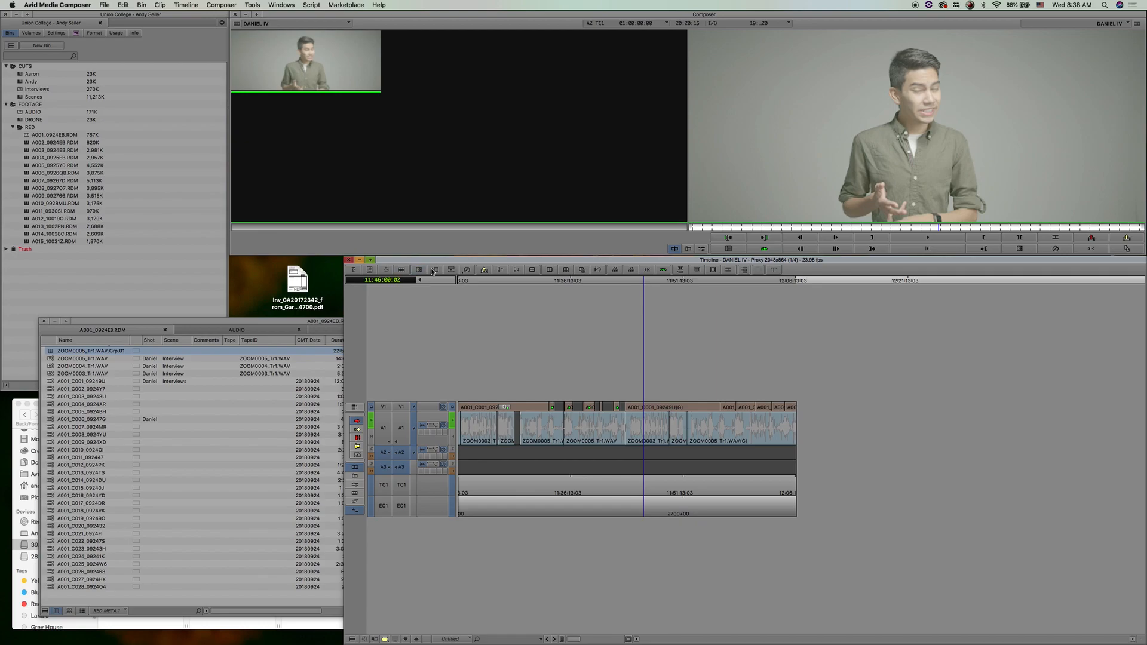
mouse_move(565, 270)
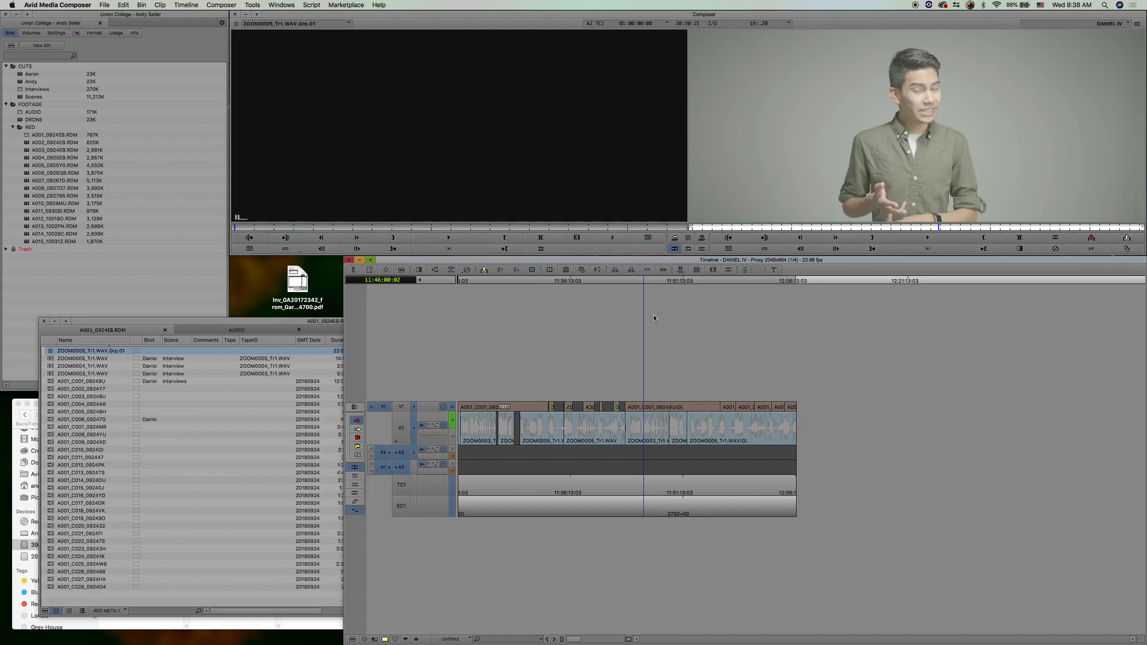
- Trim the DANIEL IV sequence down to a few camera clips over ZOOM audio
left_click(662, 283)
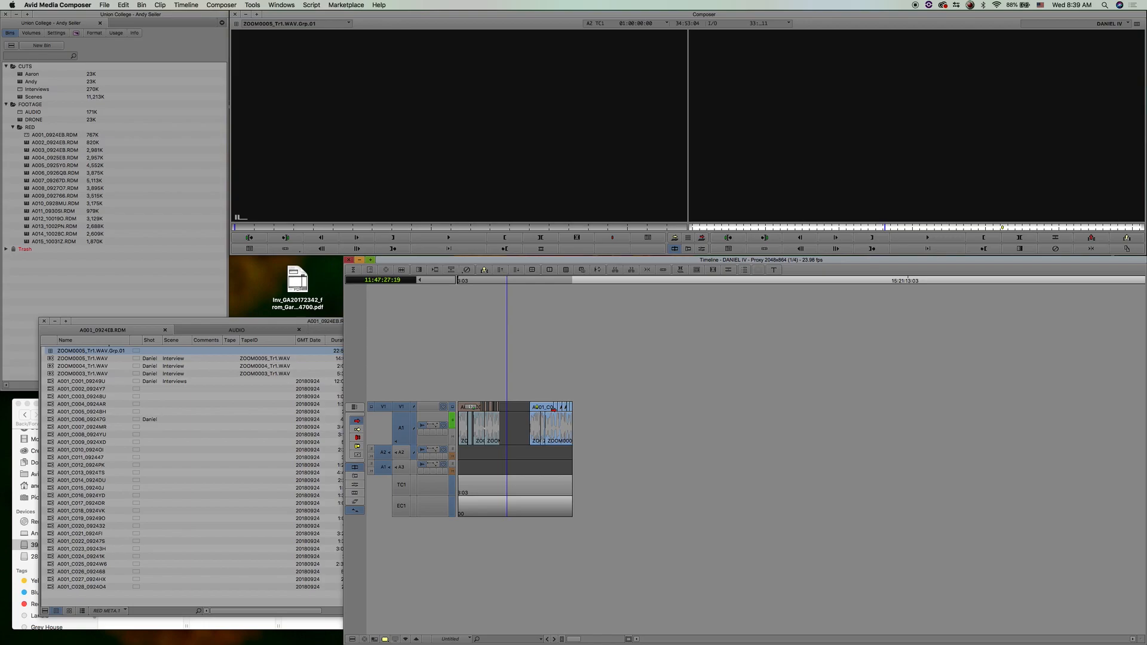
mouse_move(735, 628)
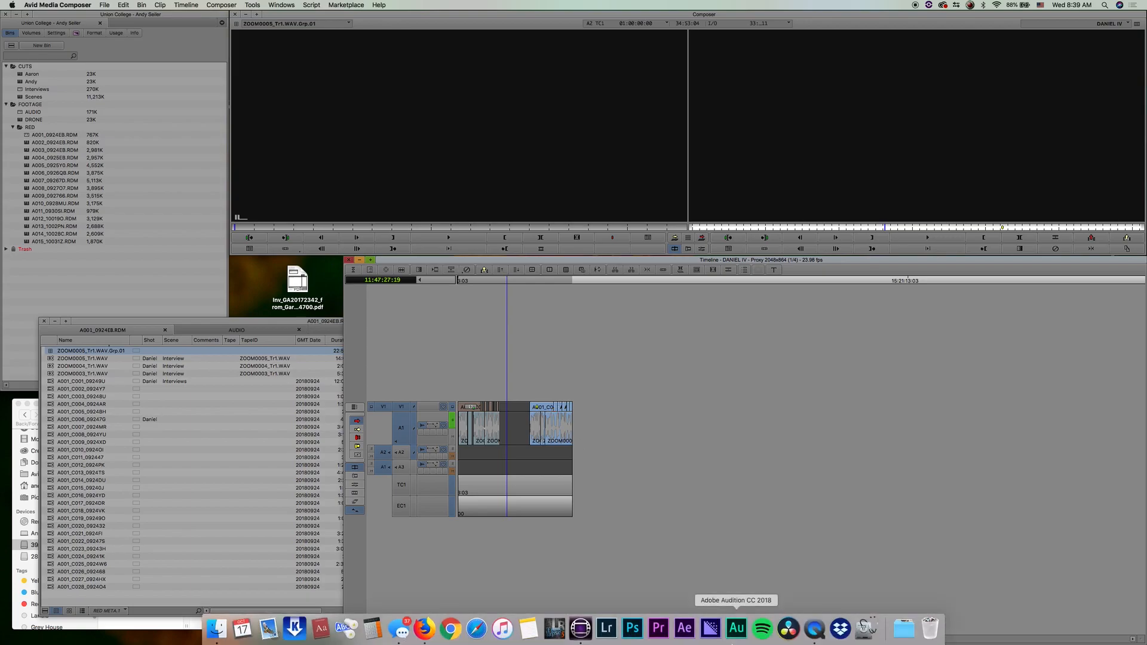
mouse_move(813, 627)
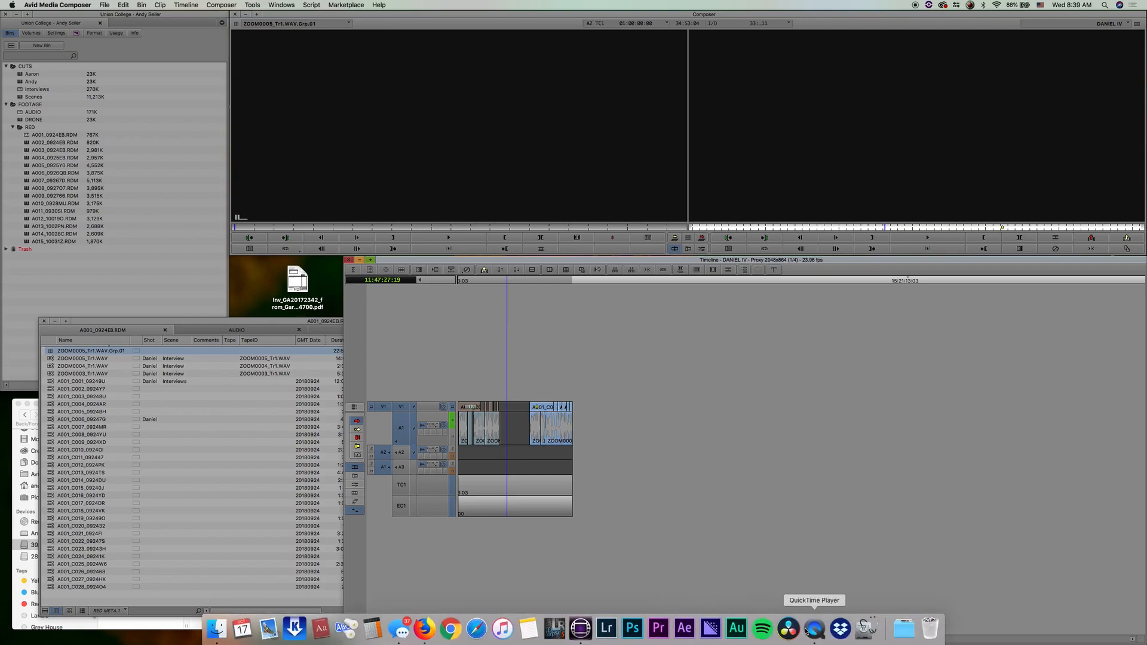
- Bring QuickTime Player forward with its screen recording controls and move them lower on screen
left_click(814, 627)
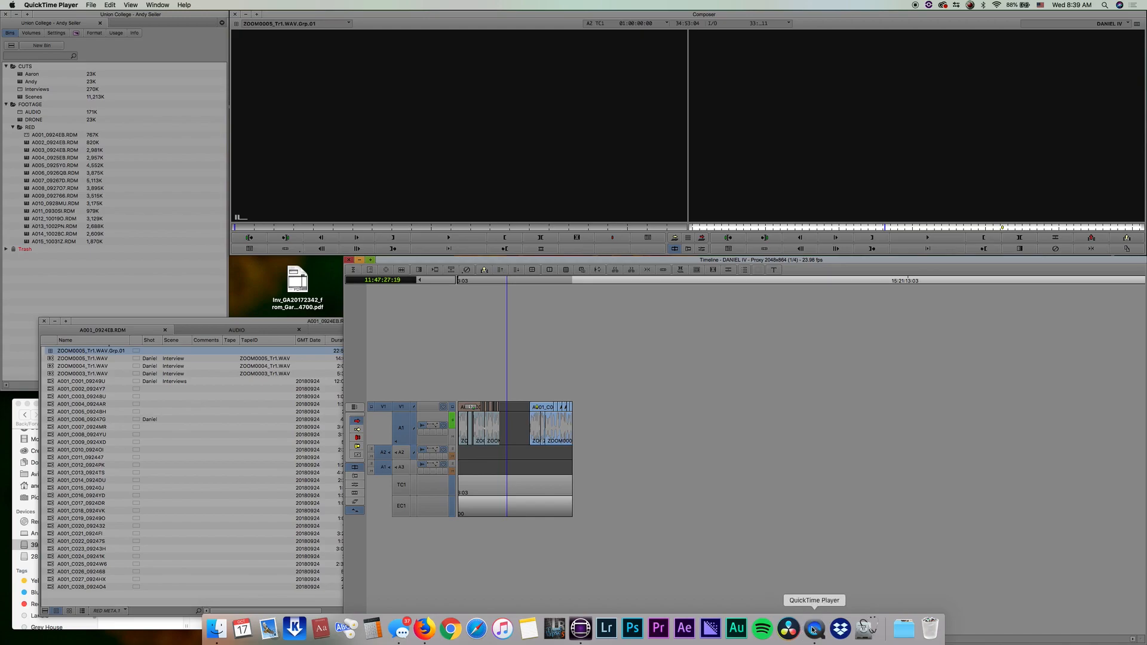
left_click(814, 627)
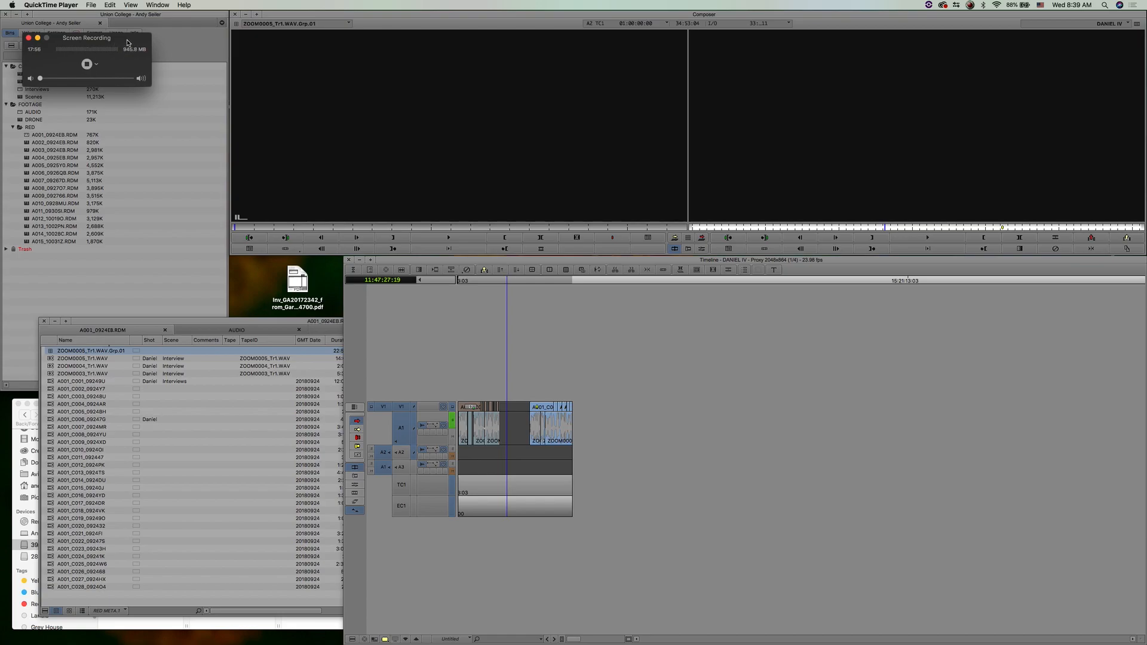
left_click_drag(86, 37, 228, 75)
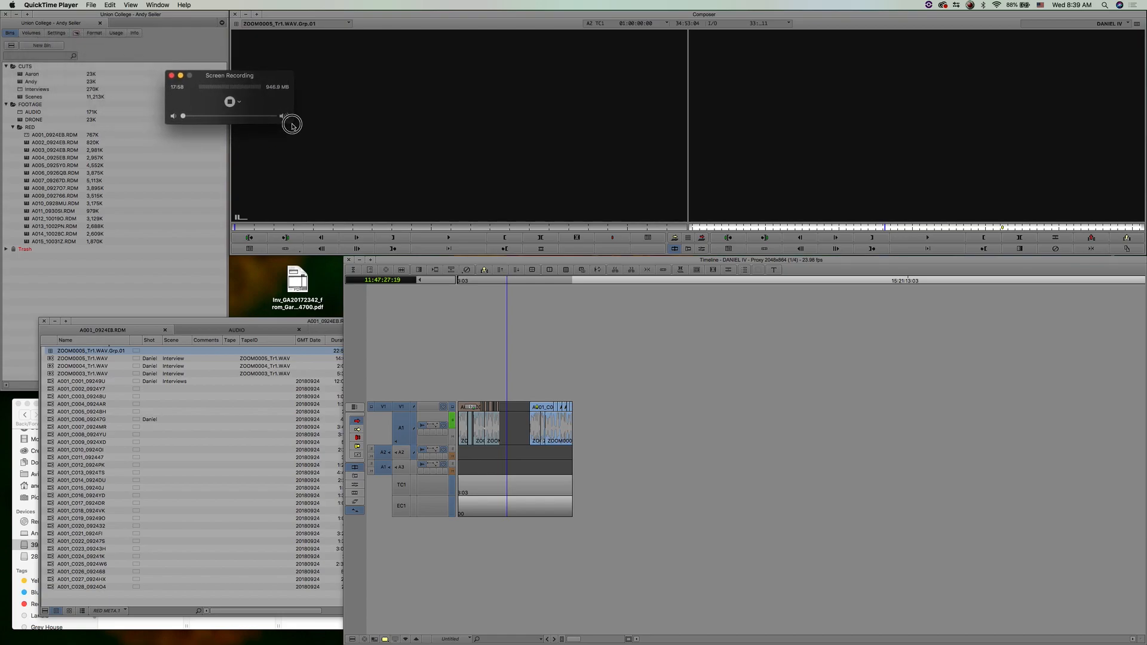